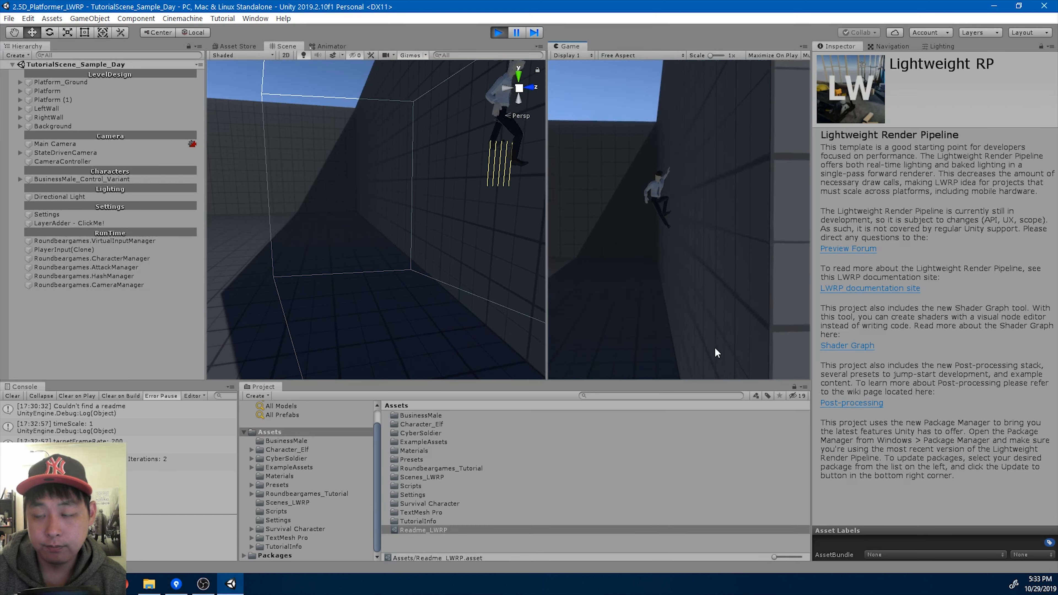
# - Stop the running wall-slide play-mode test to return the scene to editing
pyautogui.click(498, 32)
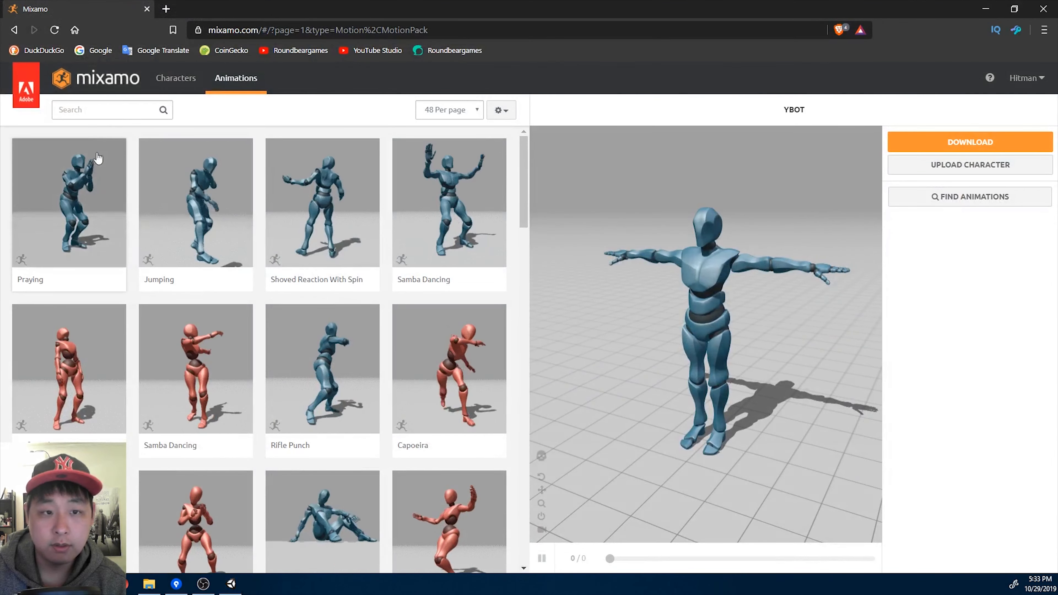
# - Find Mixamo's Jump From Wall animation via 'wall' search and download it at the chosen frame rate
pyautogui.write('wall')
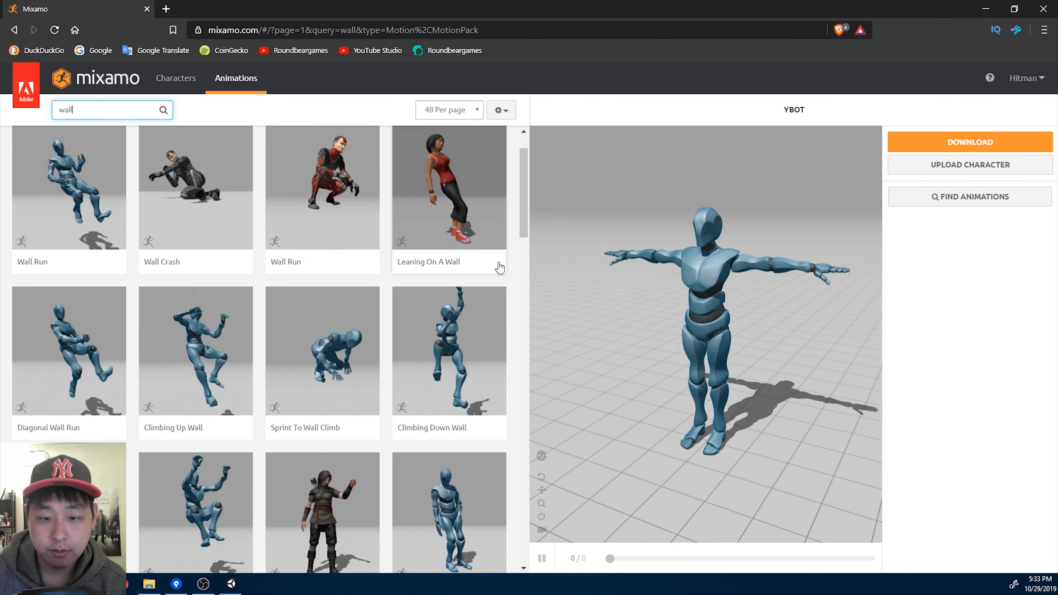
pyautogui.scroll(-3)
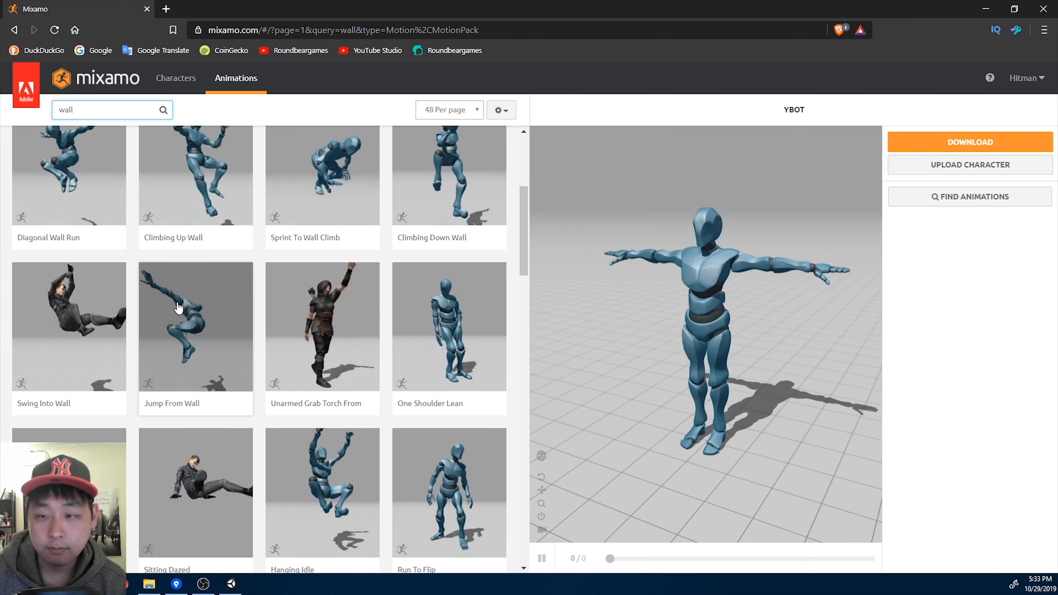
pyautogui.click(195, 325)
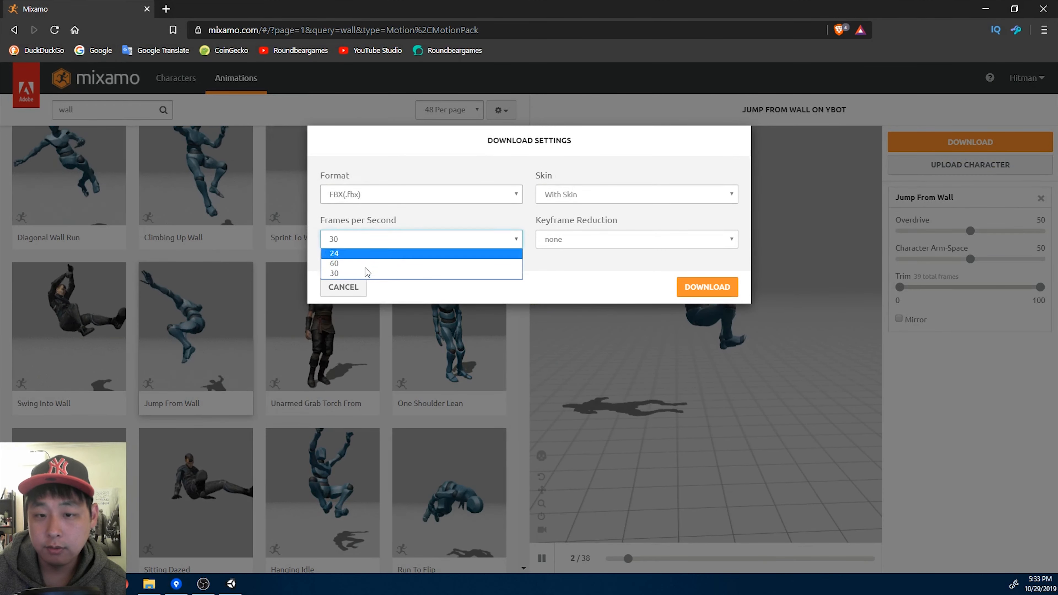
pyautogui.click(706, 287)
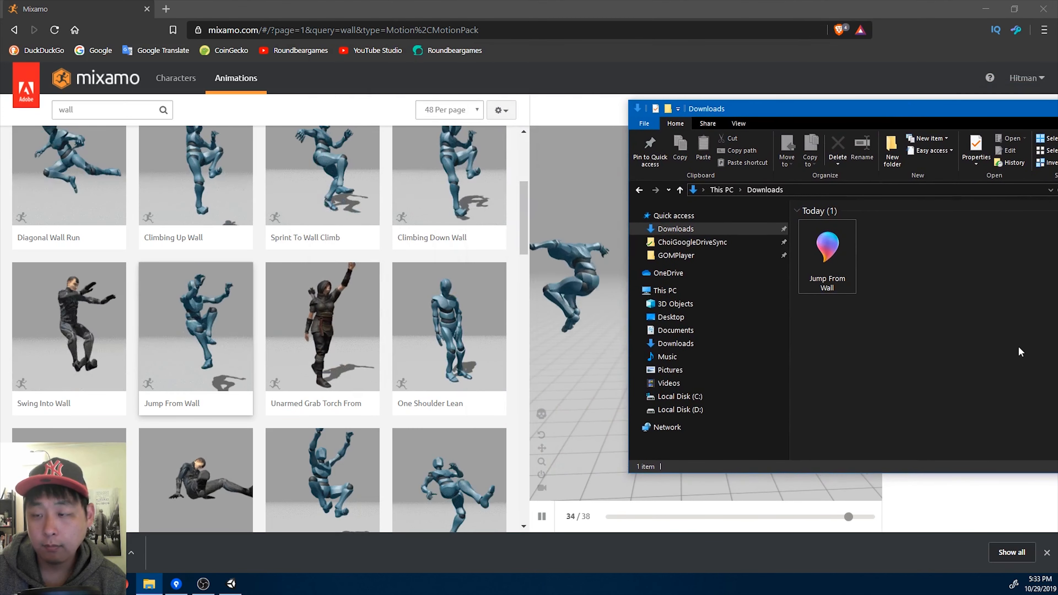
pyautogui.click(827, 243)
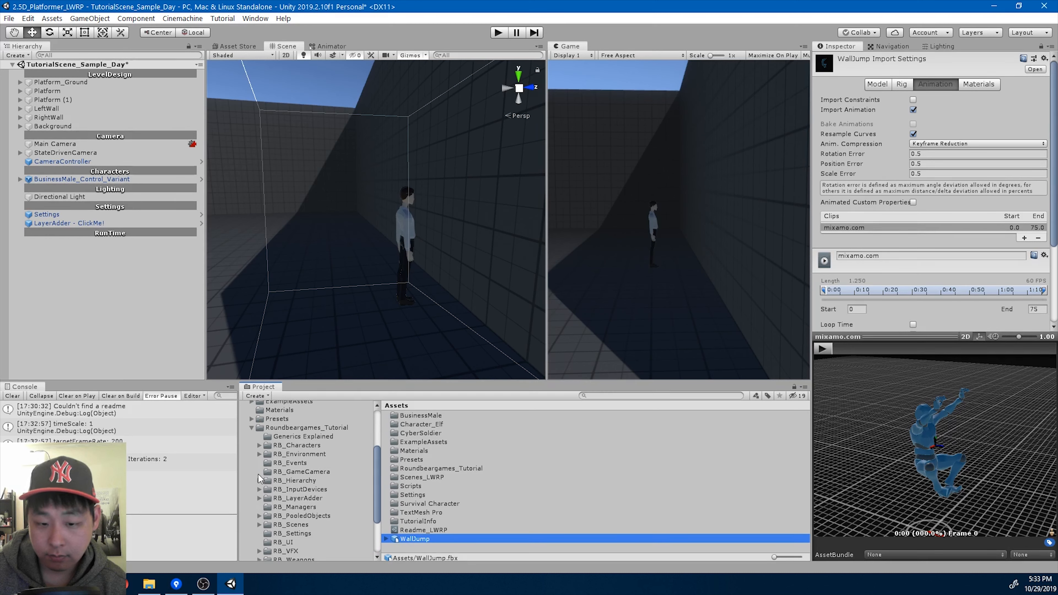
# - Move WallJump into RB_Characters/HumanoidAnimations and set its rig Animation Type to Humanoid
pyautogui.click(259, 444)
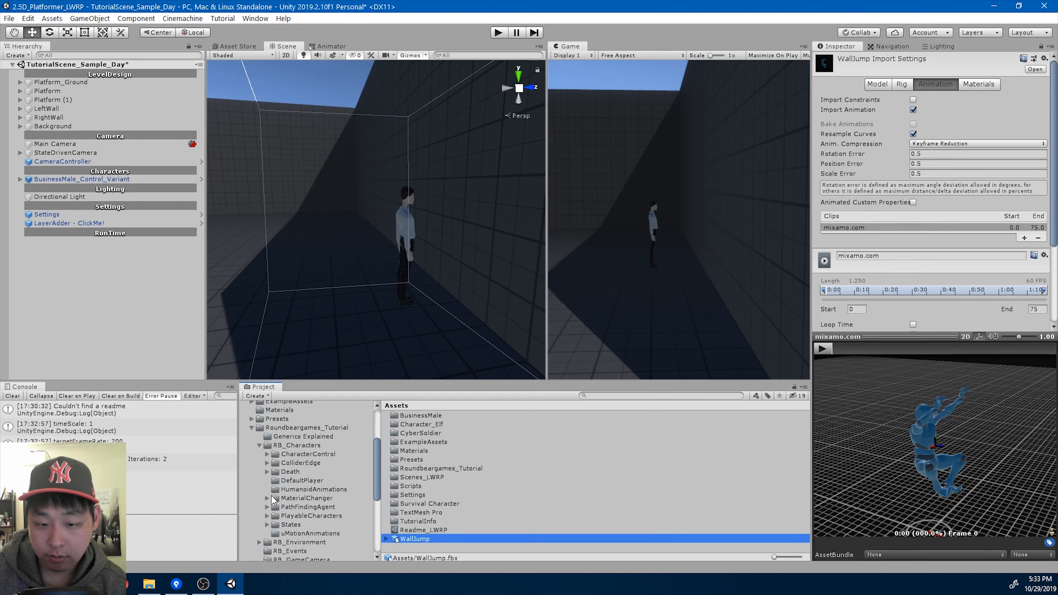
pyautogui.click(310, 490)
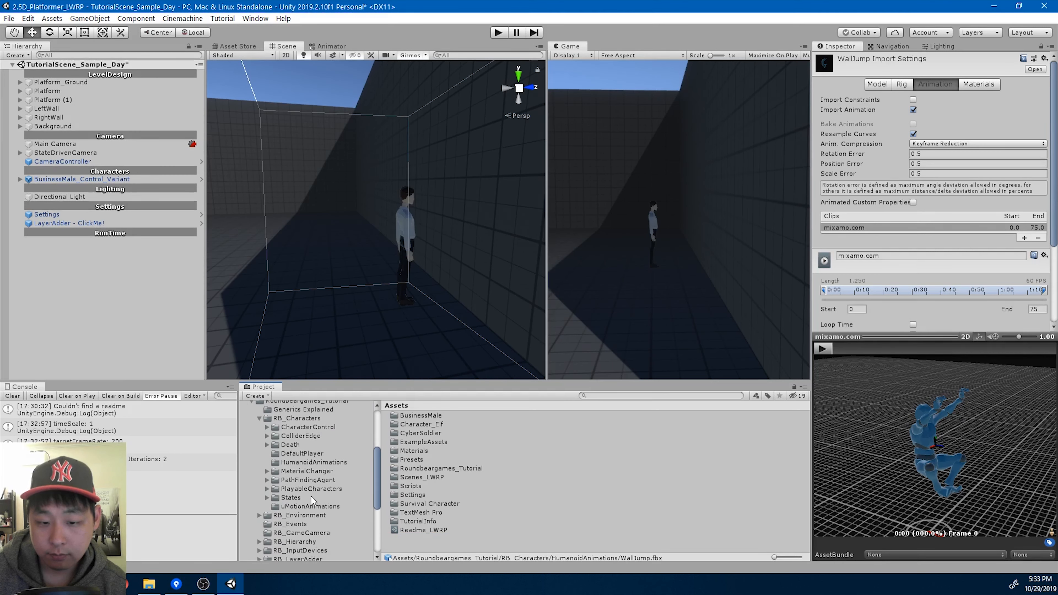
pyautogui.click(295, 451)
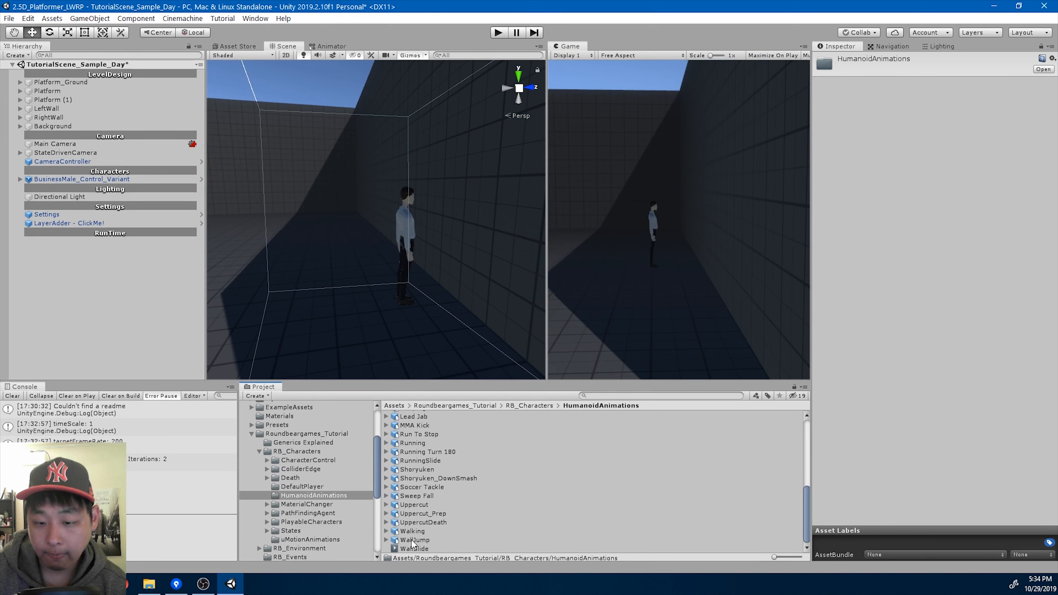
pyautogui.click(414, 540)
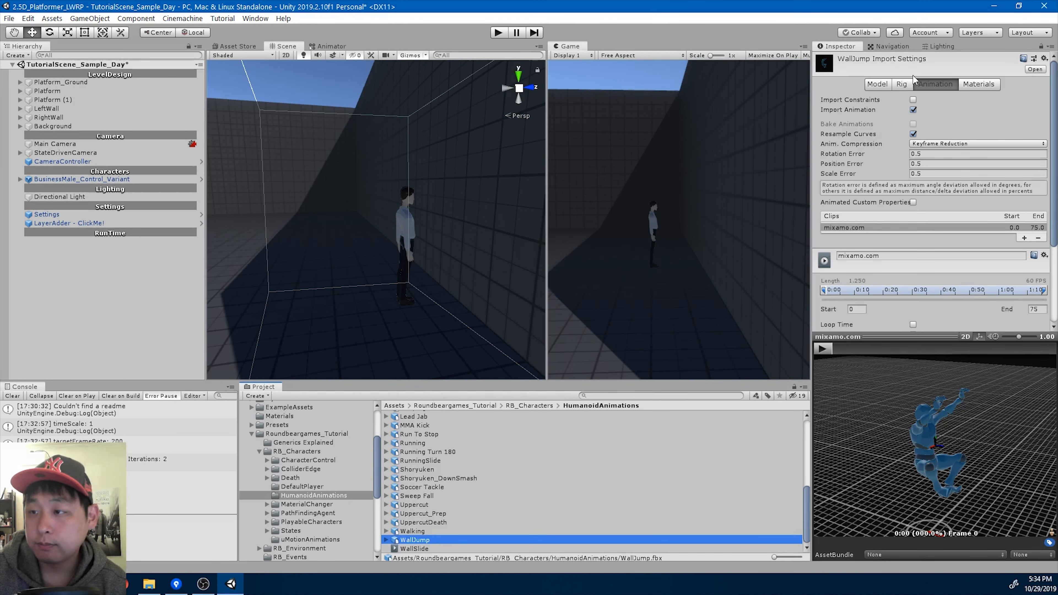
pyautogui.click(901, 84)
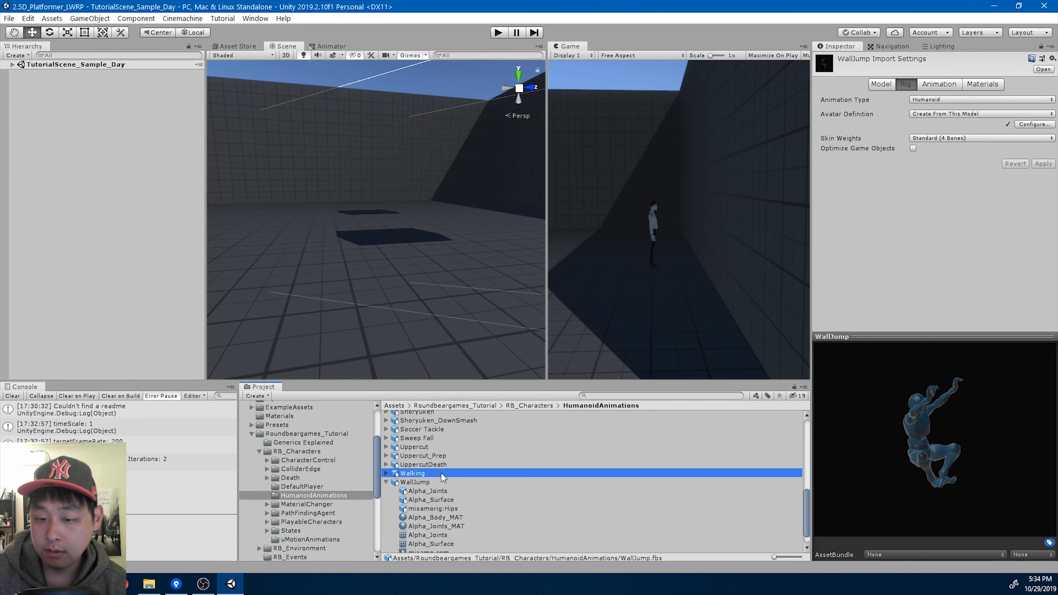
# - Name the imported clip WallJump in its animation import settings
pyautogui.click(936, 84)
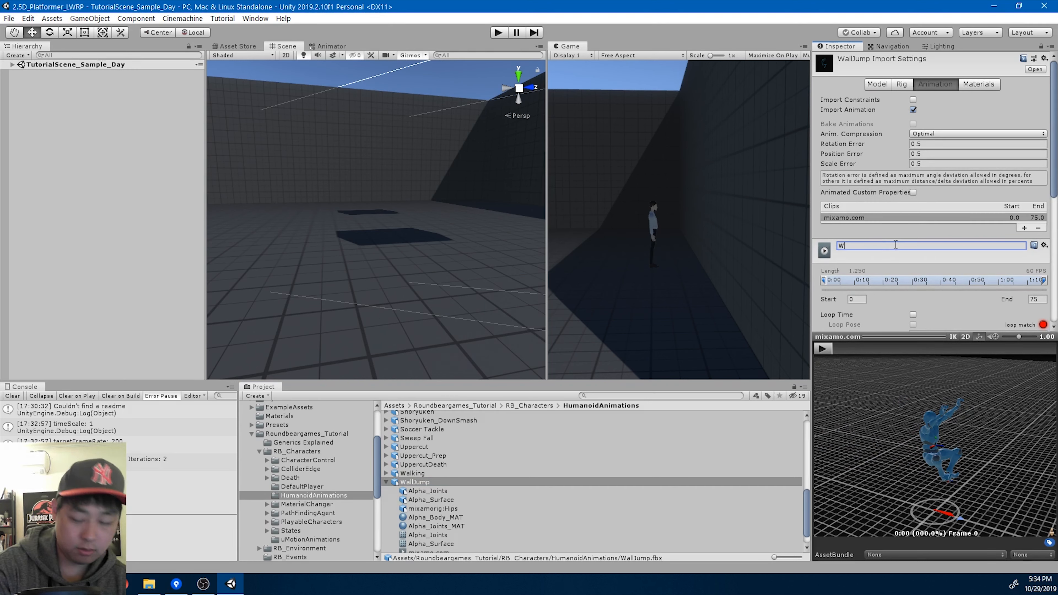
pyautogui.write('WallJump')
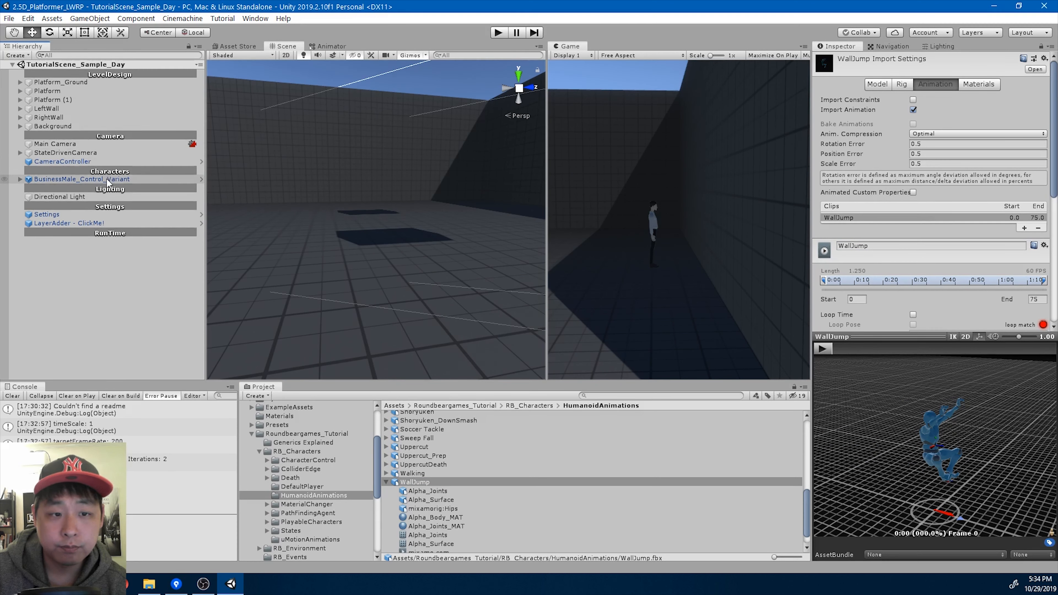
pyautogui.click(81, 178)
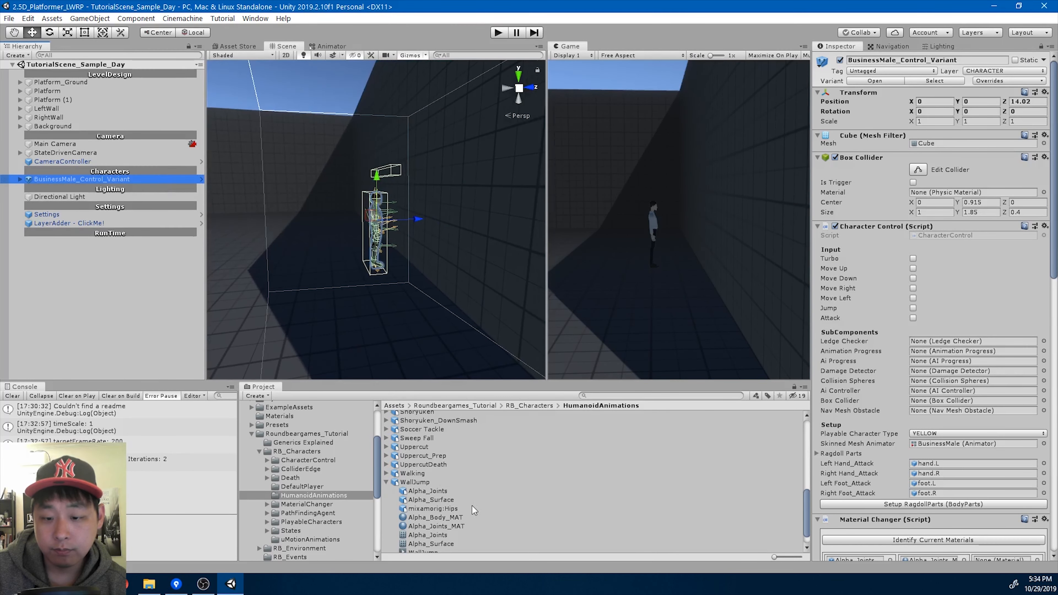
pyautogui.click(414, 481)
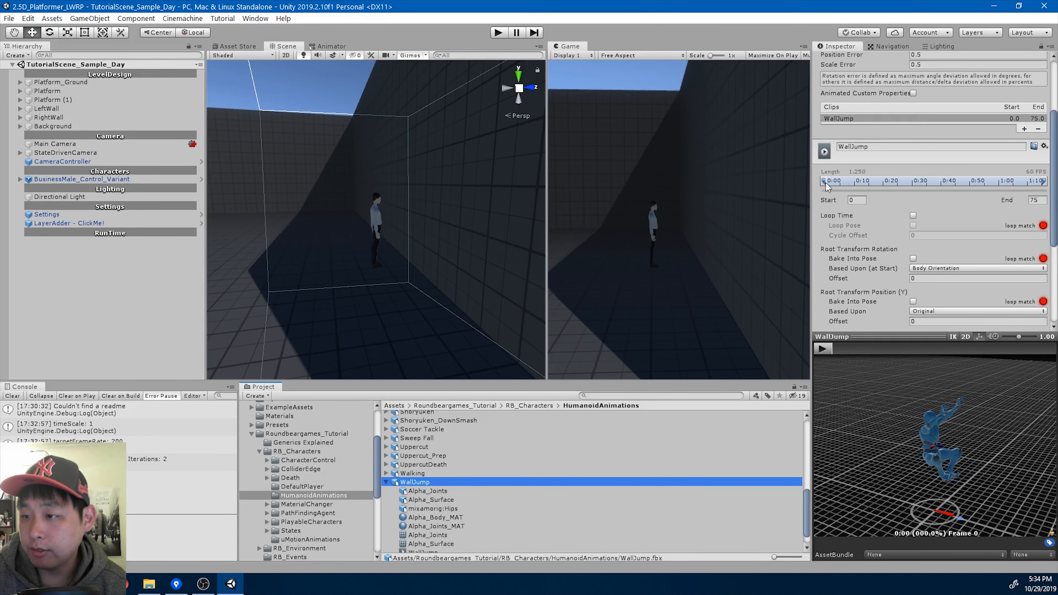
# - Trim the WallJump clip to start at frame 30 and end at frame 43
pyautogui.moveTo(825, 180); pyautogui.dragTo(933, 181)
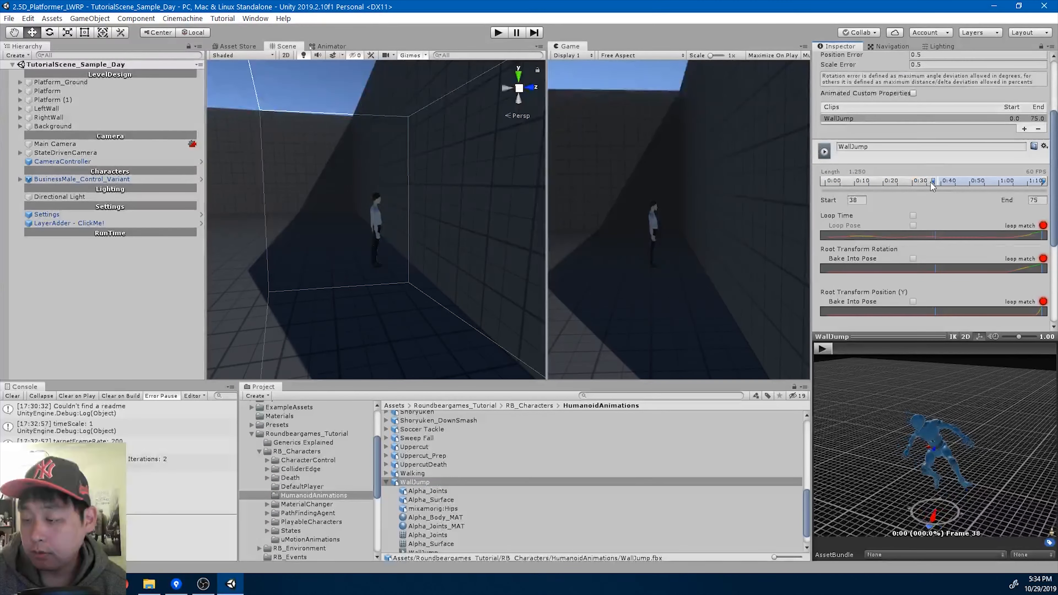
pyautogui.moveTo(933, 181); pyautogui.dragTo(911, 180)
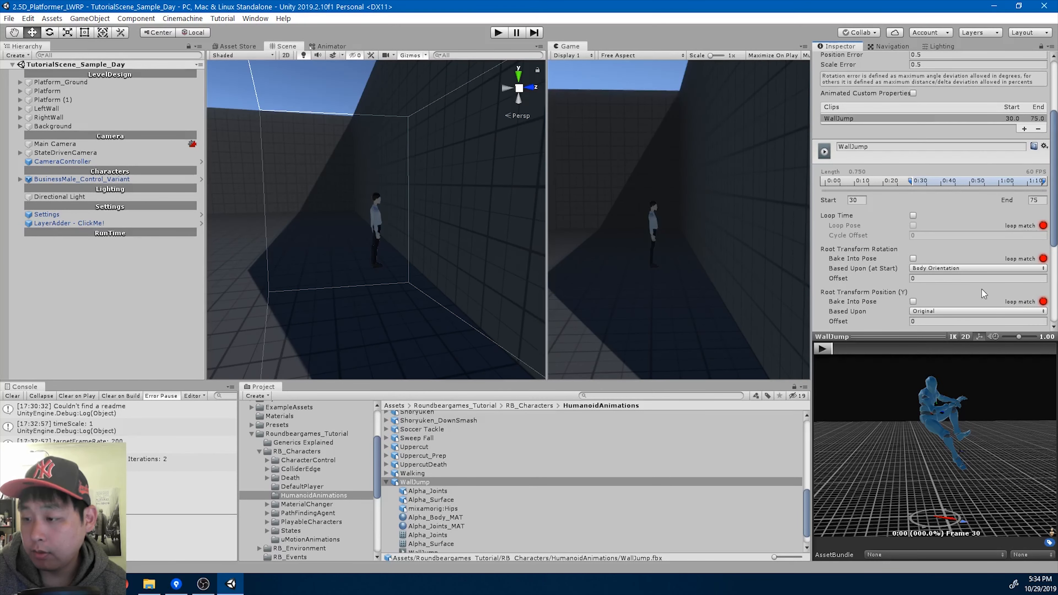
pyautogui.moveTo(911, 181); pyautogui.dragTo(952, 181)
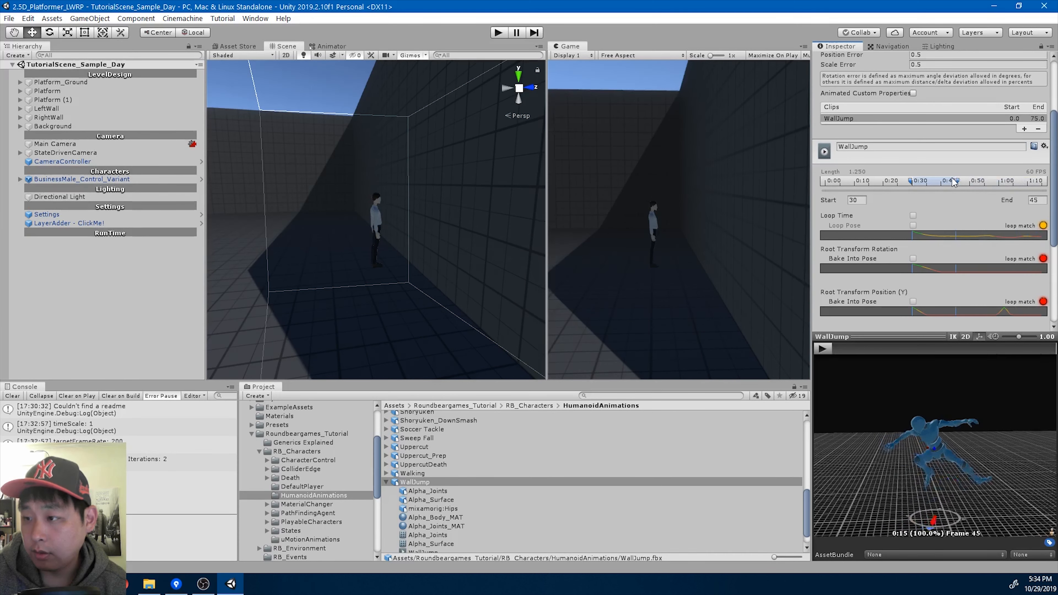
pyautogui.moveTo(955, 181); pyautogui.dragTo(937, 180)
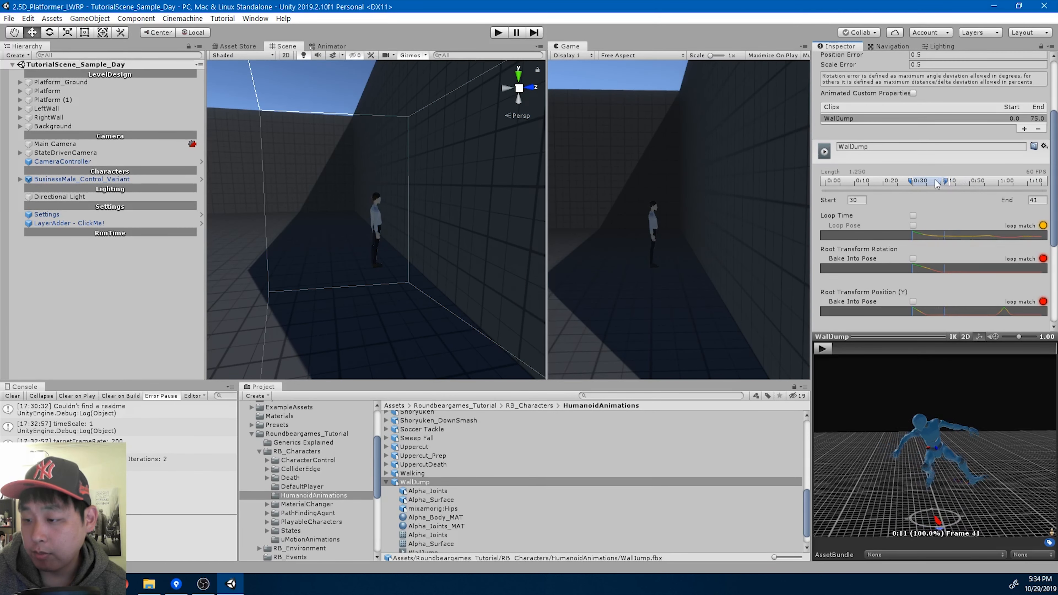
pyautogui.moveTo(938, 181); pyautogui.dragTo(951, 181)
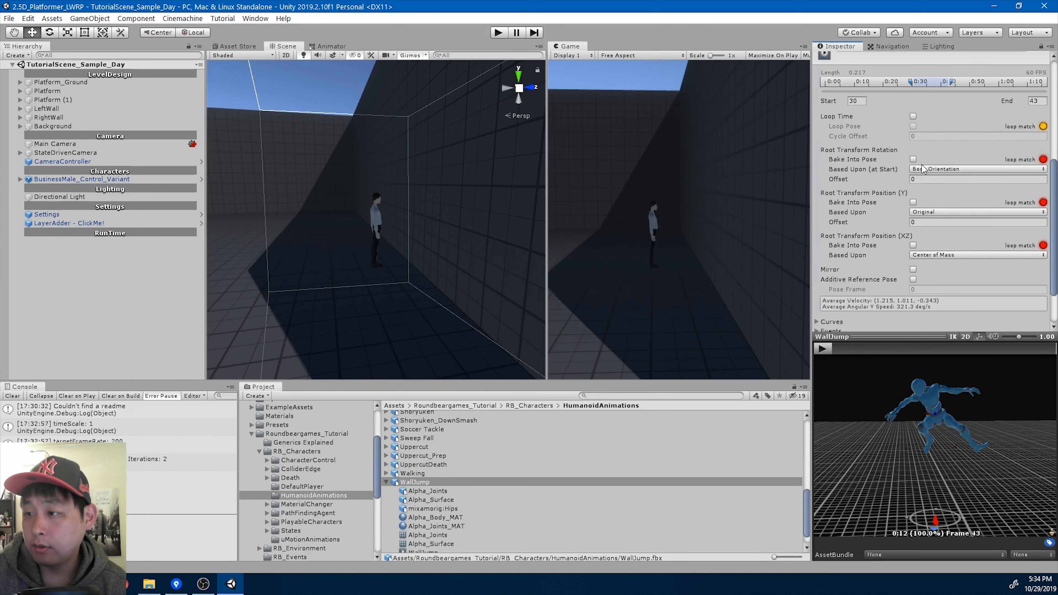
# - Bake root rotation into pose with offset 180 and bake root height based on feet
pyautogui.click(913, 159)
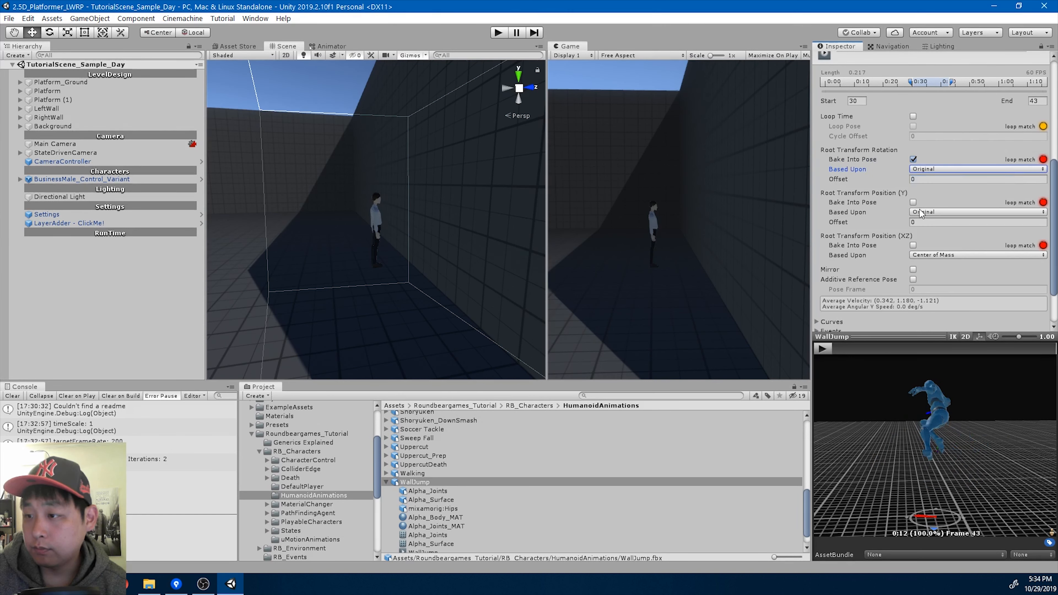
pyautogui.click(974, 211)
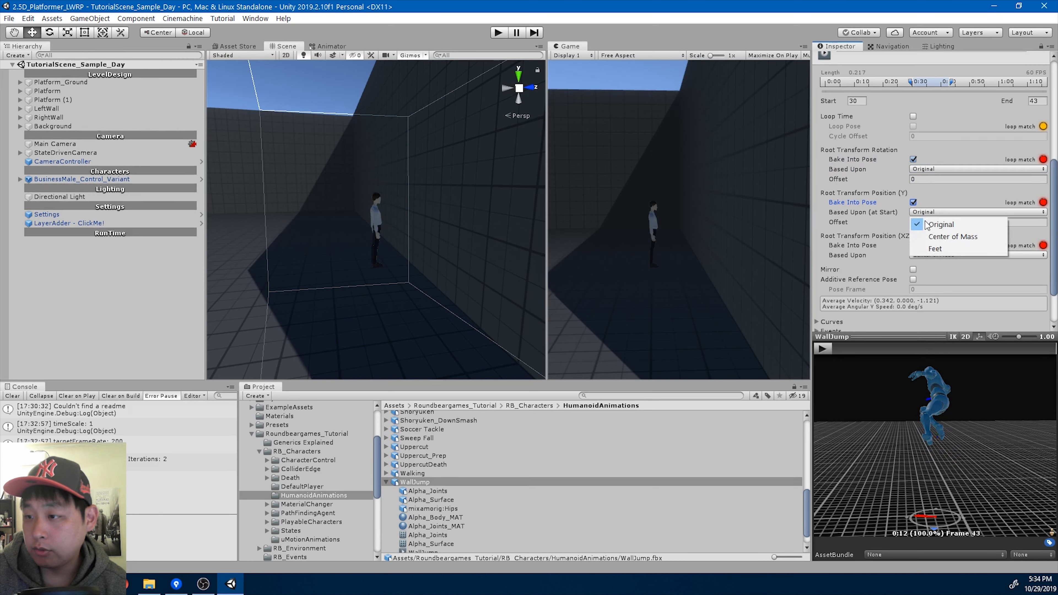
pyautogui.click(936, 248)
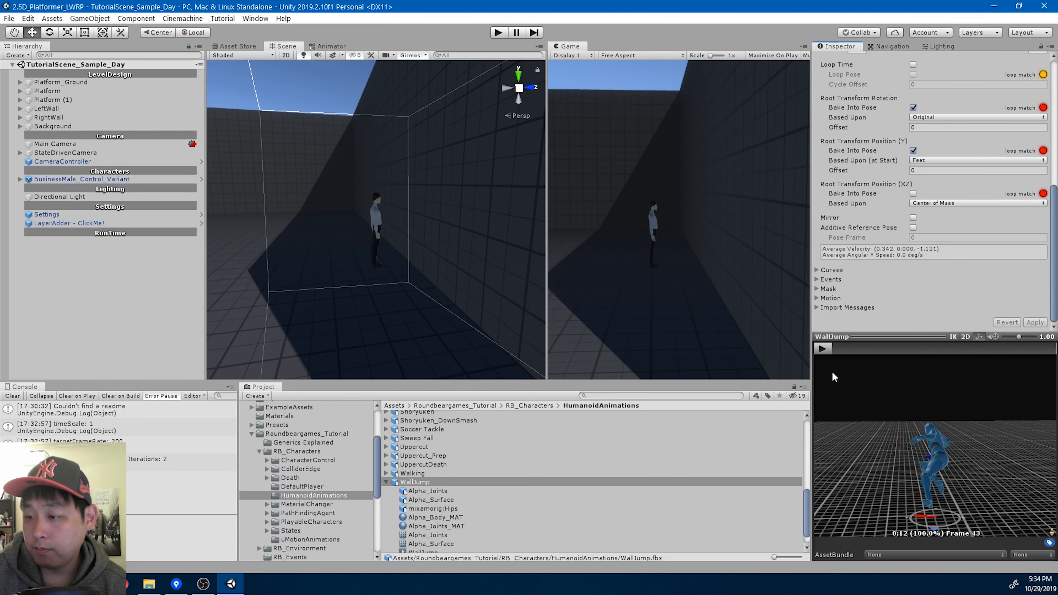
pyautogui.click(822, 349)
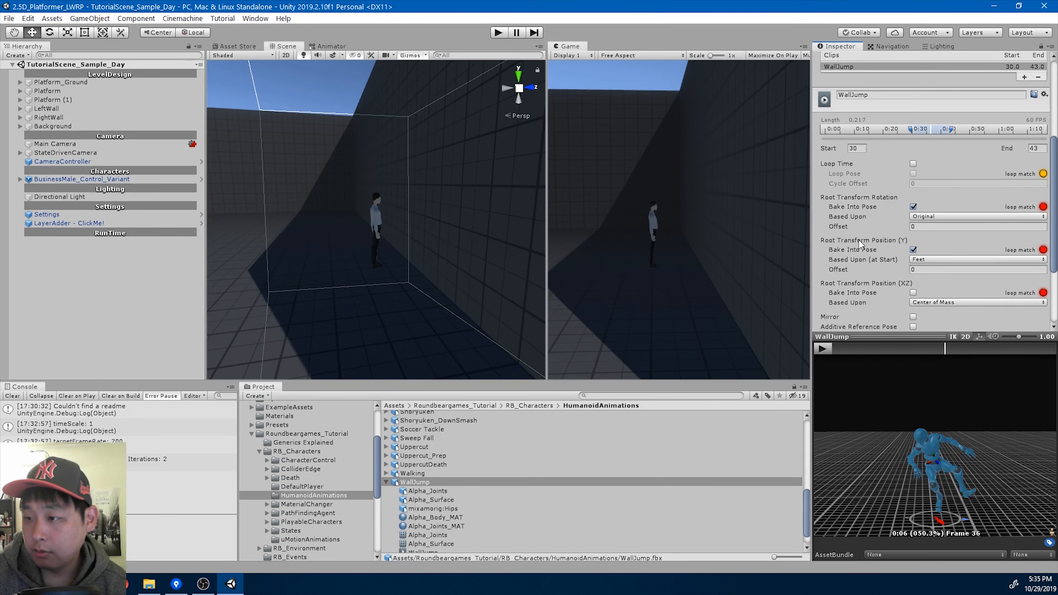
pyautogui.click(971, 226)
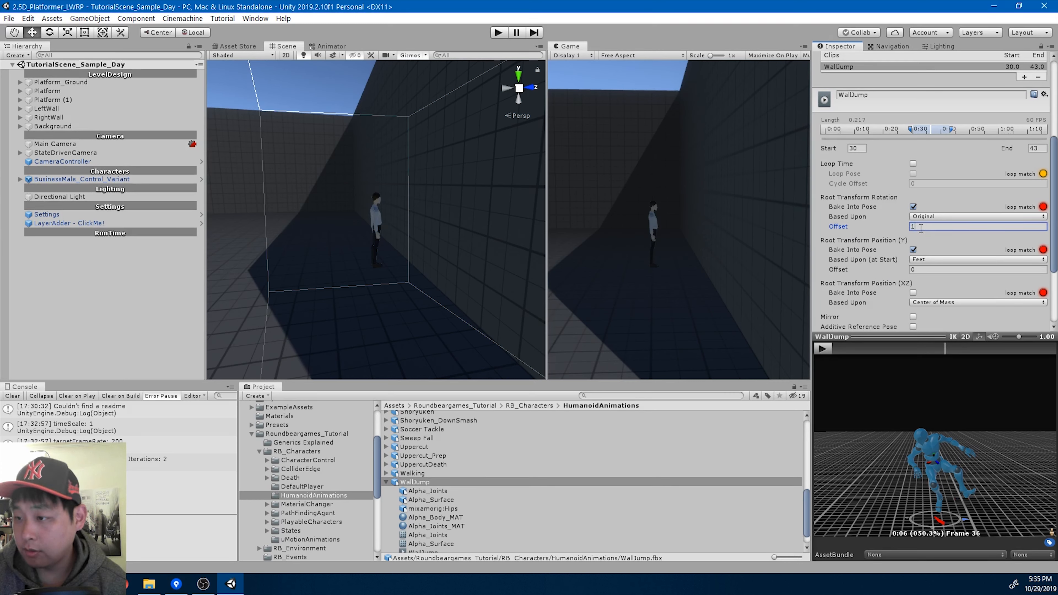
pyautogui.write('180')
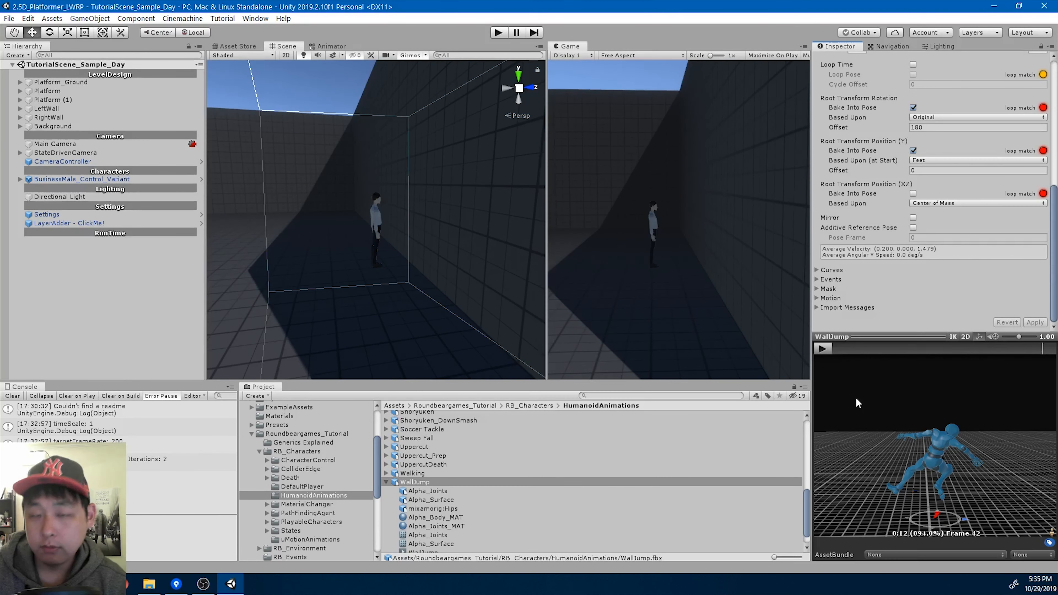
# - Select the BusinessMale child of BusinessMale_Control_Variant and show its DefaultPlayer animator graph
pyautogui.click(81, 178)
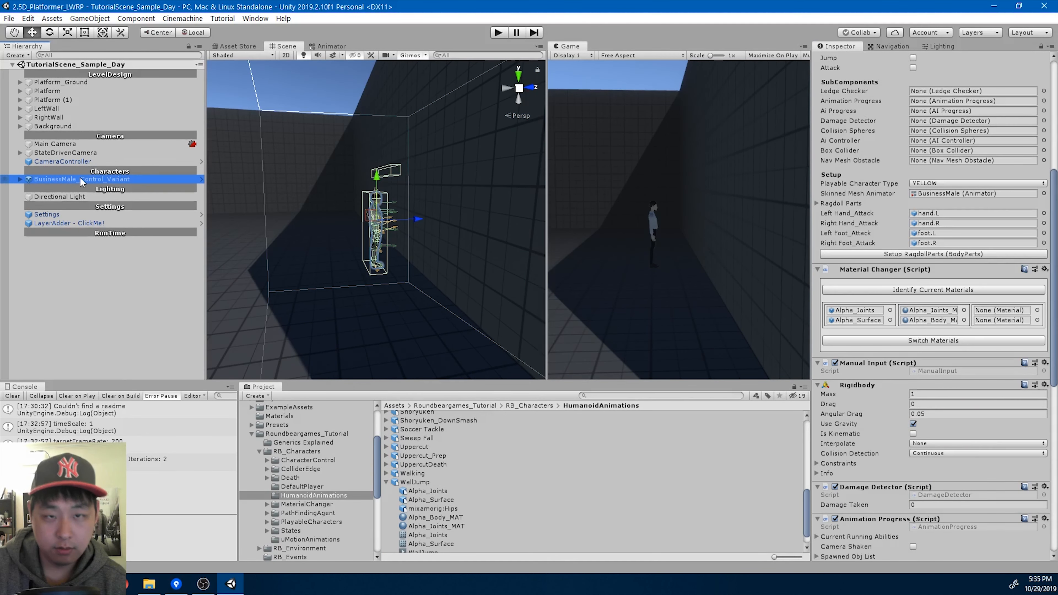
pyautogui.click(20, 178)
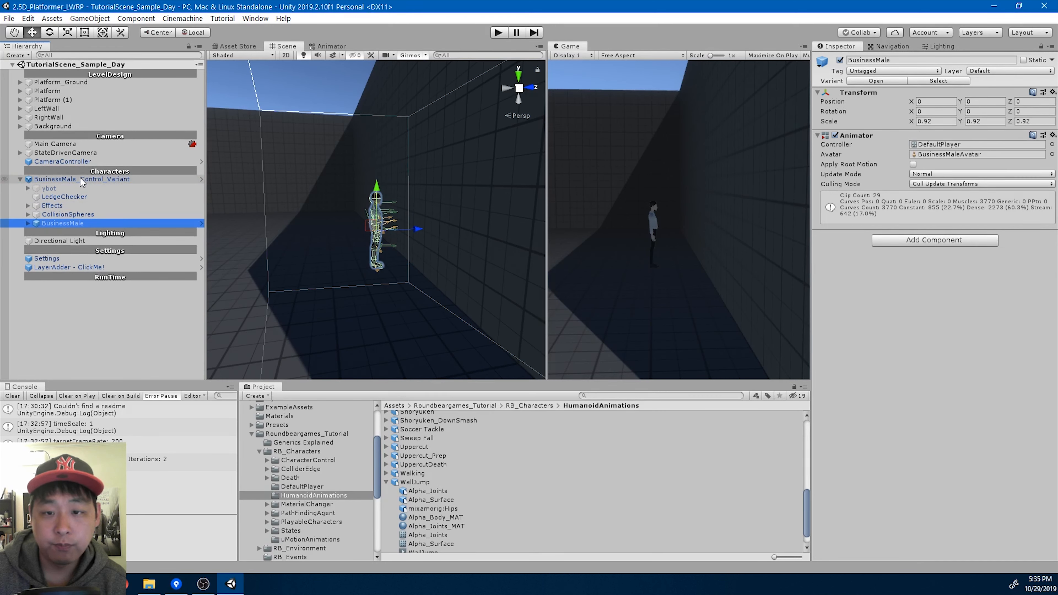
pyautogui.click(330, 45)
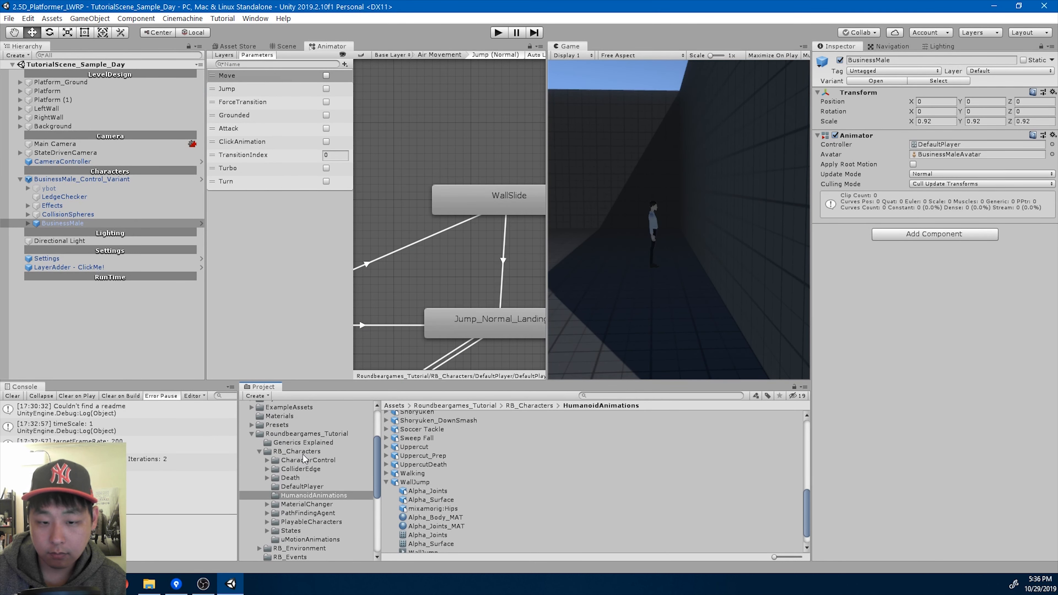
# - Create a C# script named WallJump in Abilities_StateScripts and bring it up for editing
pyautogui.click(295, 451)
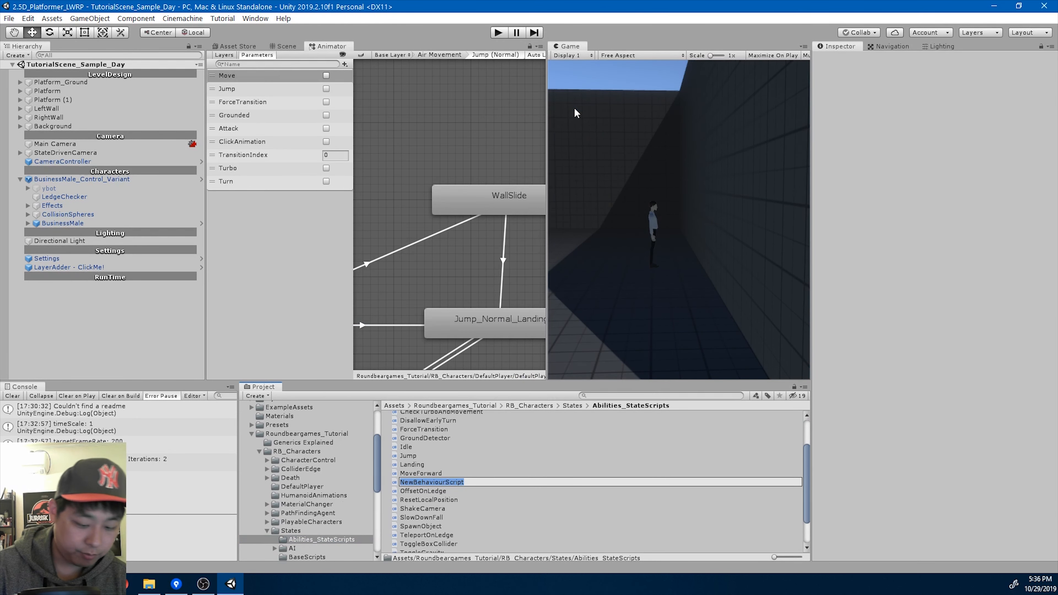
pyautogui.write('WallJump')
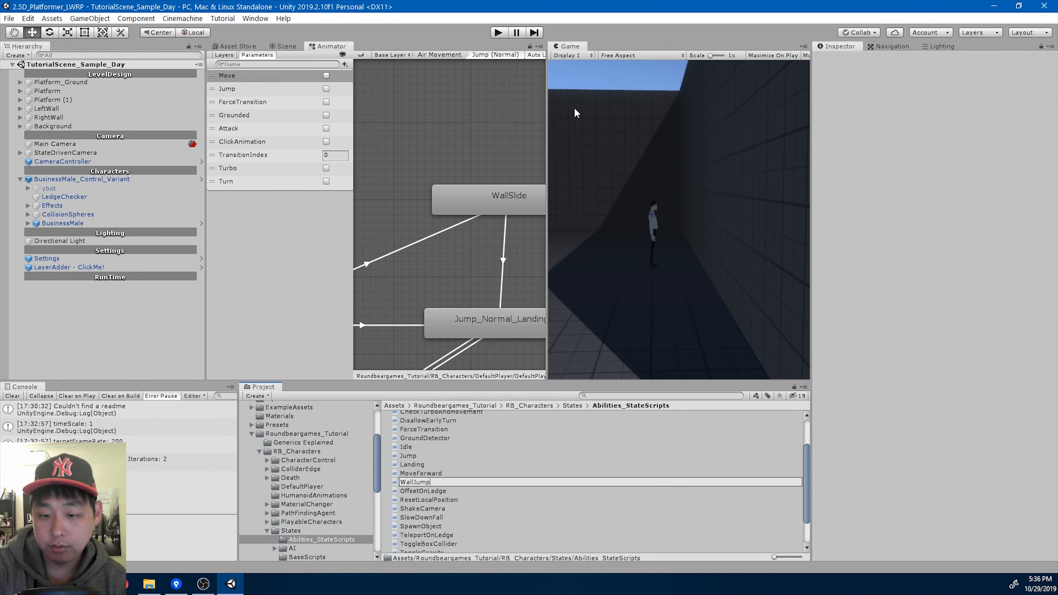
pyautogui.doubleClick(417, 481)
pyautogui.write('jump')
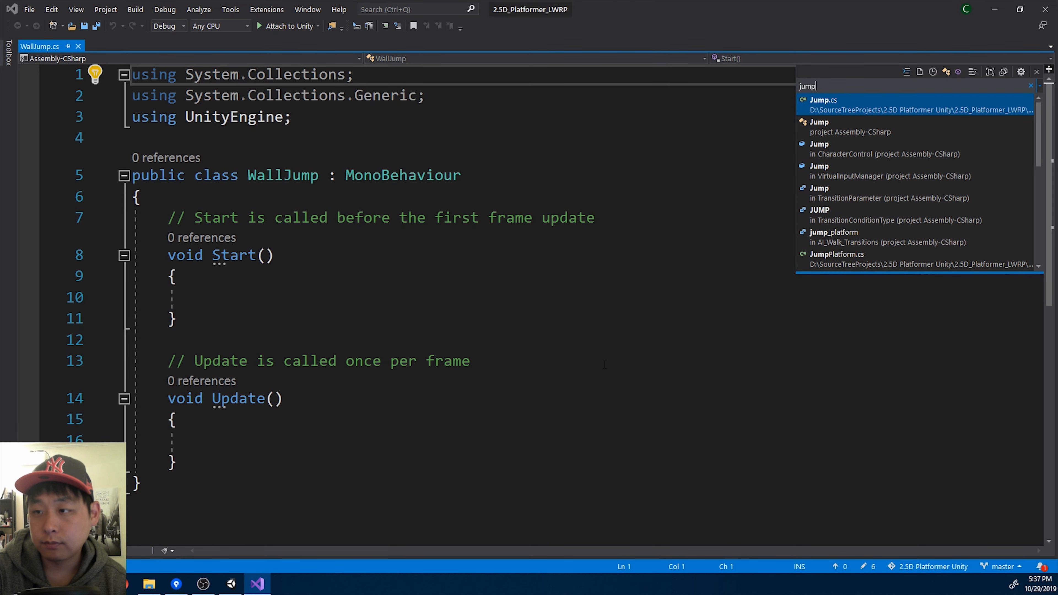
# - Copy Jump.cs into WallJump.cs and rename the class and asset menu to WallJump with empty methods
pyautogui.click(823, 104)
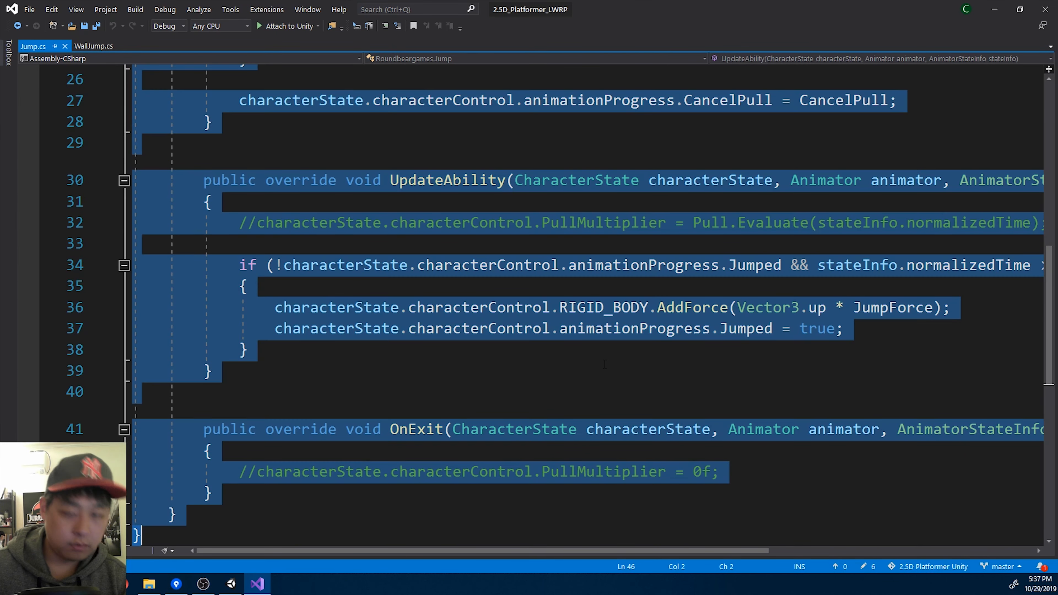
pyautogui.click(94, 45)
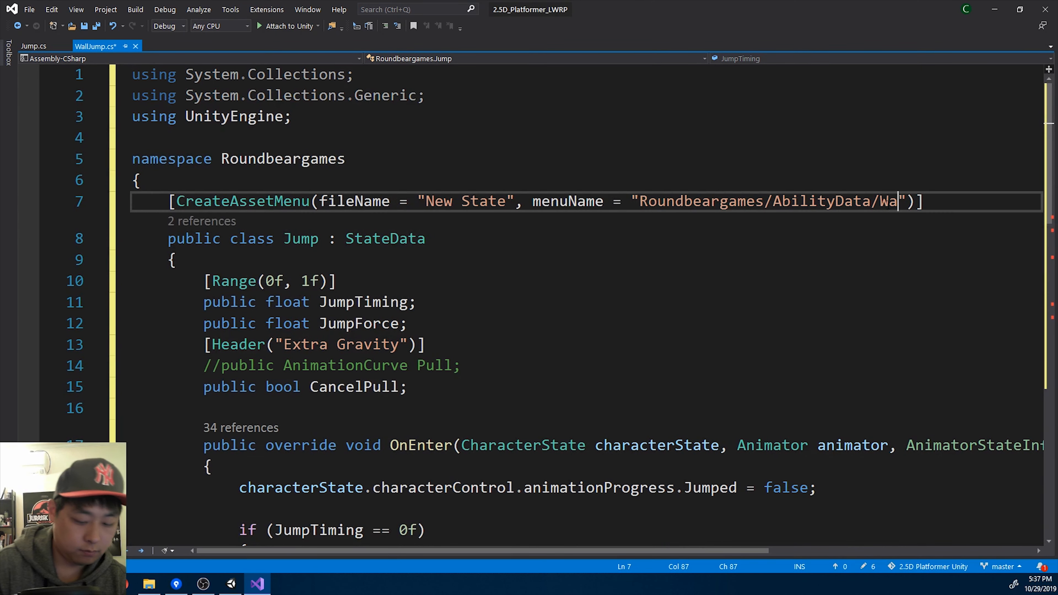
pyautogui.write('llJump')
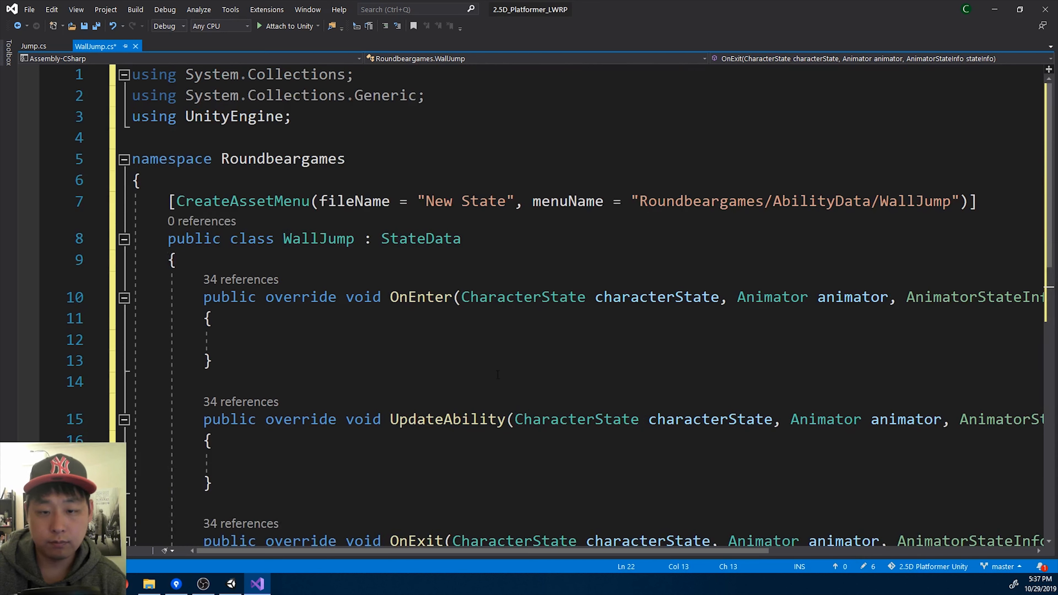
# - Write OnEnter so a forward-facing character calls FaceForward(false) and otherwise FaceForward(true)
pyautogui.click(240, 339)
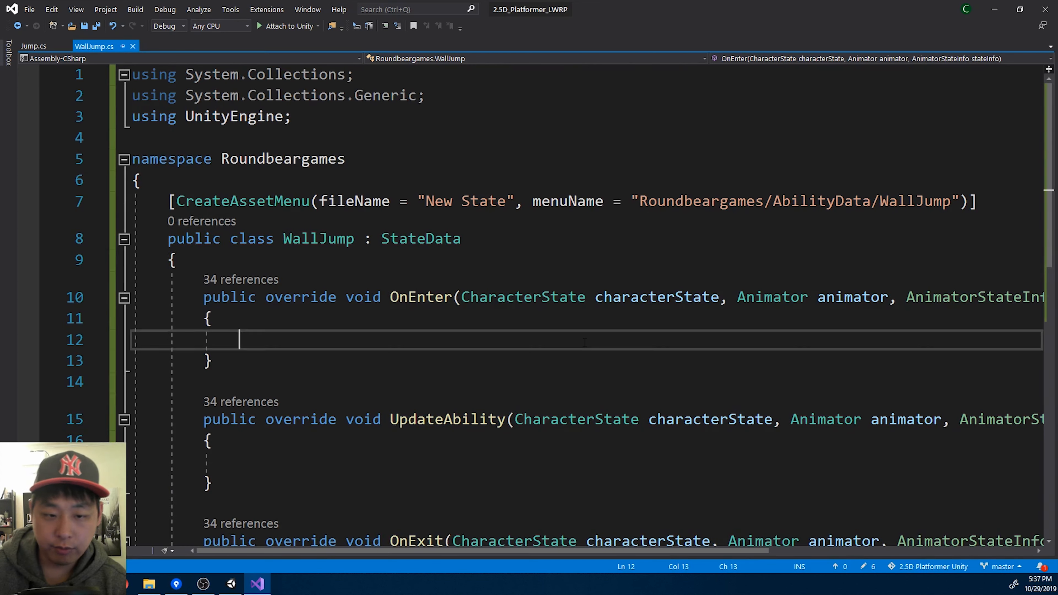
pyautogui.write('characterState.')
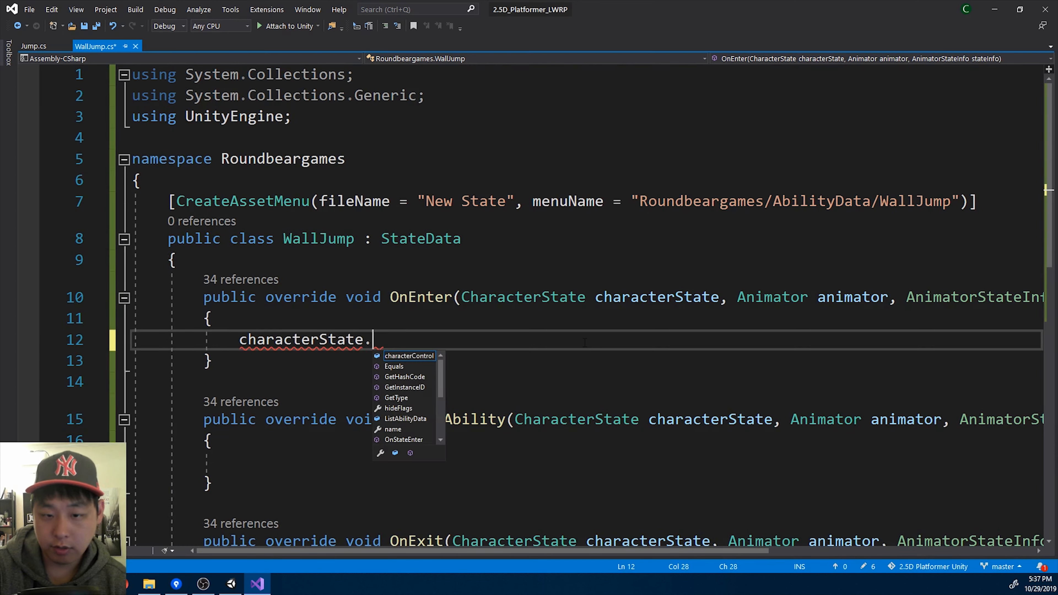
pyautogui.write('characterControl.')
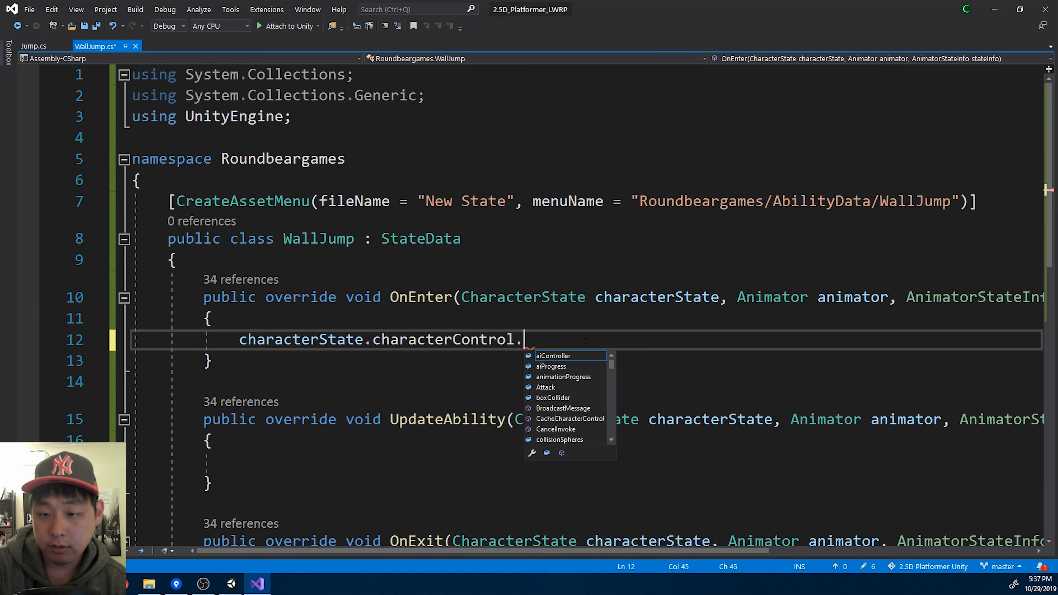
pyautogui.write('IsFacingForward();')
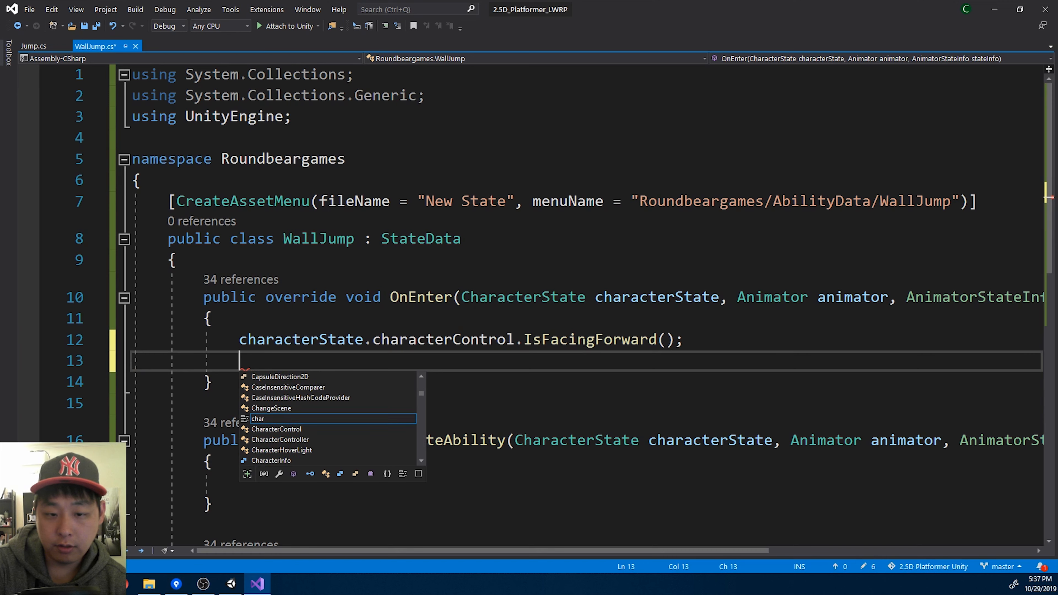
pyautogui.write('if ()')
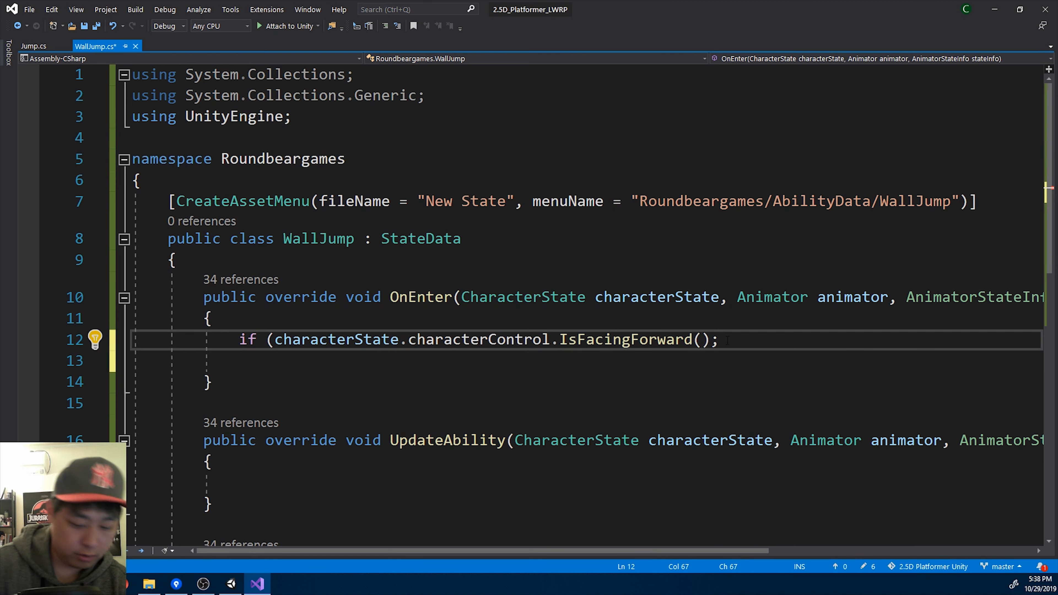
pyautogui.write('character   .c')
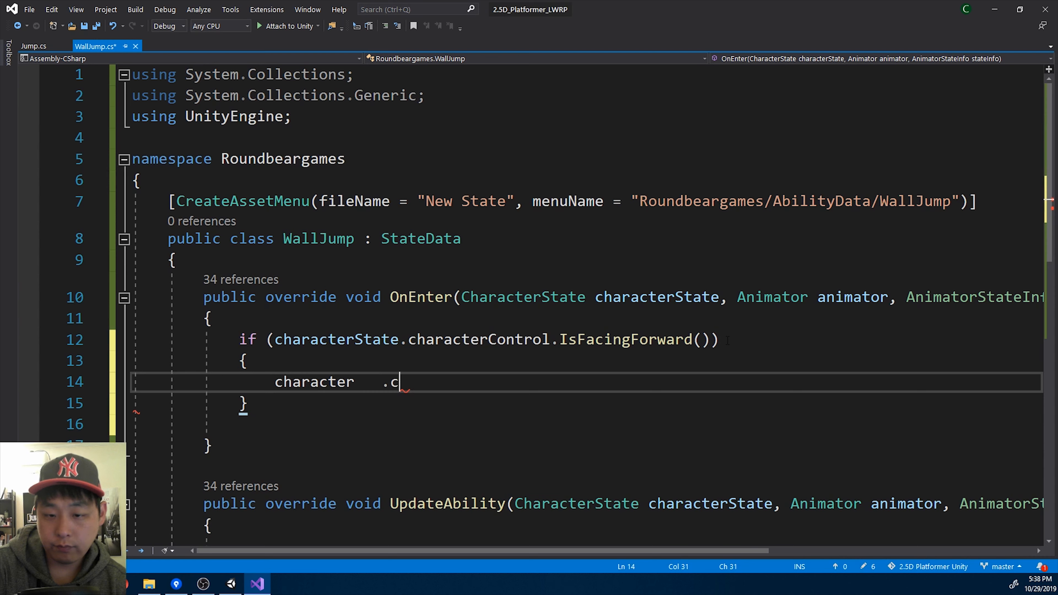
pyautogui.write('State')
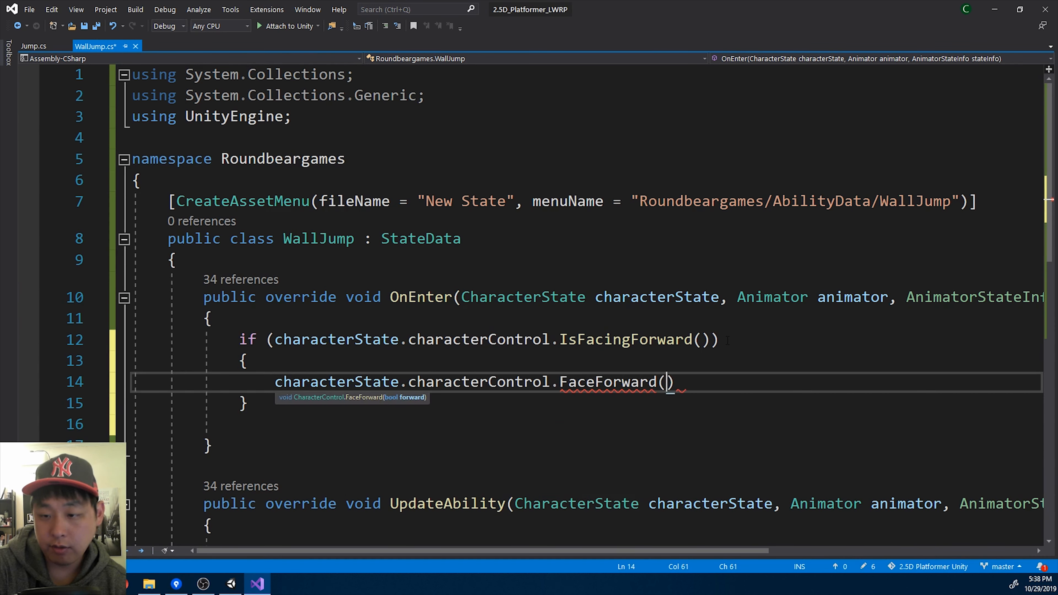
pyautogui.write('false);')
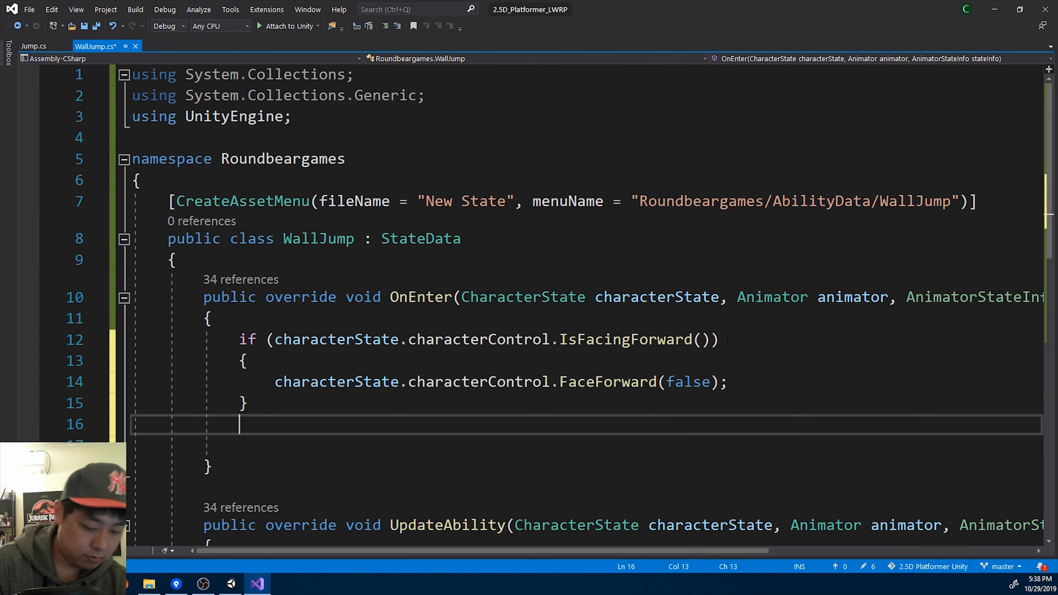
pyautogui.write('else')
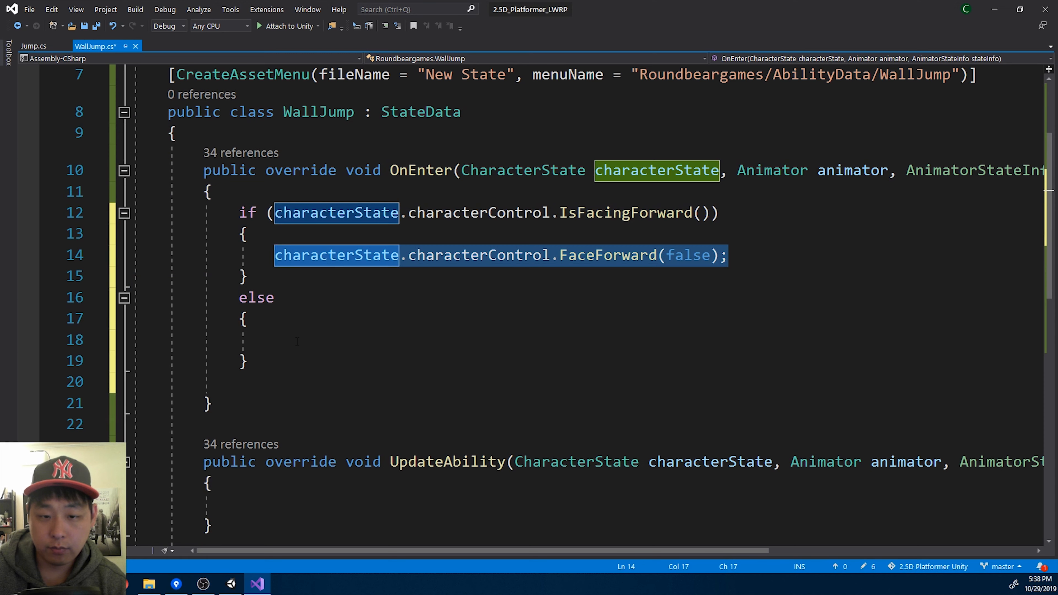
pyautogui.write('characterState.characterControl.FaceForward(true);')
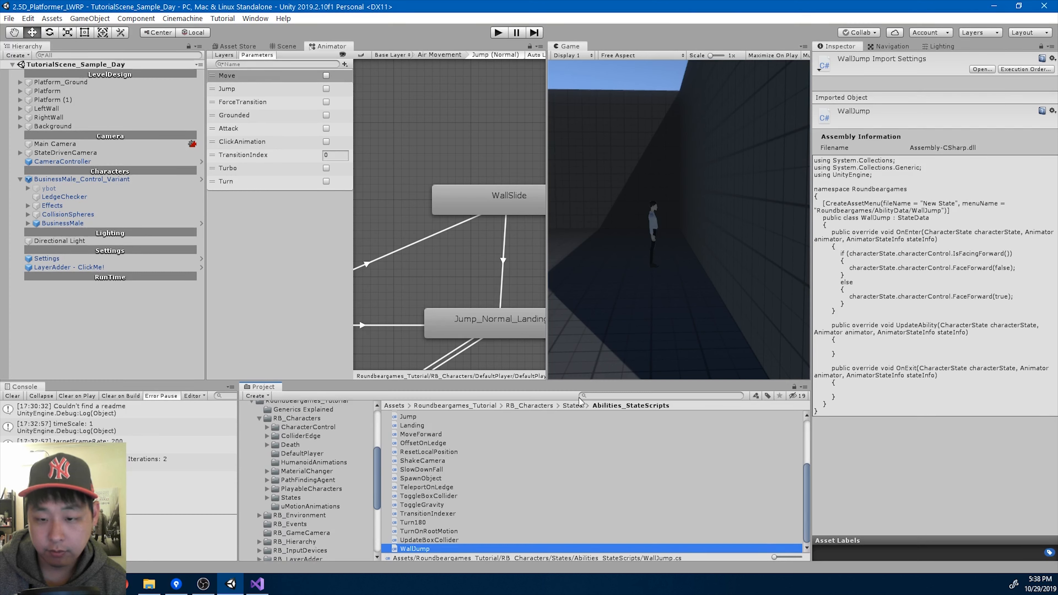
# - Create a Player_WallJump ability asset in a new WallJump folder via the AbilityData menu
pyautogui.write('wallsli')
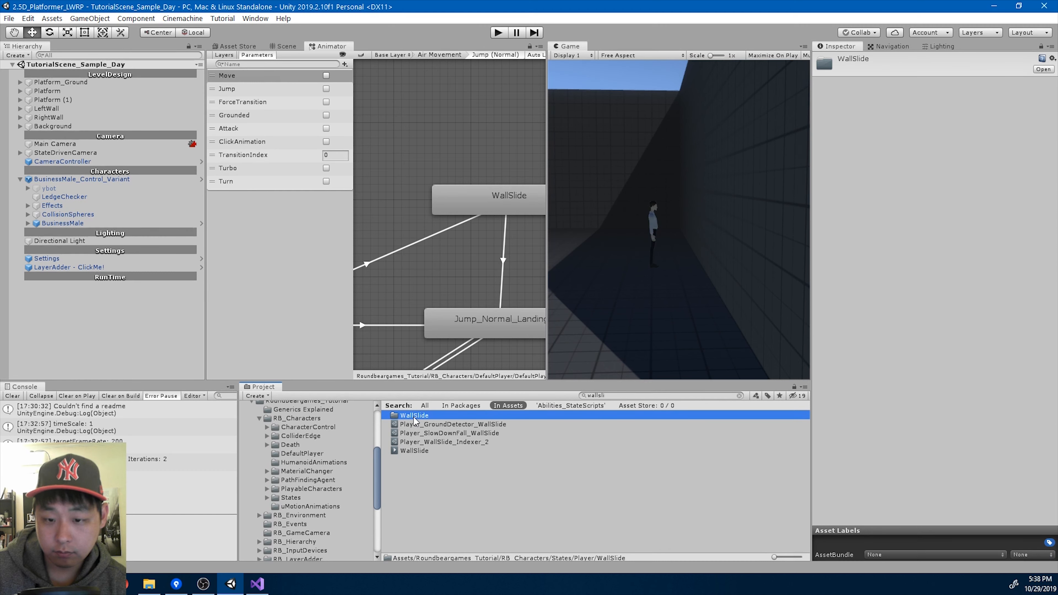
pyautogui.click(298, 447)
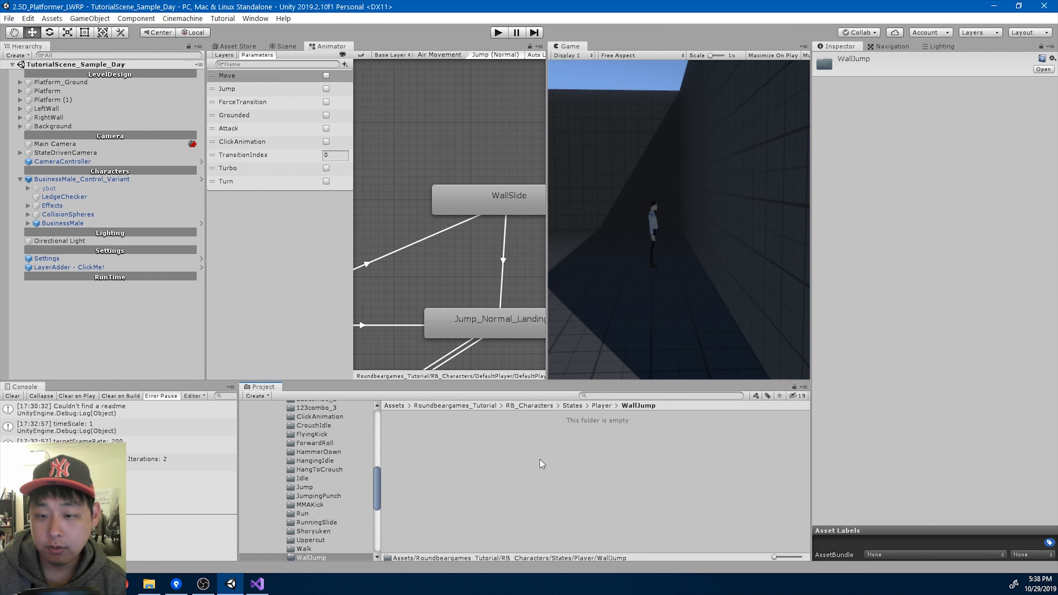
pyautogui.rightClick(540, 463)
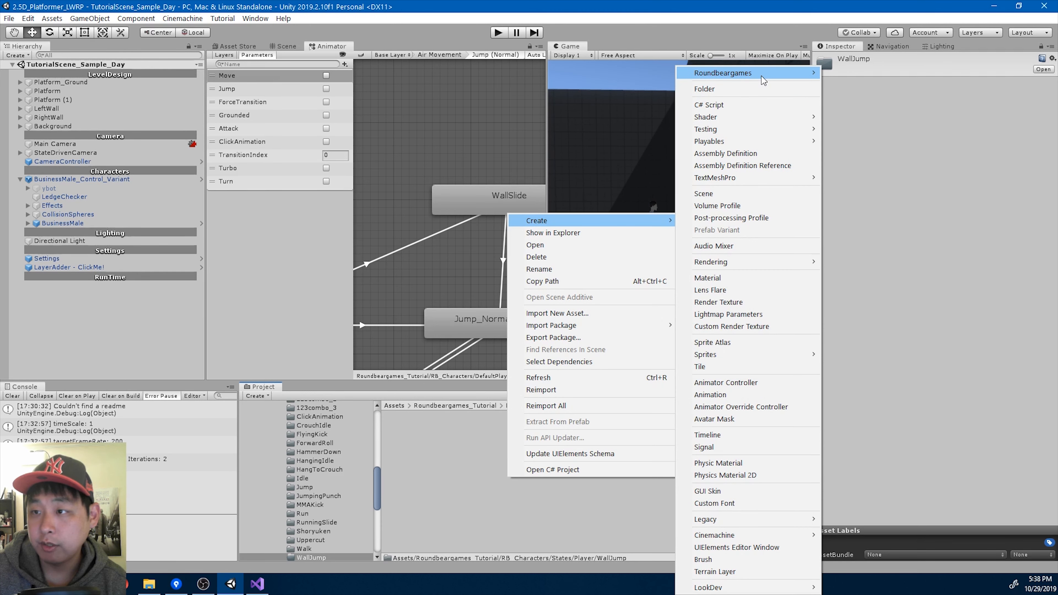
pyautogui.moveTo(853, 84)
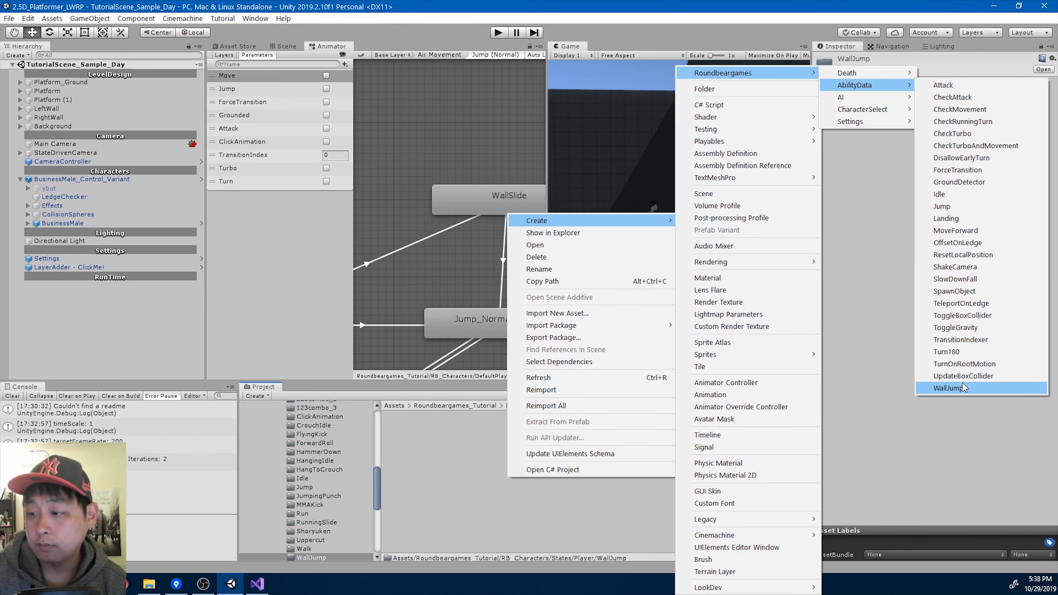
pyautogui.click(950, 388)
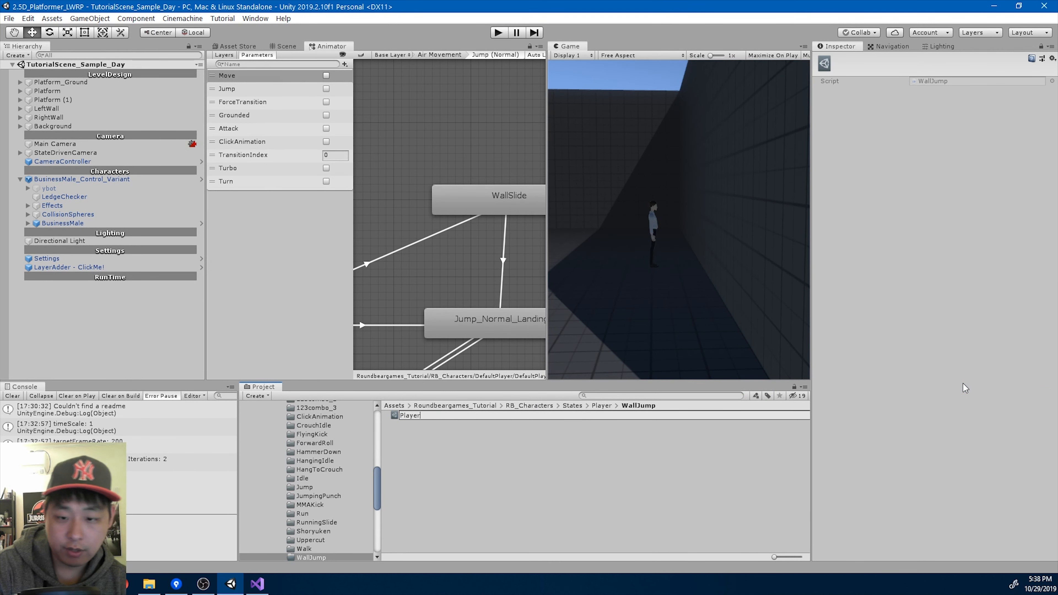
# - Add a Character State behaviour to the WallJump state with Size 1 and Player_WallJump assigned
pyautogui.click(415, 415)
pyautogui.write('_WallJump')
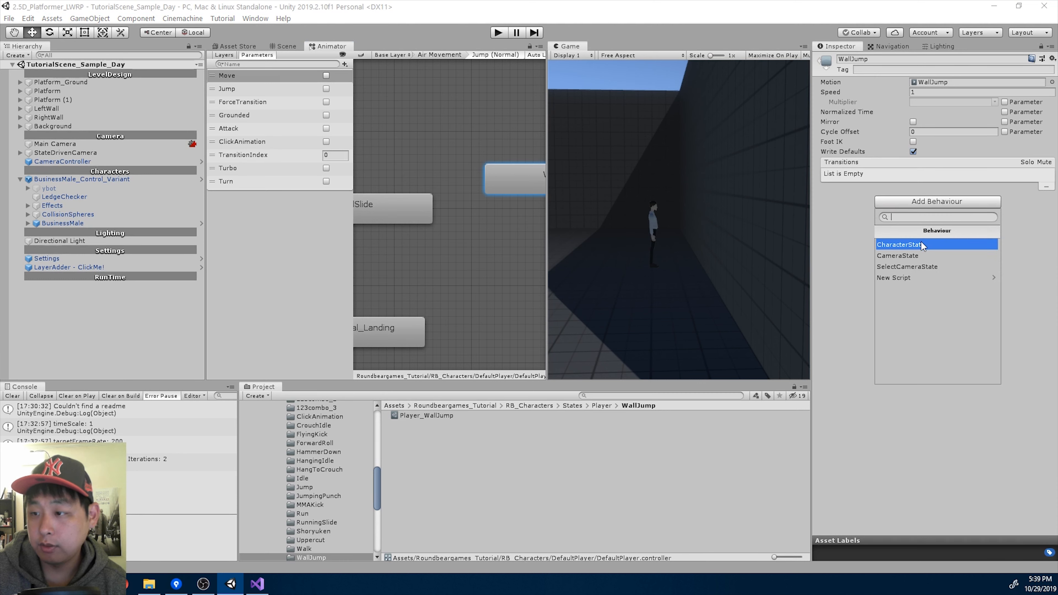
pyautogui.click(900, 244)
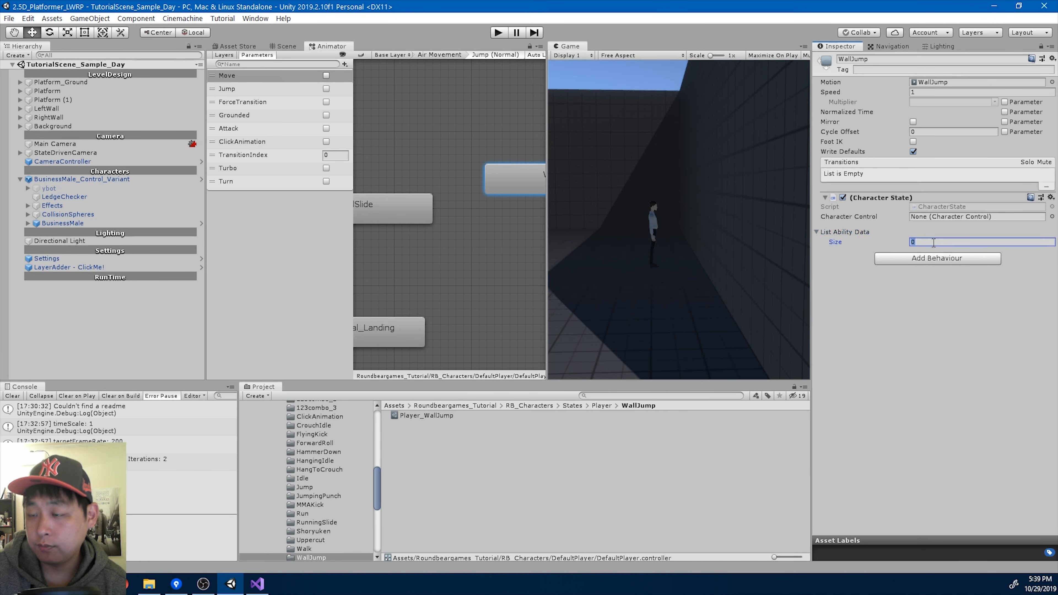
pyautogui.write('1')
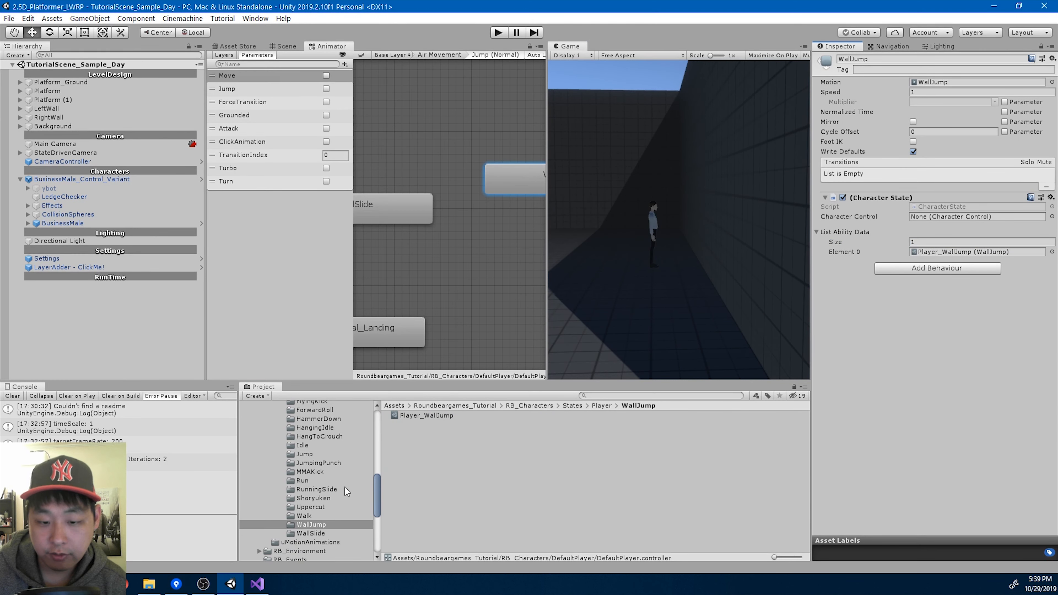
# - Create a transition indexer named Player_WallSlide_WallJump_Indexer_1 in the WallSlide folder
pyautogui.click(310, 533)
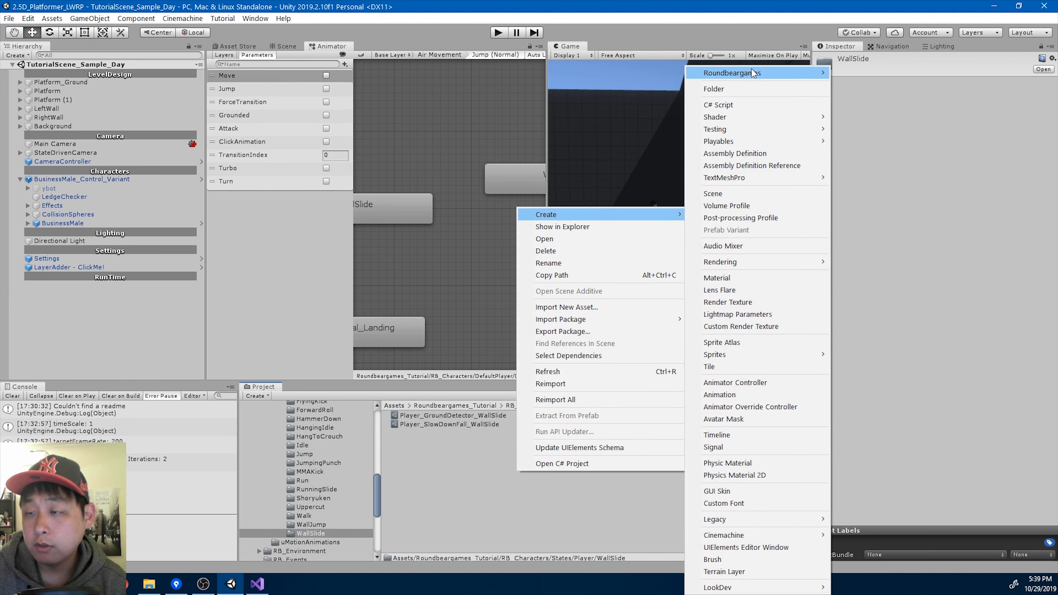
pyautogui.moveTo(863, 85)
pyautogui.write('Player_')
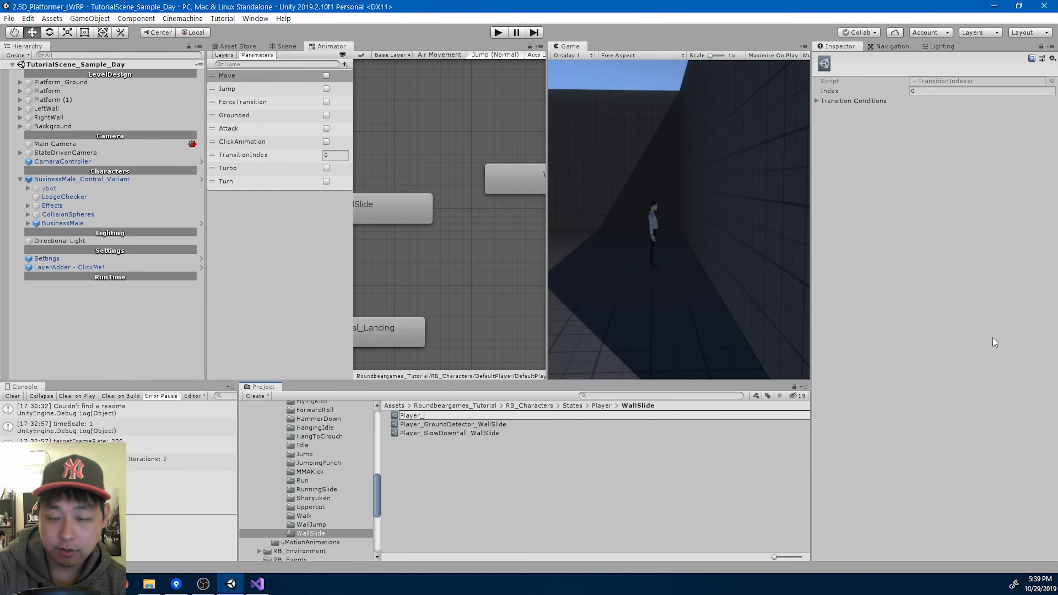
pyautogui.write('WallSlide_W')
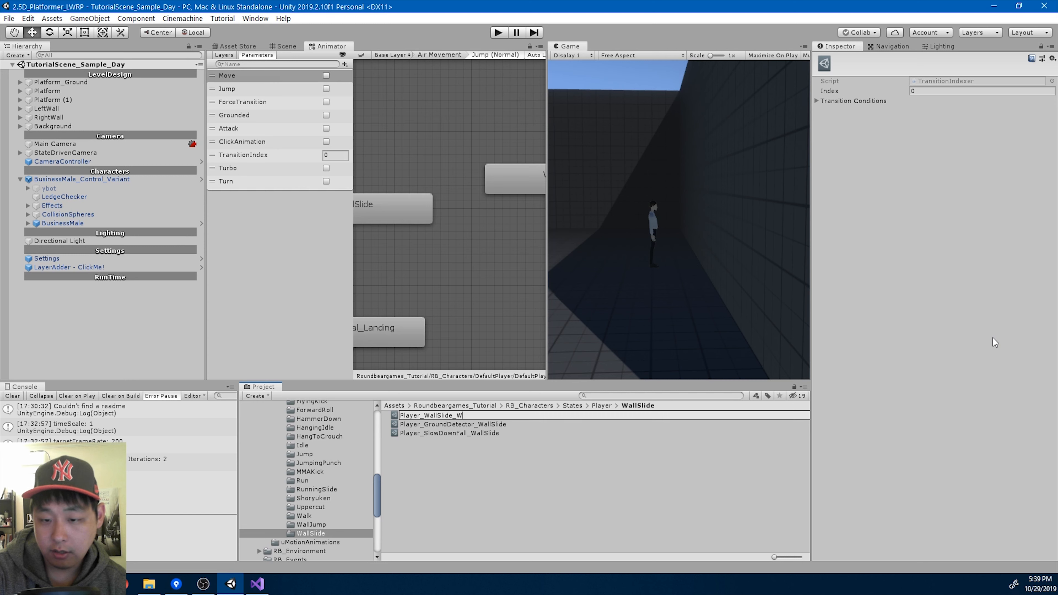
pyautogui.write('allJump_')
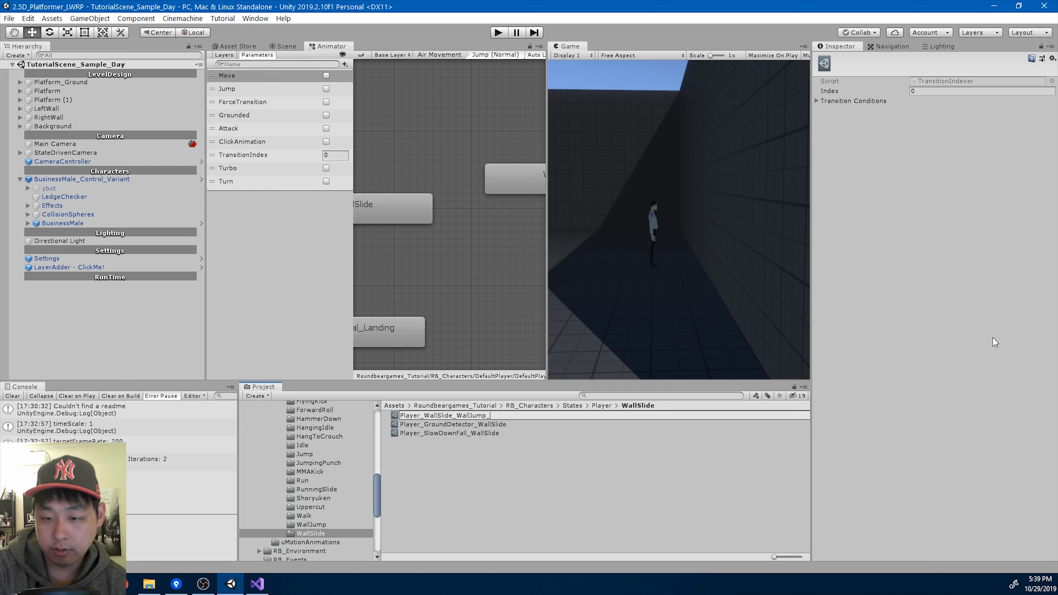
pyautogui.write('_Indexer_1')
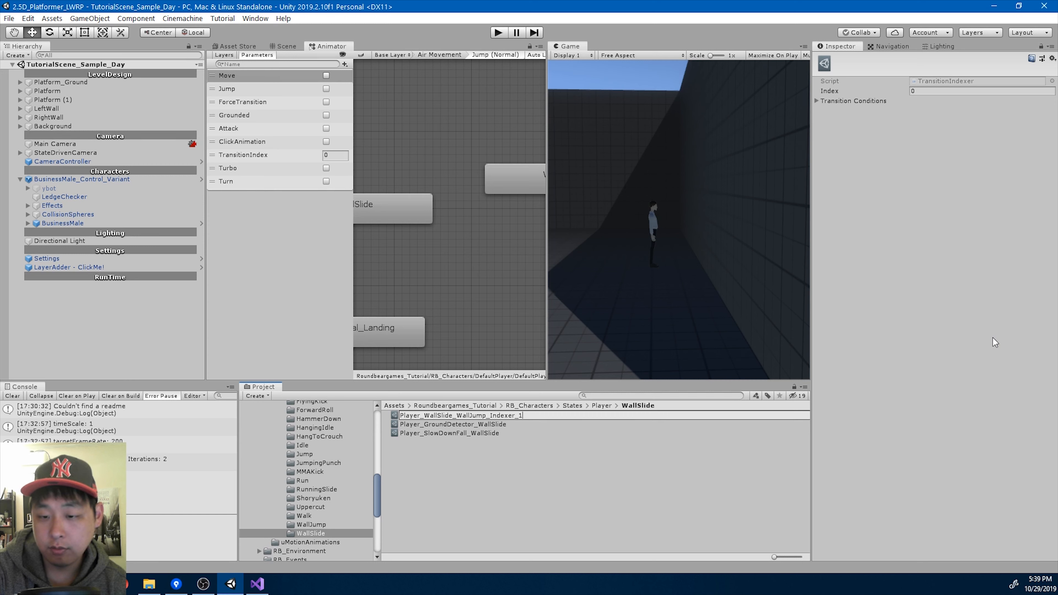
# - Give the indexer index 1 and a single JUMP transition condition
pyautogui.click(461, 433)
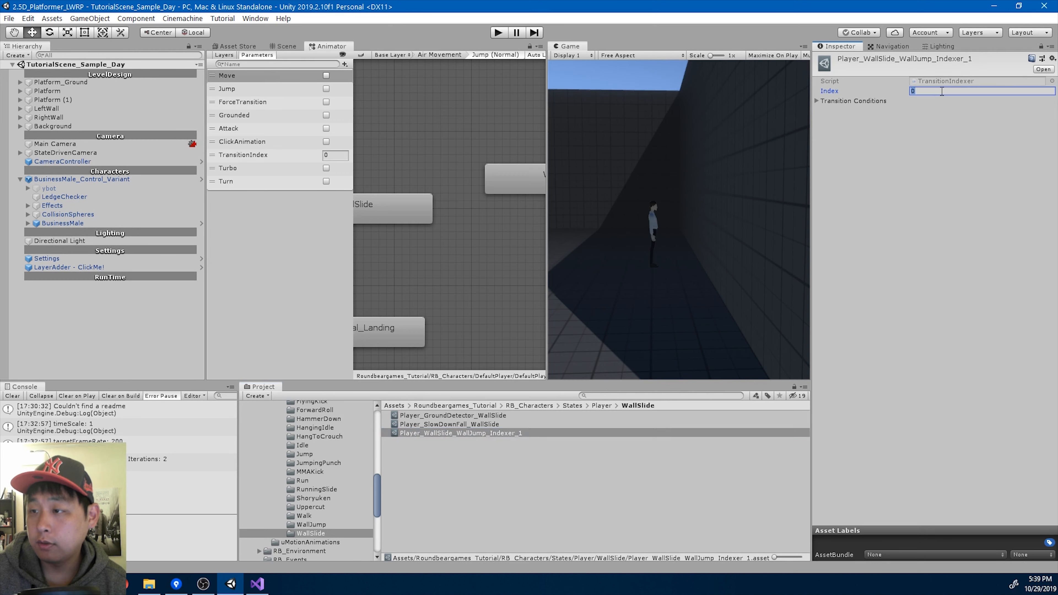
pyautogui.write('1')
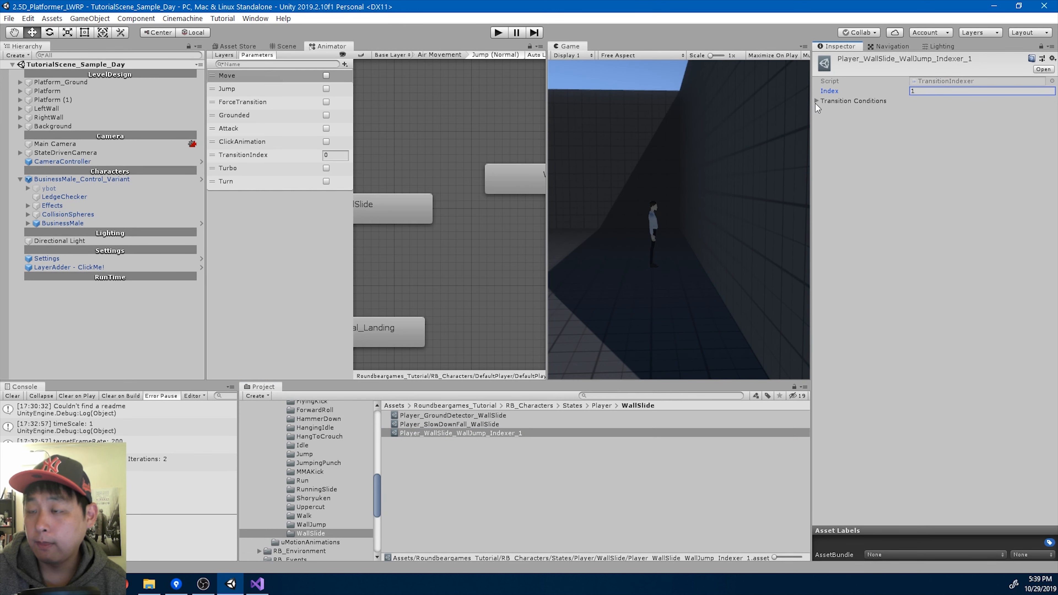
pyautogui.click(816, 100)
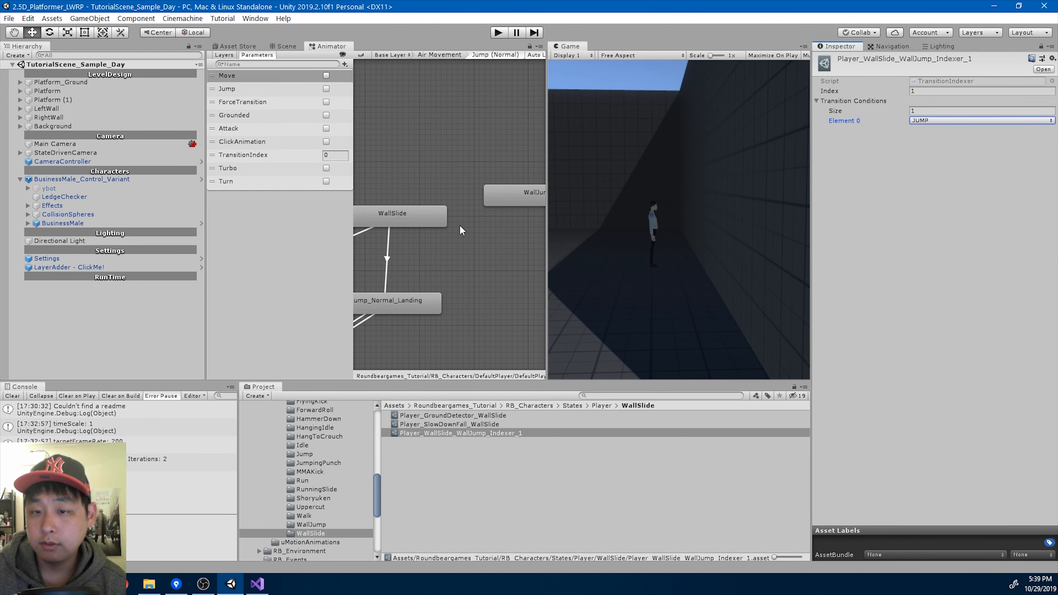
# - Disable exit time on the WallSlide to WallJump transition and shorten its blend
pyautogui.click(392, 212)
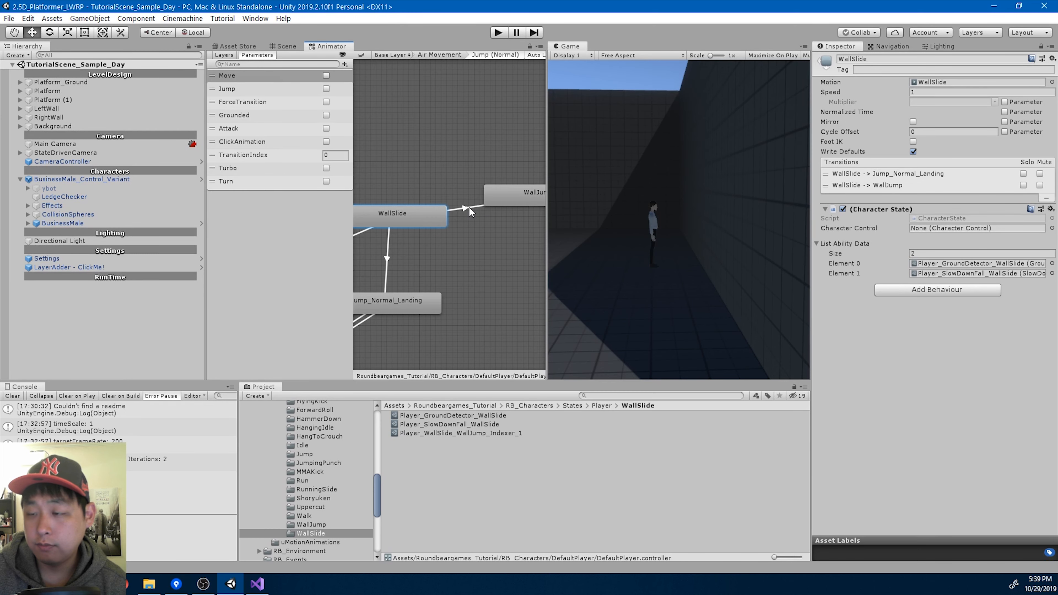
pyautogui.click(473, 209)
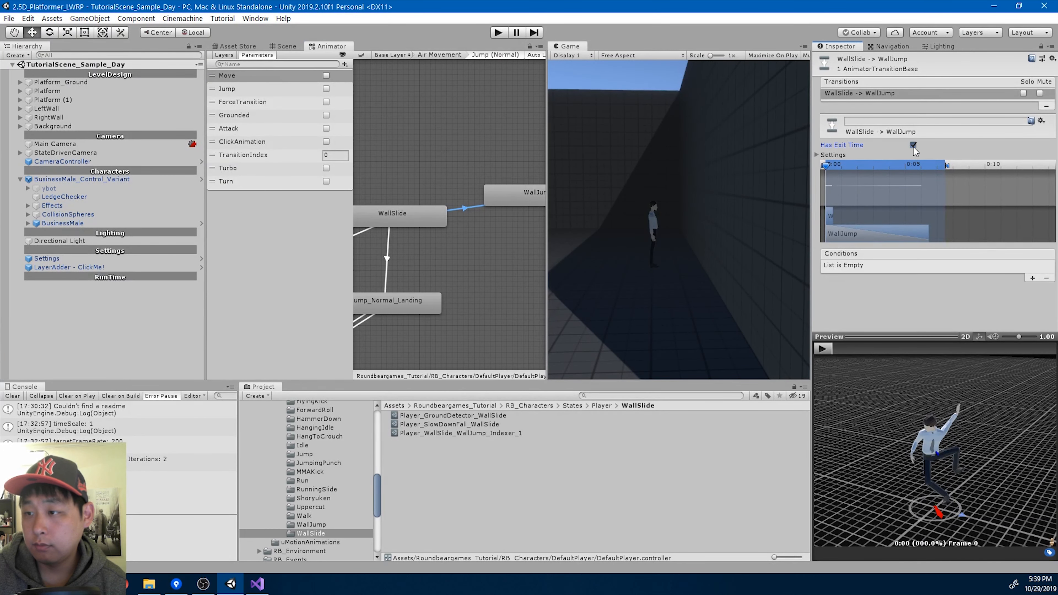
pyautogui.click(914, 144)
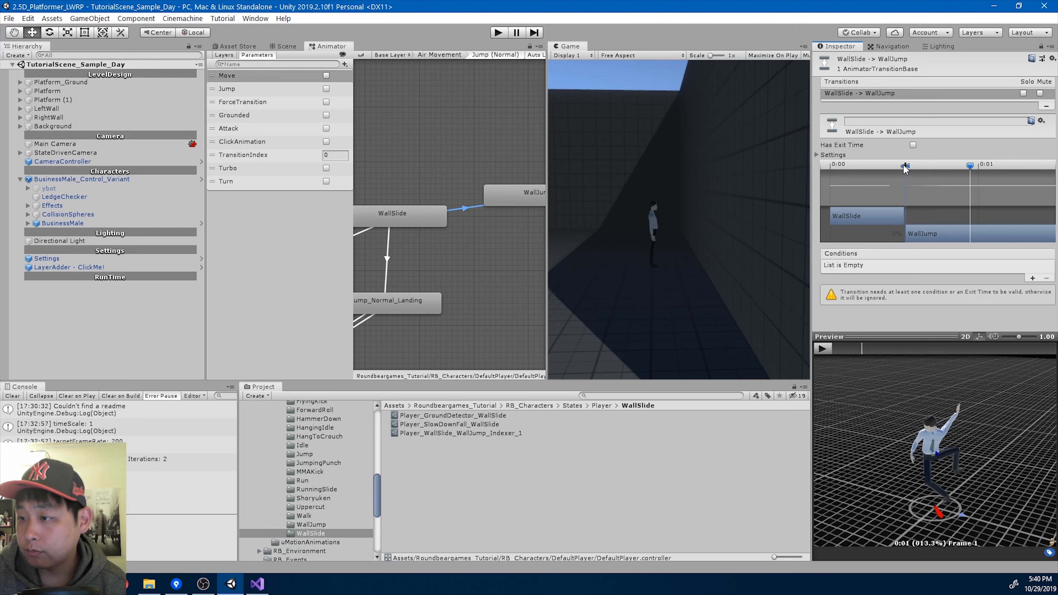
pyautogui.moveTo(908, 166); pyautogui.dragTo(906, 168)
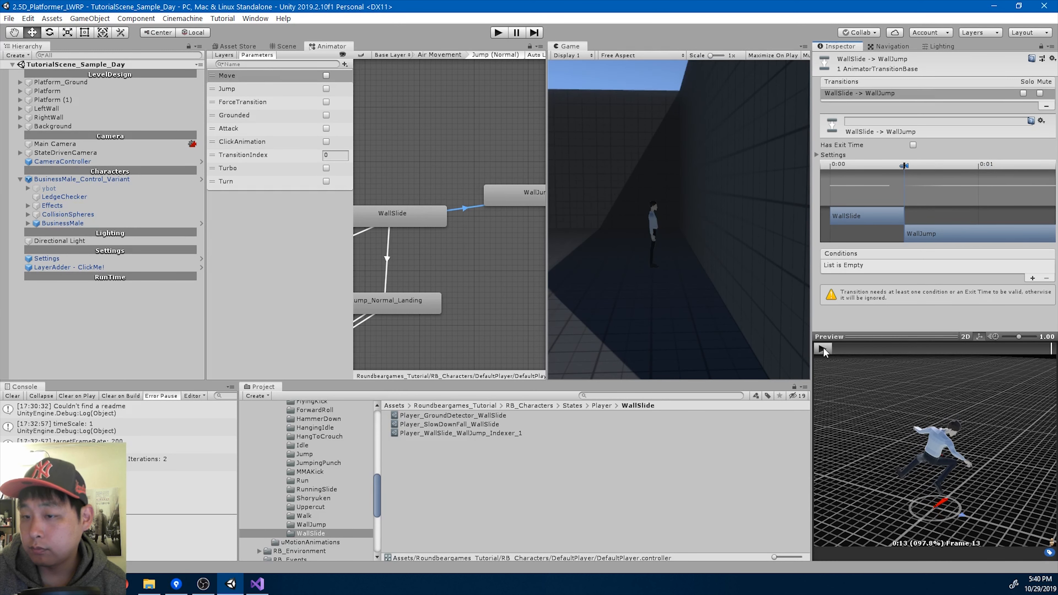
# - Add a condition requiring TransitionIndex to equal 1 on that transition
pyautogui.click(1039, 277)
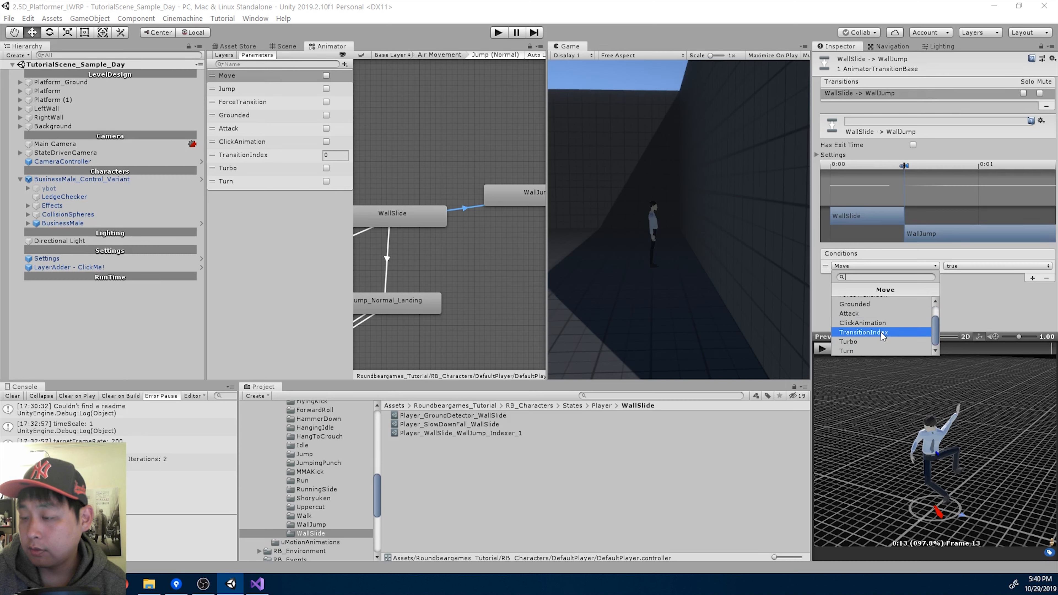
pyautogui.click(863, 331)
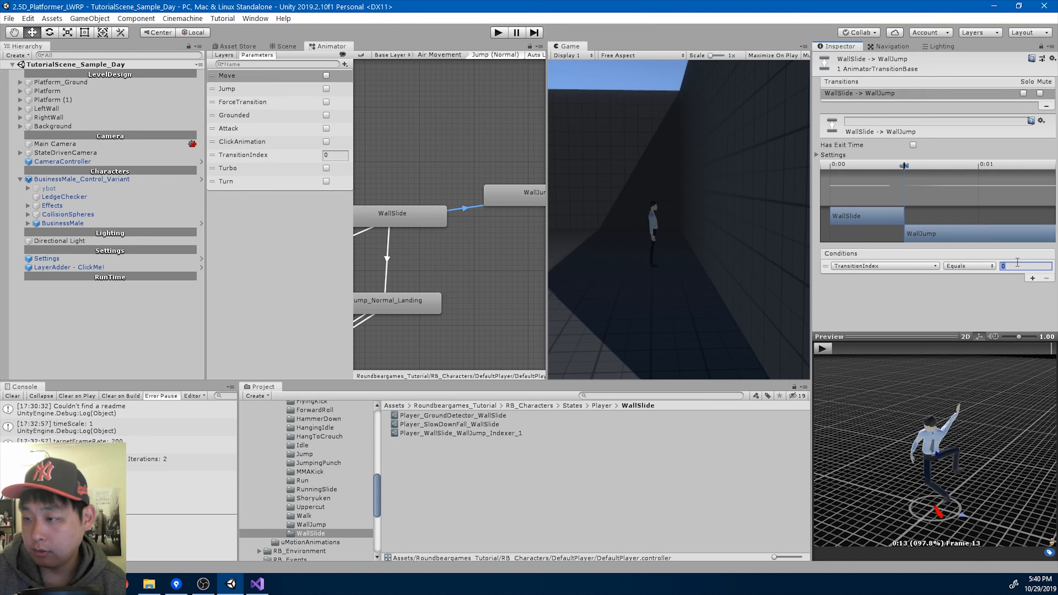
pyautogui.write('1')
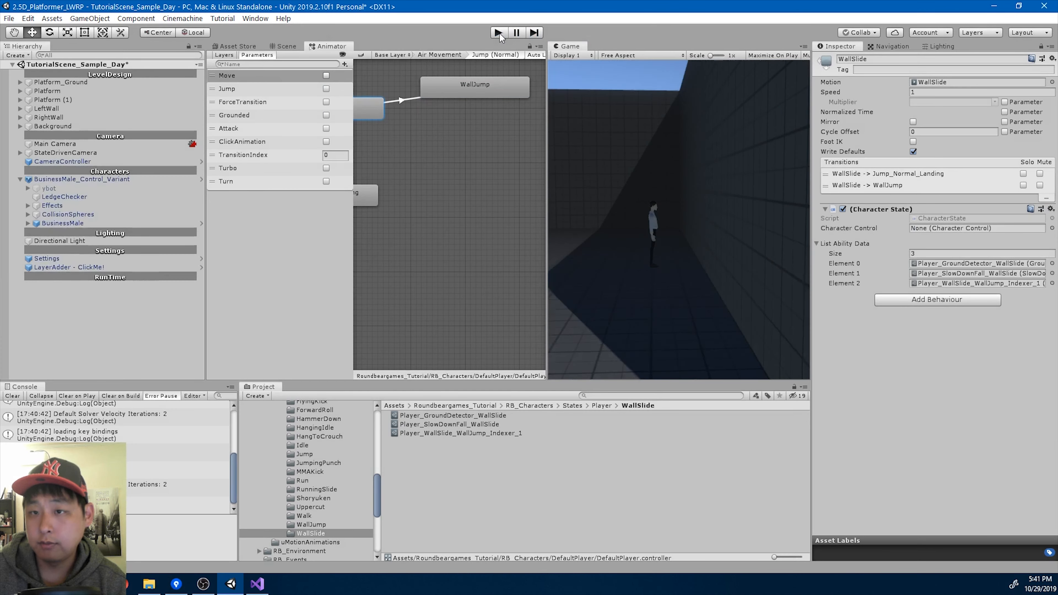
# - Test the wall slide in play mode, then move over to the code editor
pyautogui.click(498, 32)
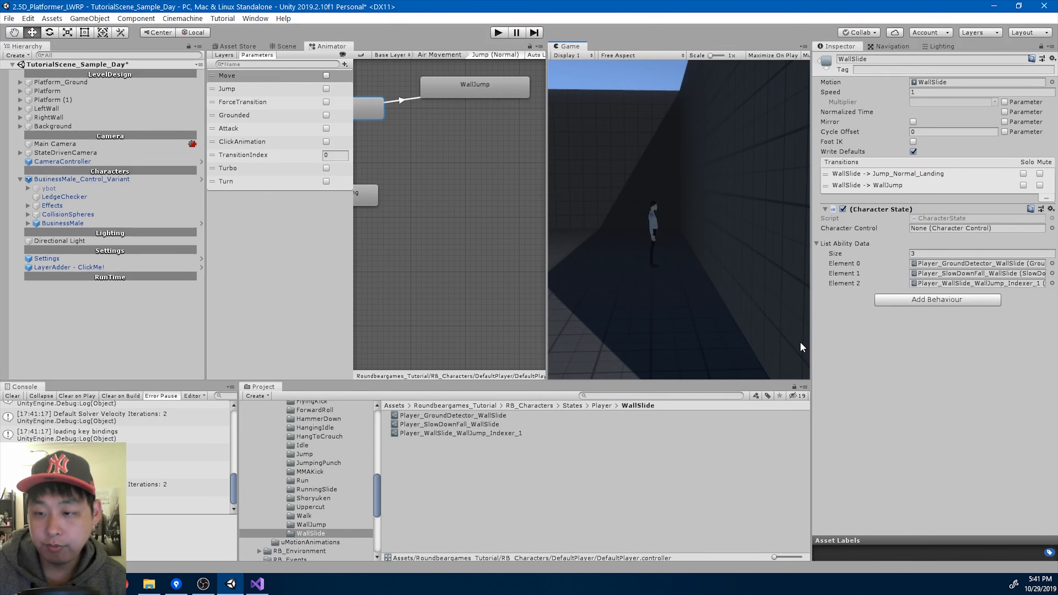
pyautogui.click(255, 584)
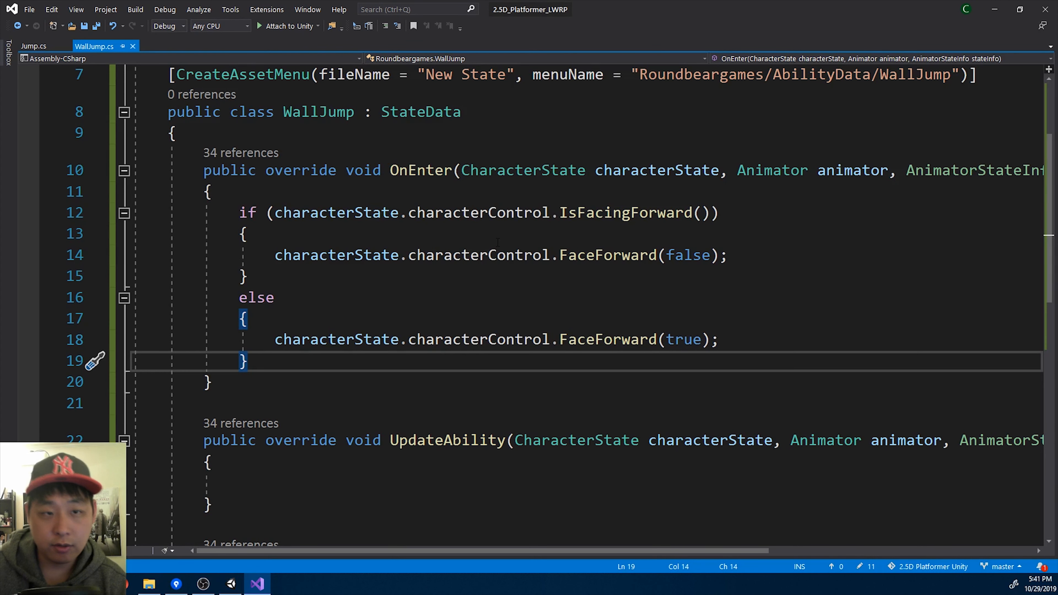
# - Declare 'public bool CanWallJump;' in AnimationProgress under the AirControl fields and return to Unity
pyautogui.write('animatio')
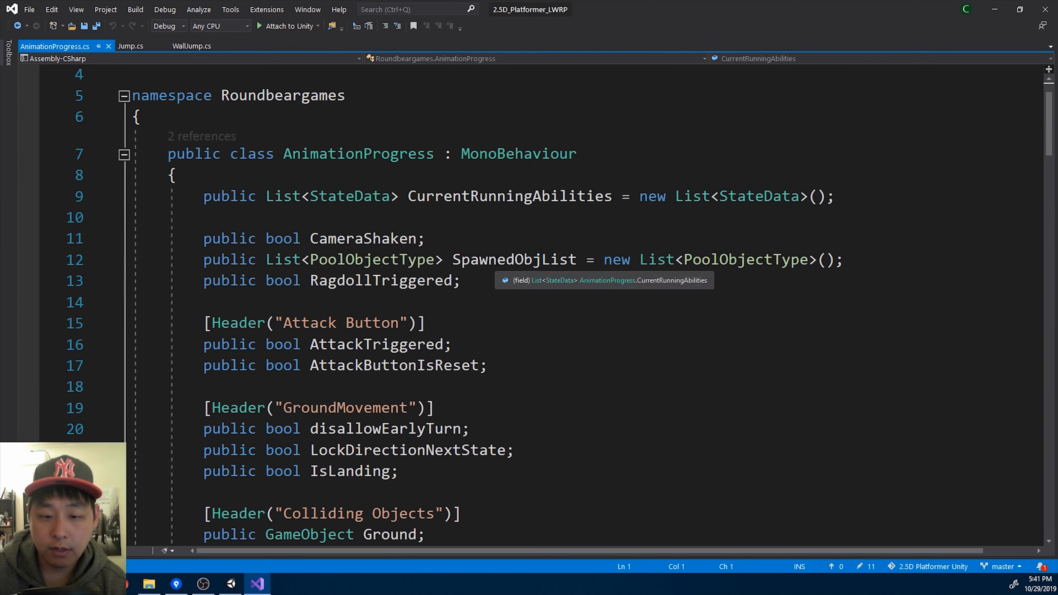
pyautogui.scroll(-3)
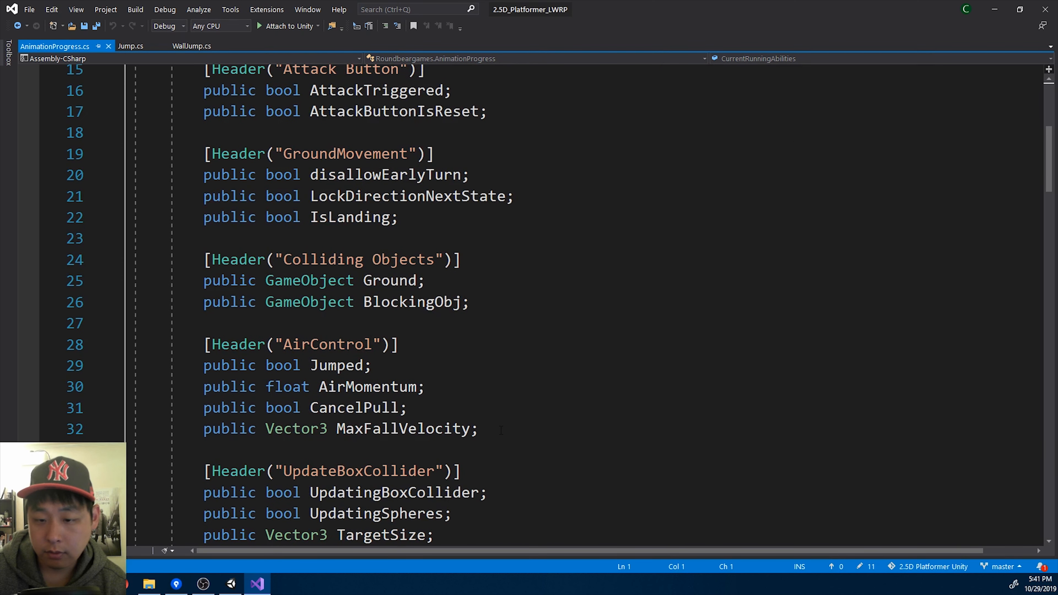
pyautogui.write('pub')
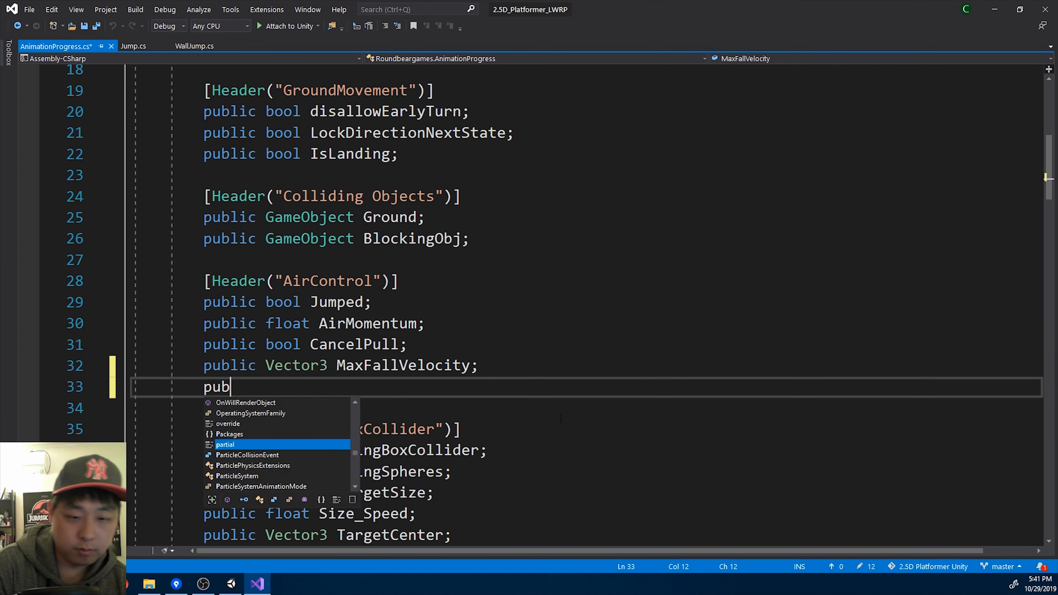
pyautogui.write('lic bool Ca')
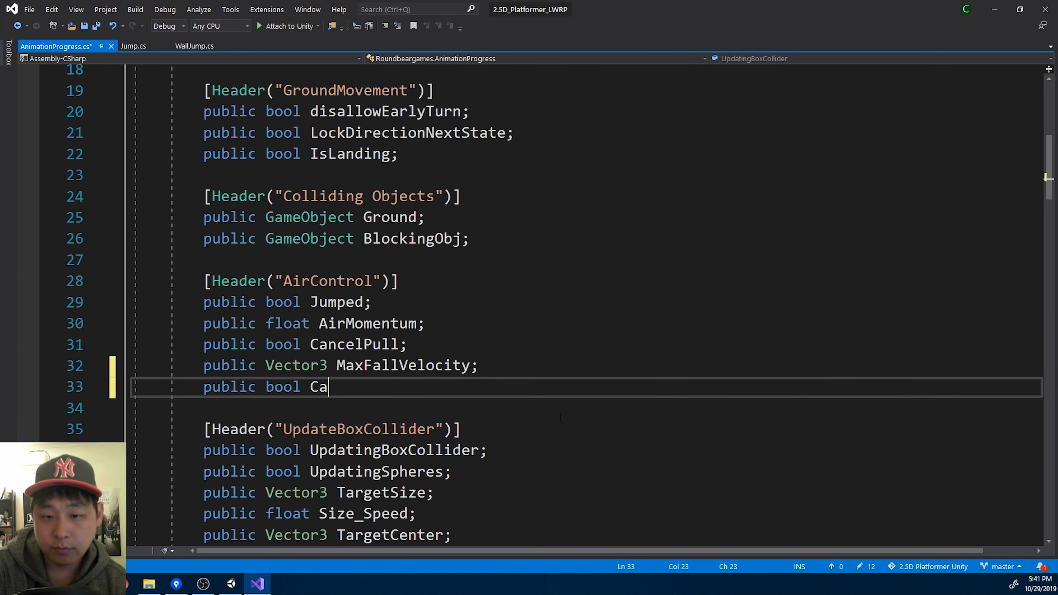
pyautogui.write('nWallJump')
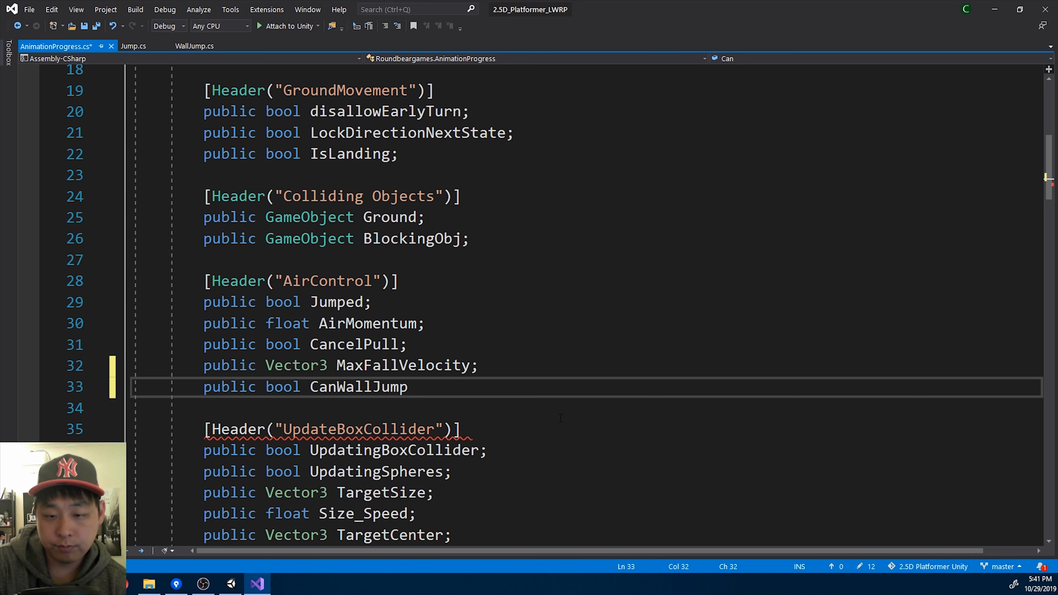
pyautogui.write(';')
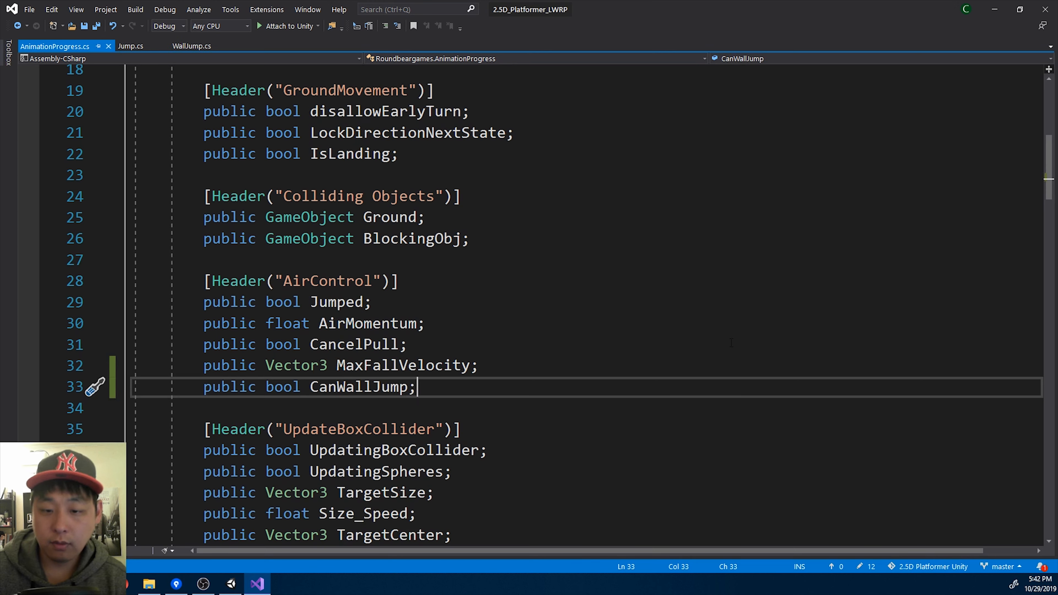
pyautogui.click(229, 583)
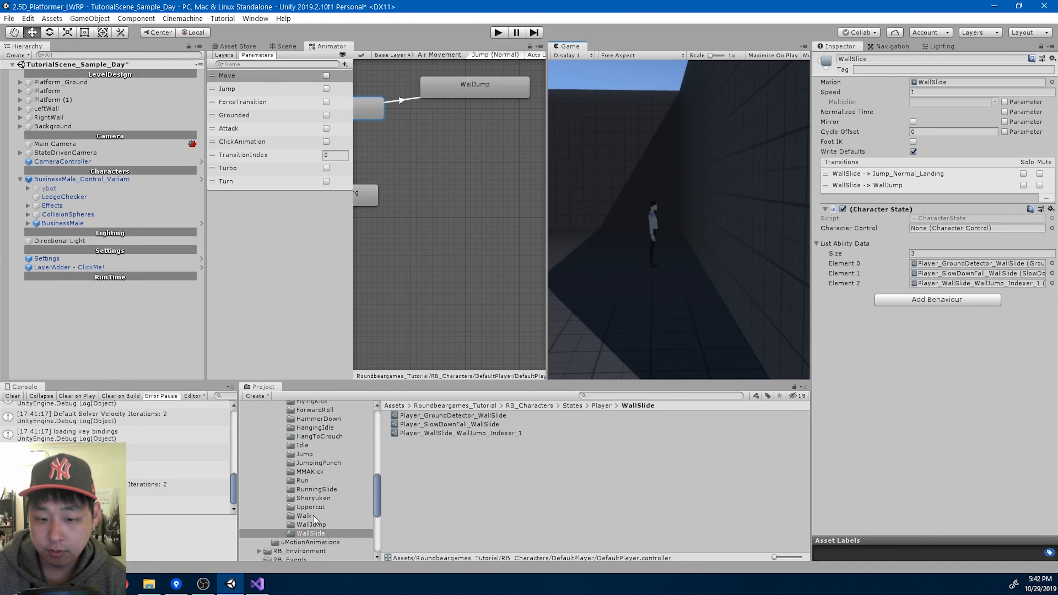
# - Select the Player_SlowDownFall_WallSlide asset in the WallSlide folder to reach its SlowDownFall script
pyautogui.click(311, 533)
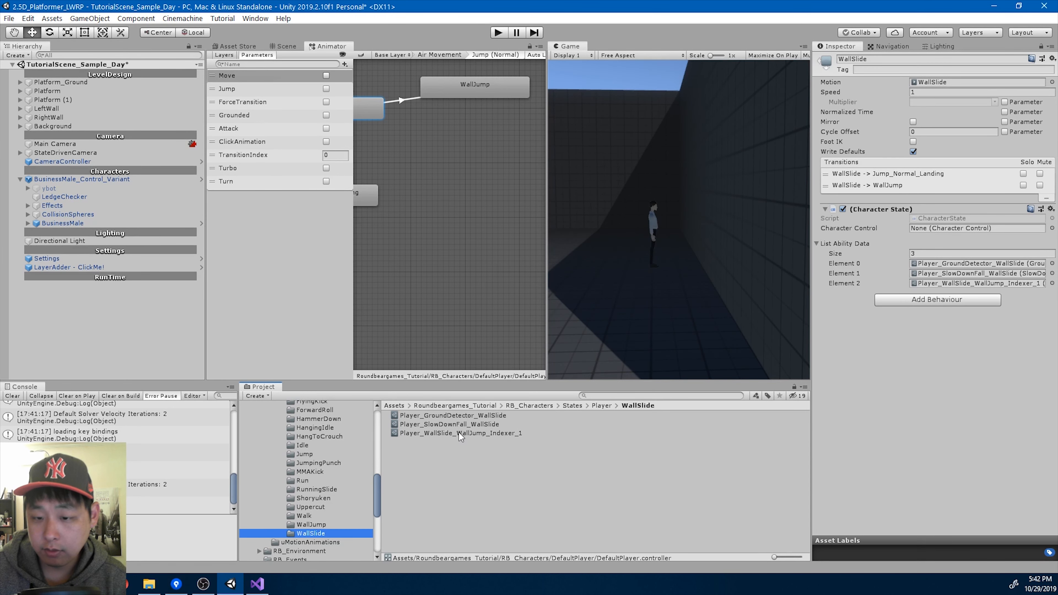
pyautogui.click(450, 424)
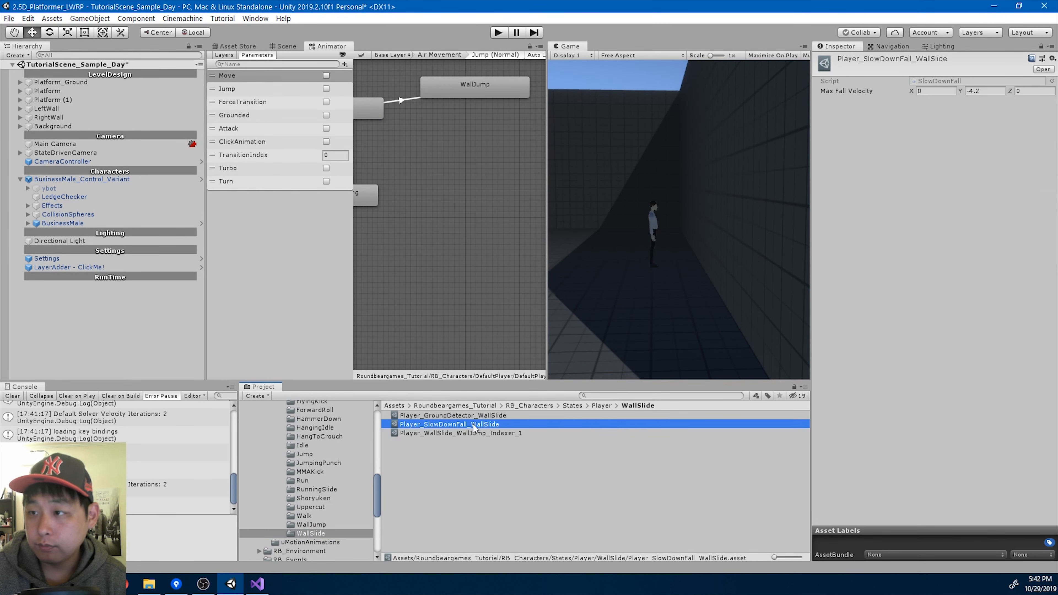
pyautogui.moveTo(938, 86)
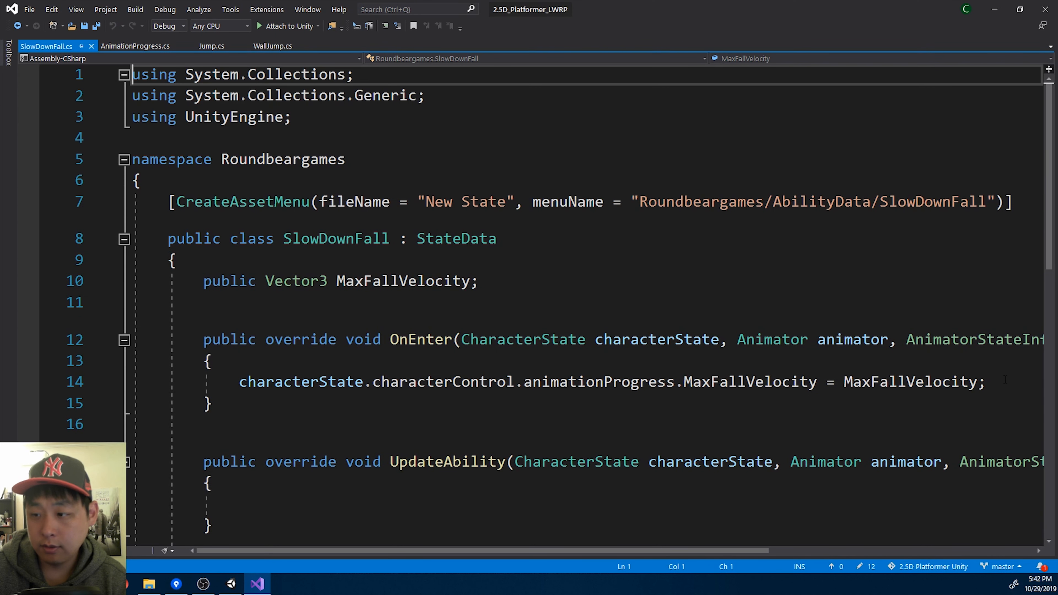
# - Make SlowDownFall clear CanWallJump on enter and set it true in UpdateAbility while Jump isn't pressed
pyautogui.write('characterState.characterControl.animationProgress.CanWallJump = false;')
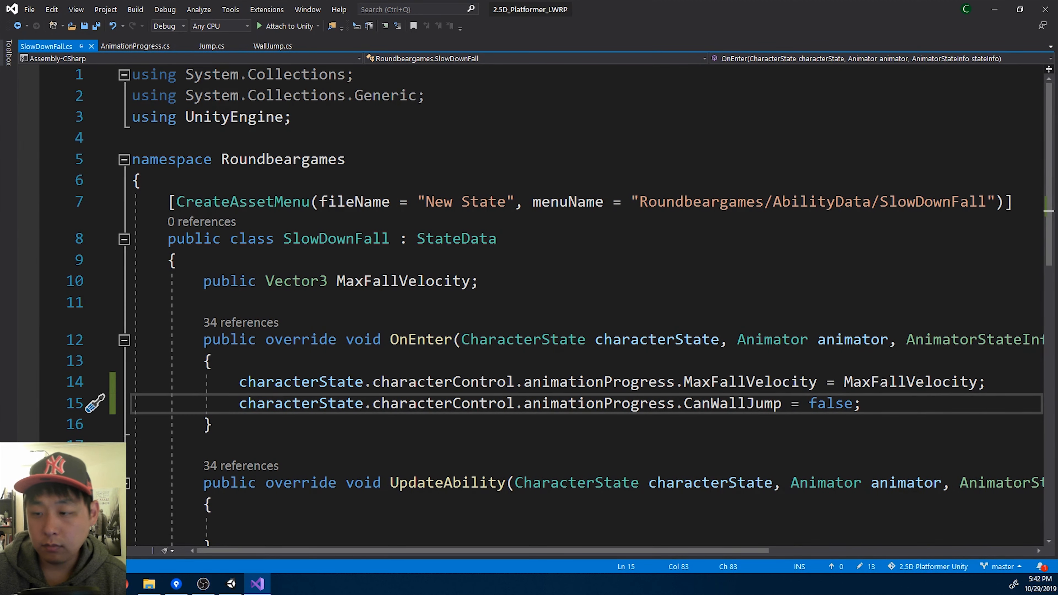
pyautogui.scroll(-3)
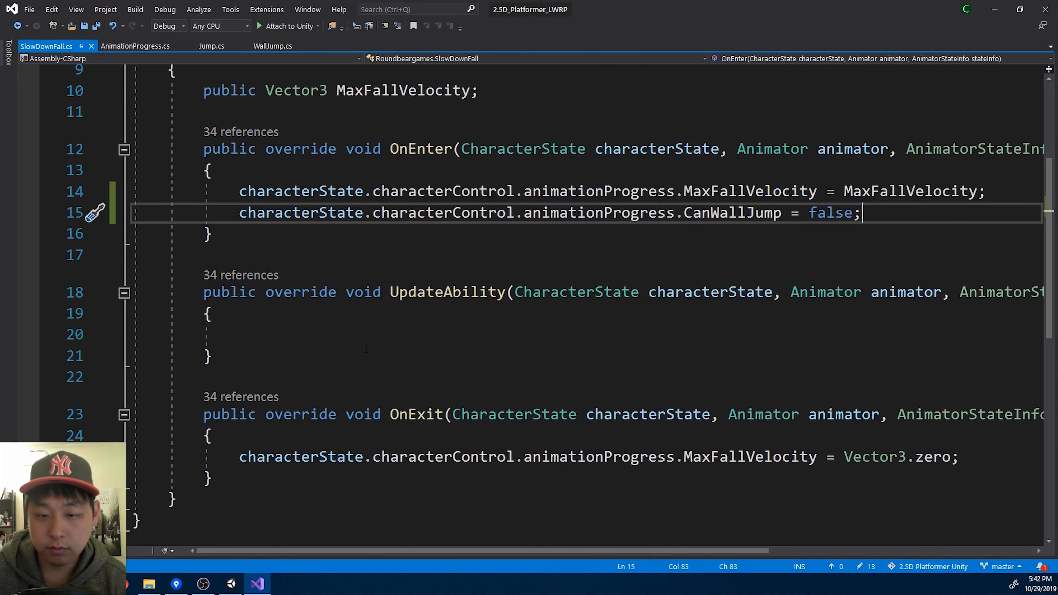
pyautogui.write('if (c')
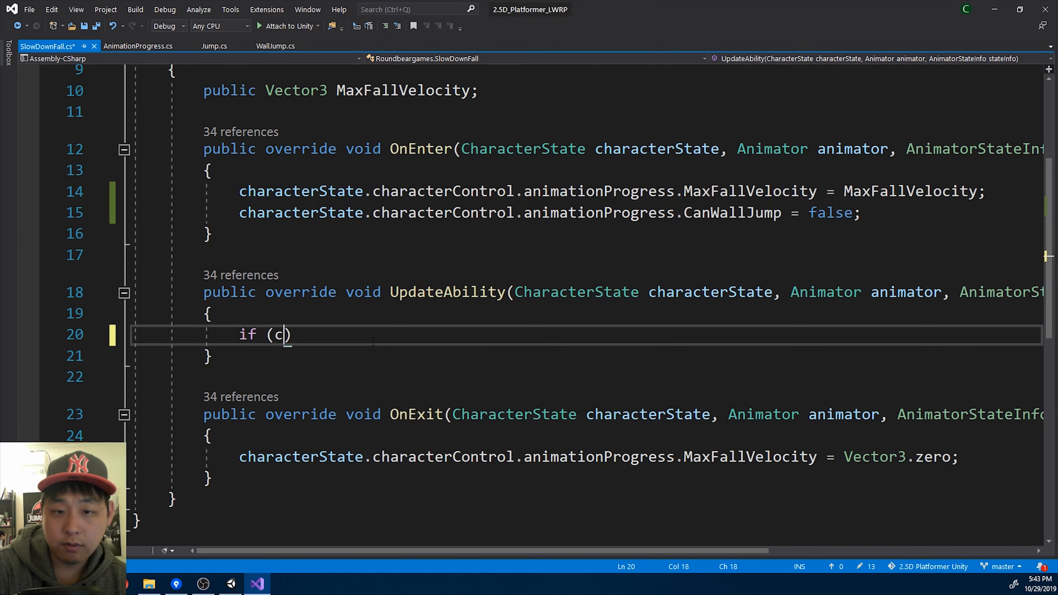
pyautogui.write('haracter')
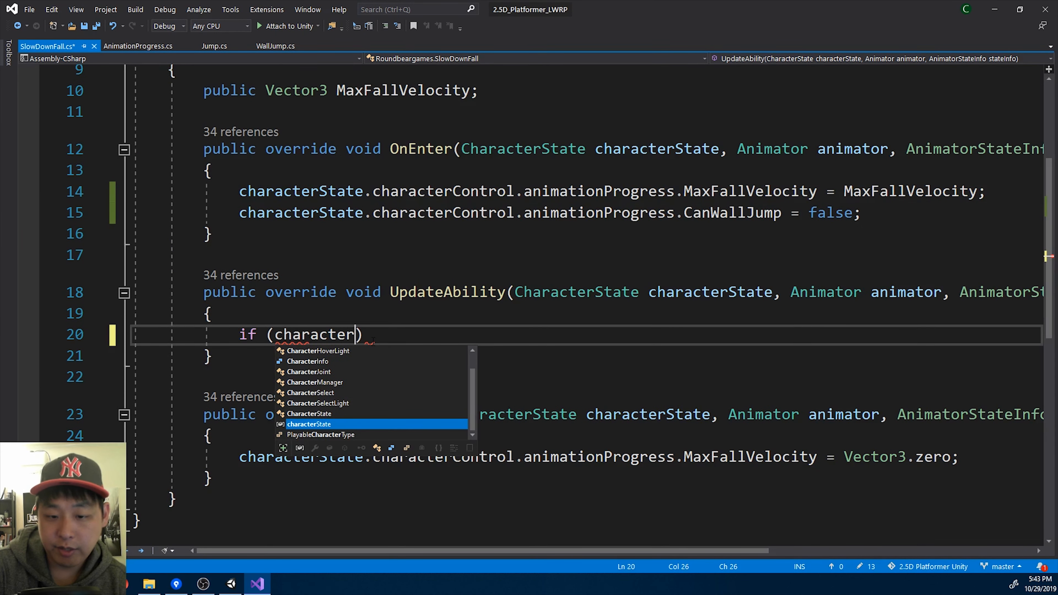
pyautogui.write('State.characterControl.')
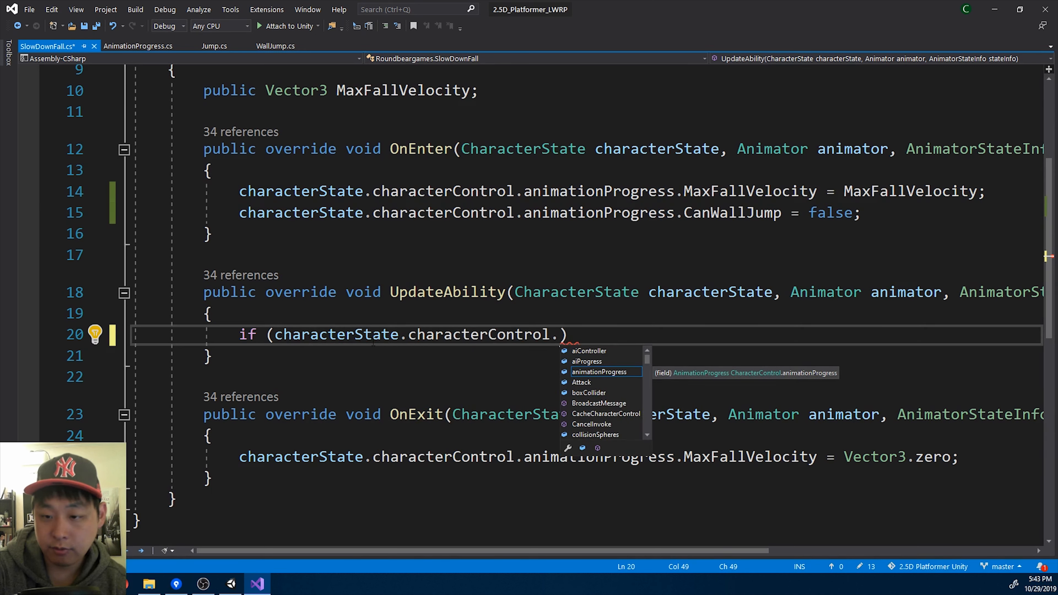
pyautogui.write('Jump')
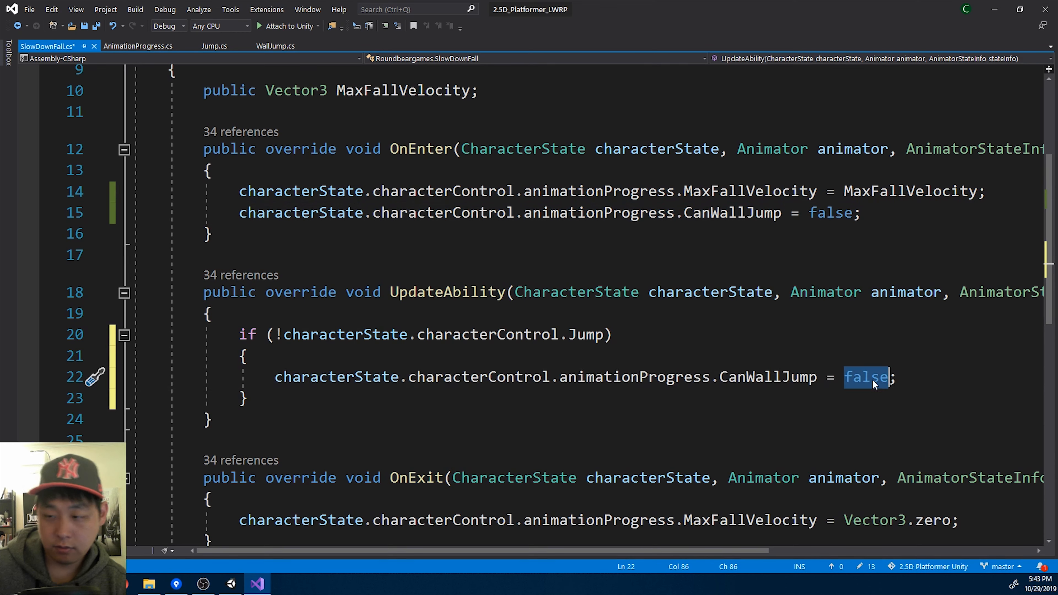
pyautogui.write('true')
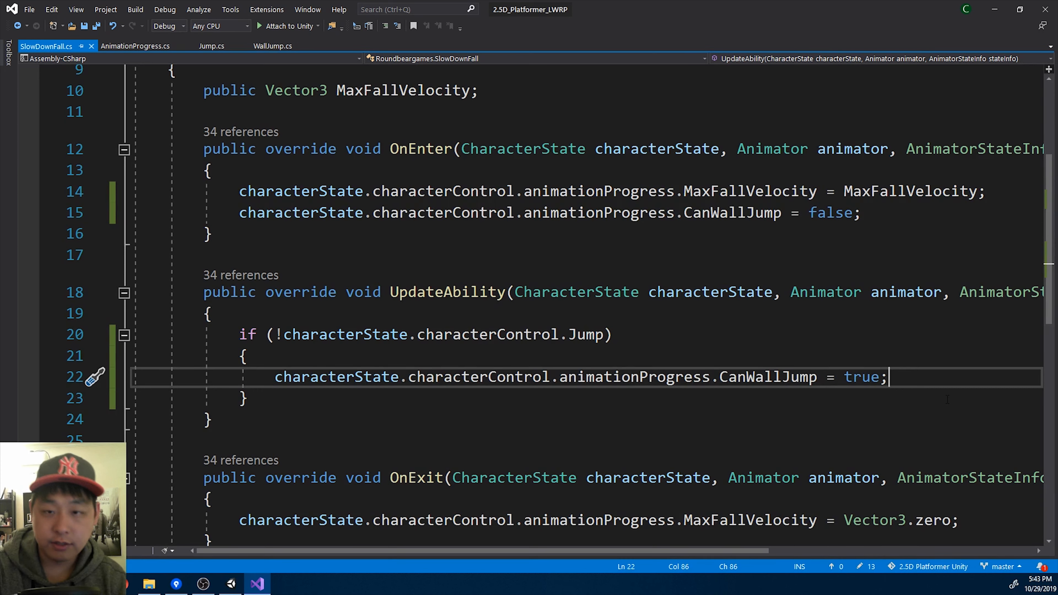
pyautogui.write('ind')
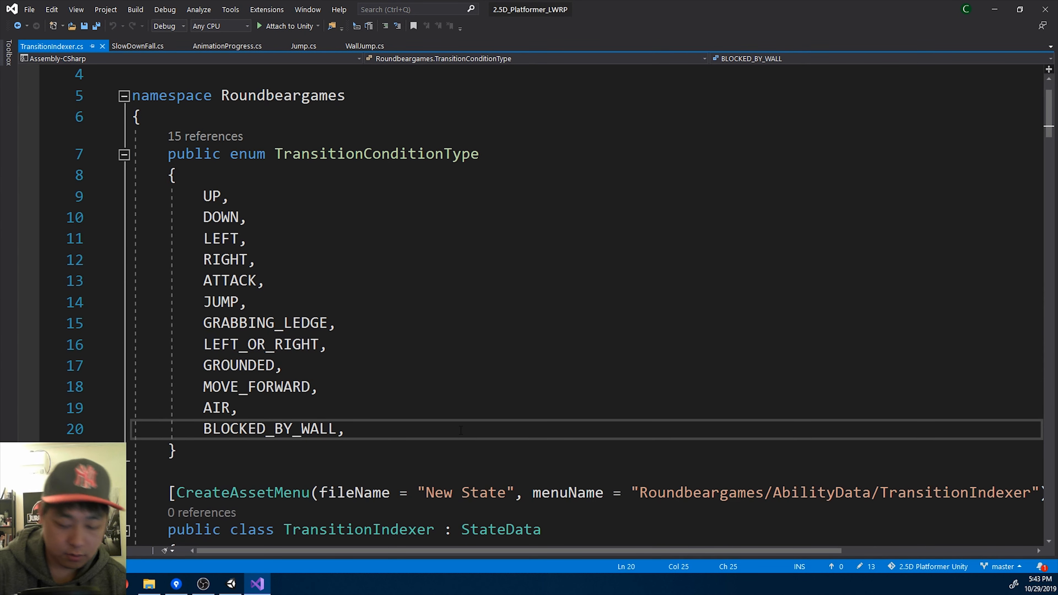
# - Add CAN_WALLJUMP to the enum and a case returning false unless animationProgress.CanWallJump is true
pyautogui.write('CAN_')
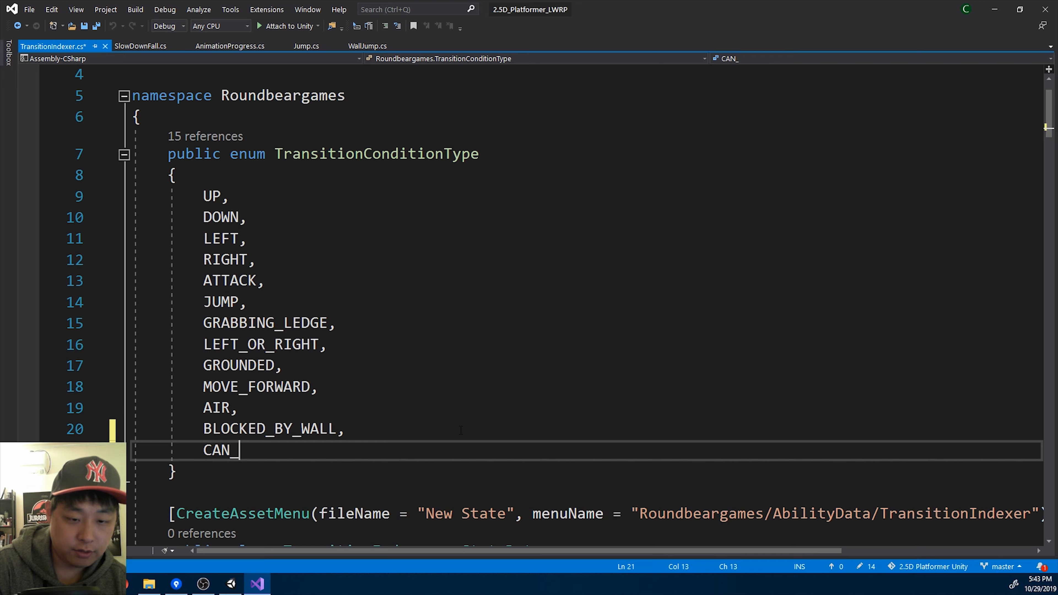
pyautogui.write('WALLJUMP,')
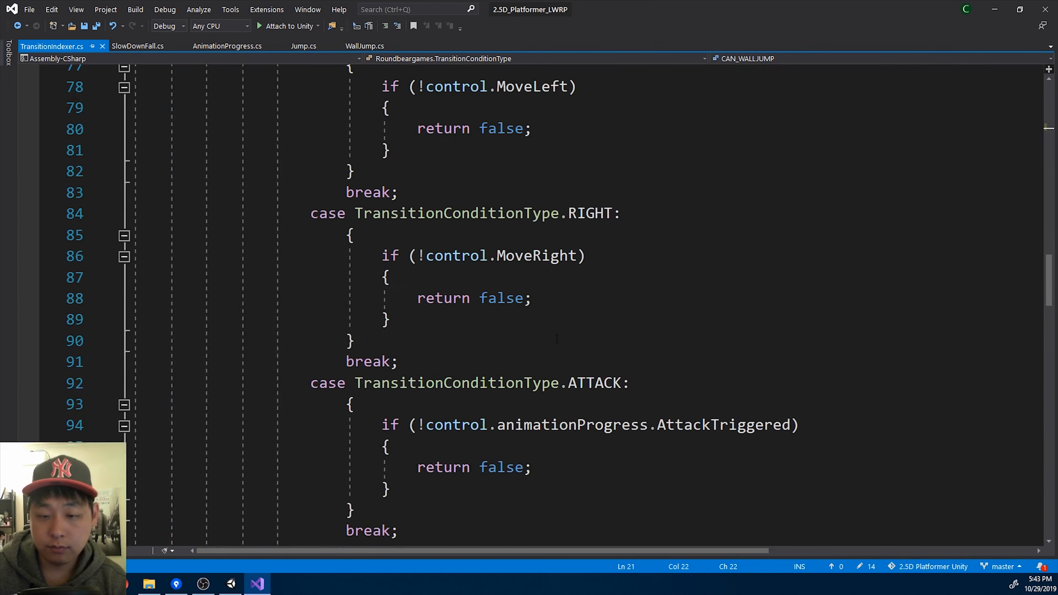
pyautogui.scroll(-3)
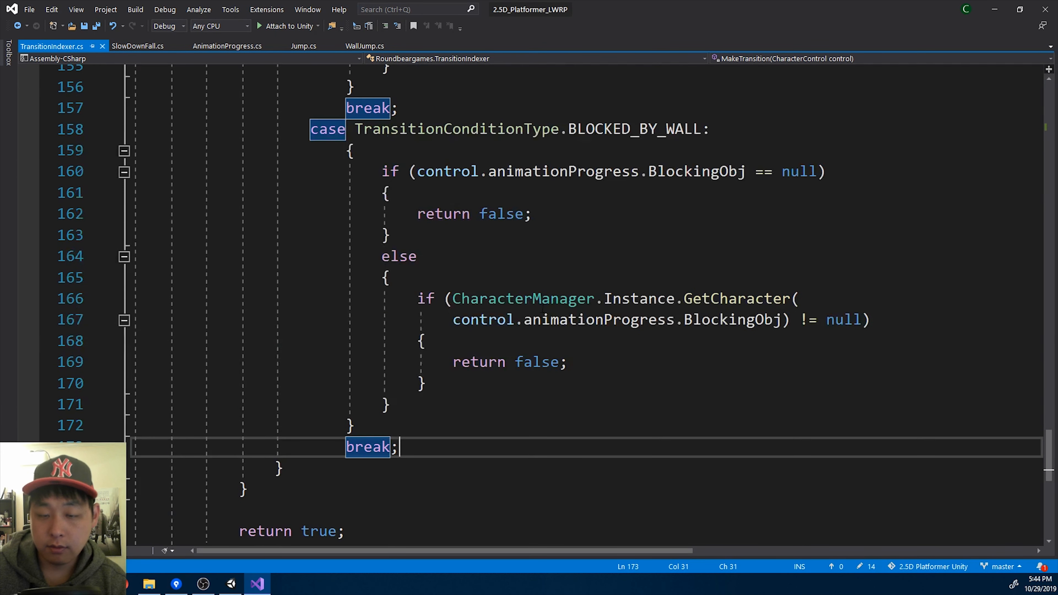
pyautogui.write('case TransitionConditionType.CAN_WALLJUMP:')
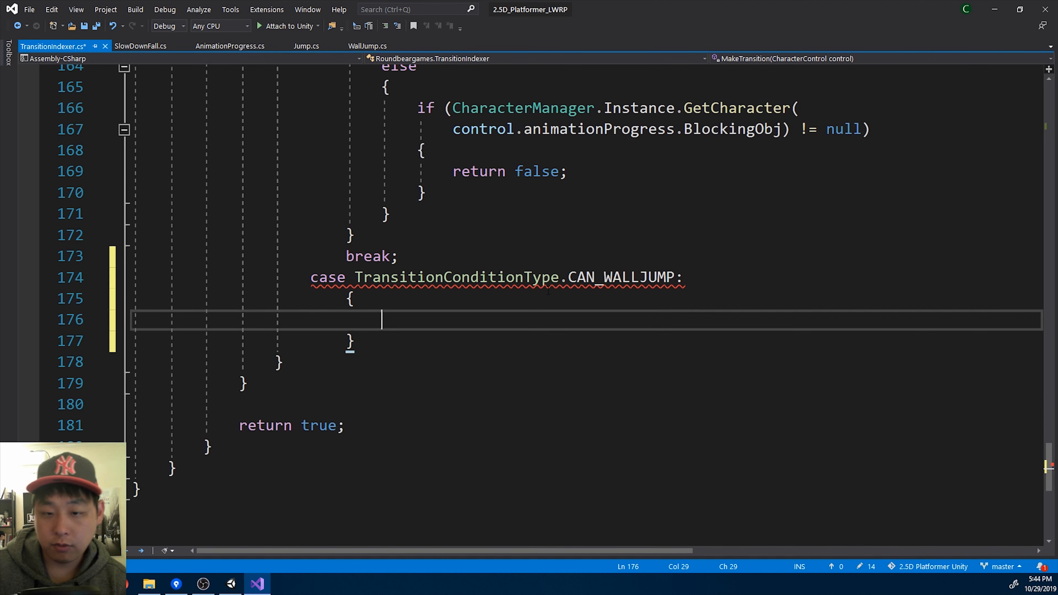
pyautogui.write('if (ch')
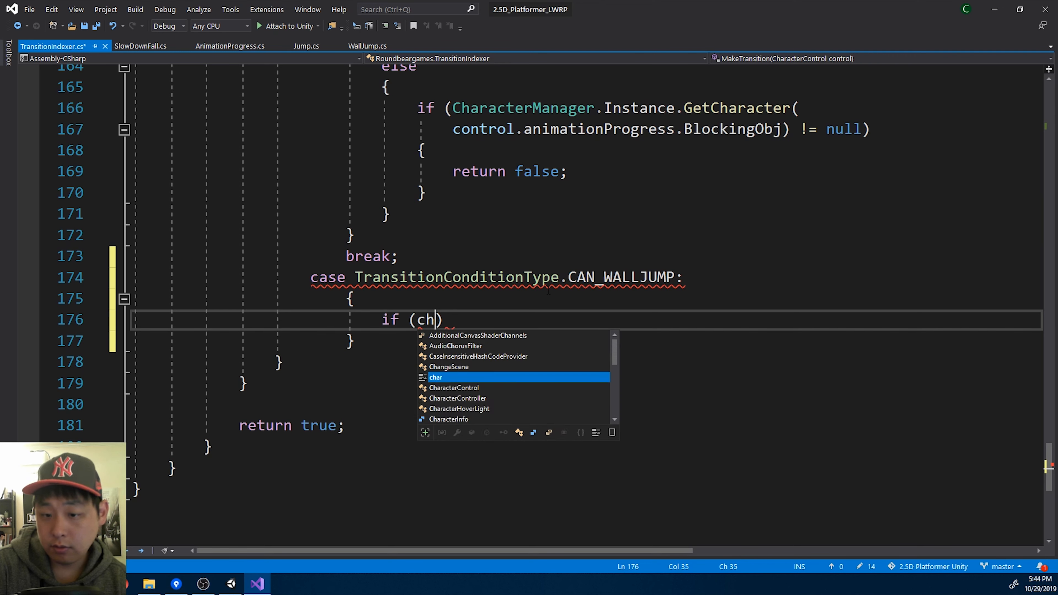
pyautogui.write('acter')
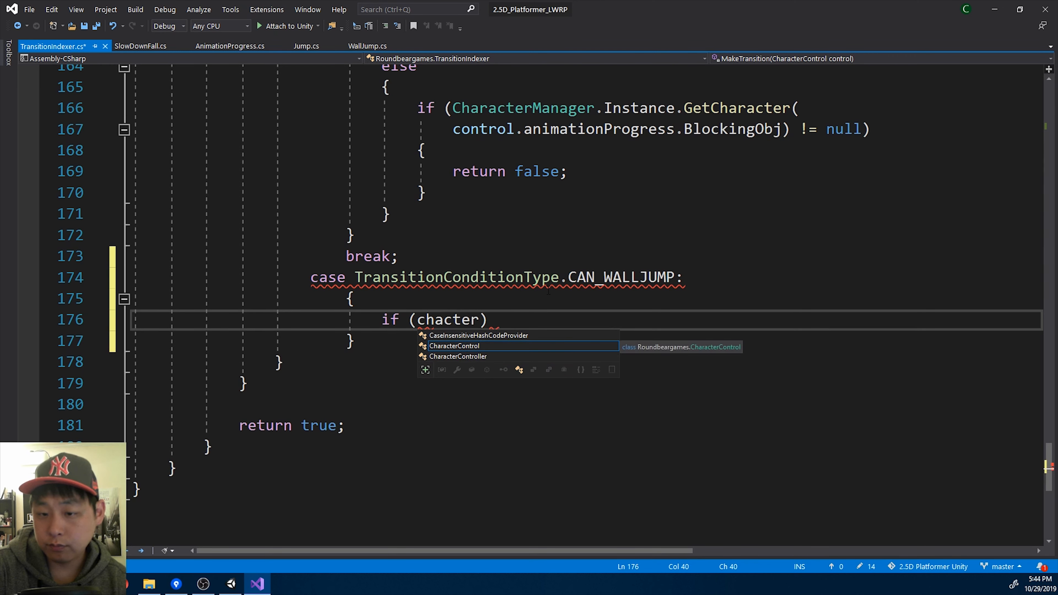
pyautogui.write('control.animationProgress.')
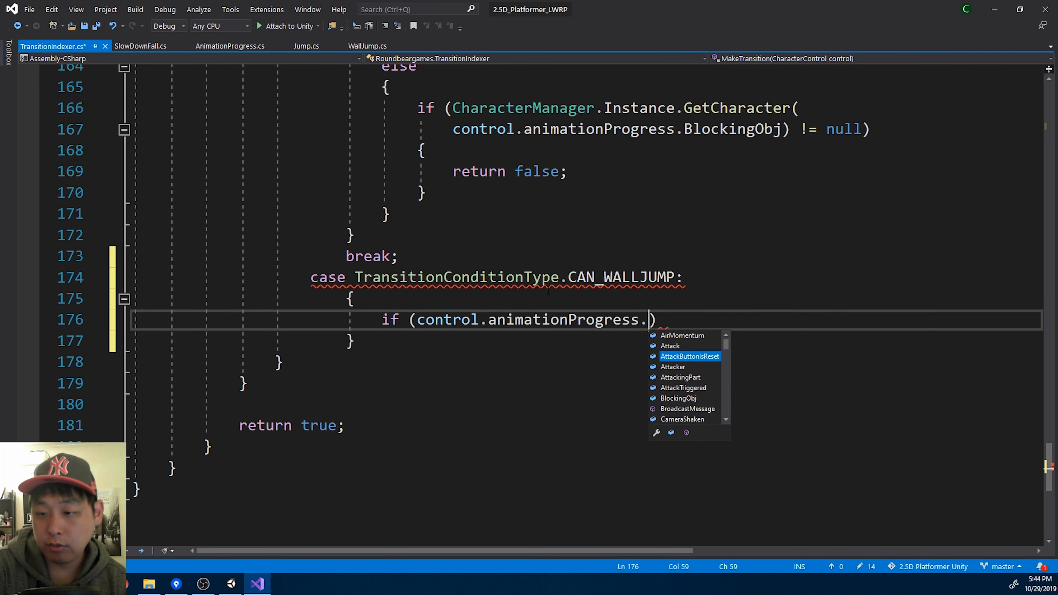
pyautogui.write('CanWallJump')
pyautogui.write('return false;')
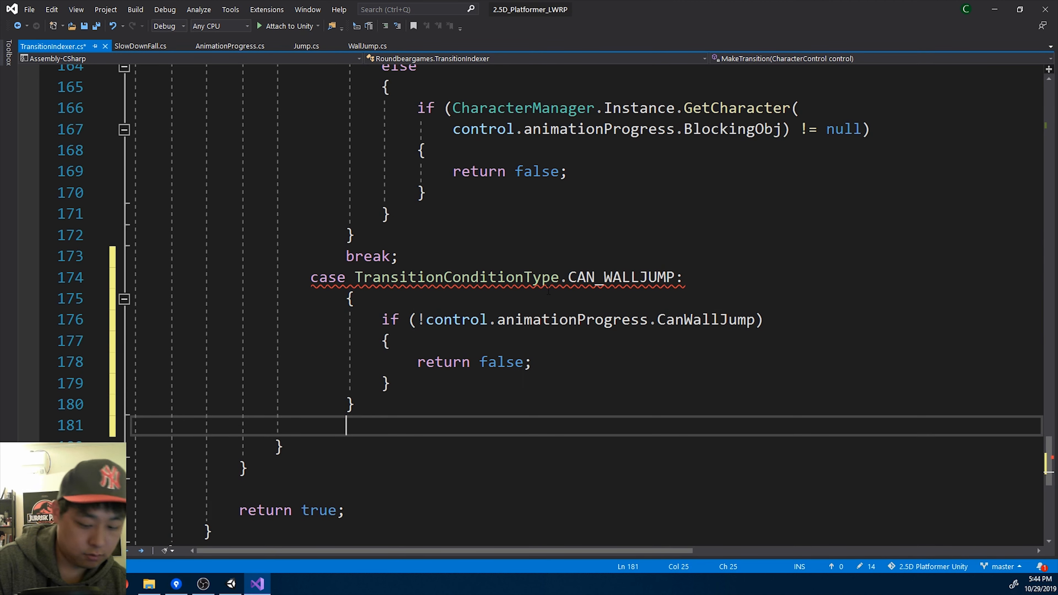
pyautogui.write('break')
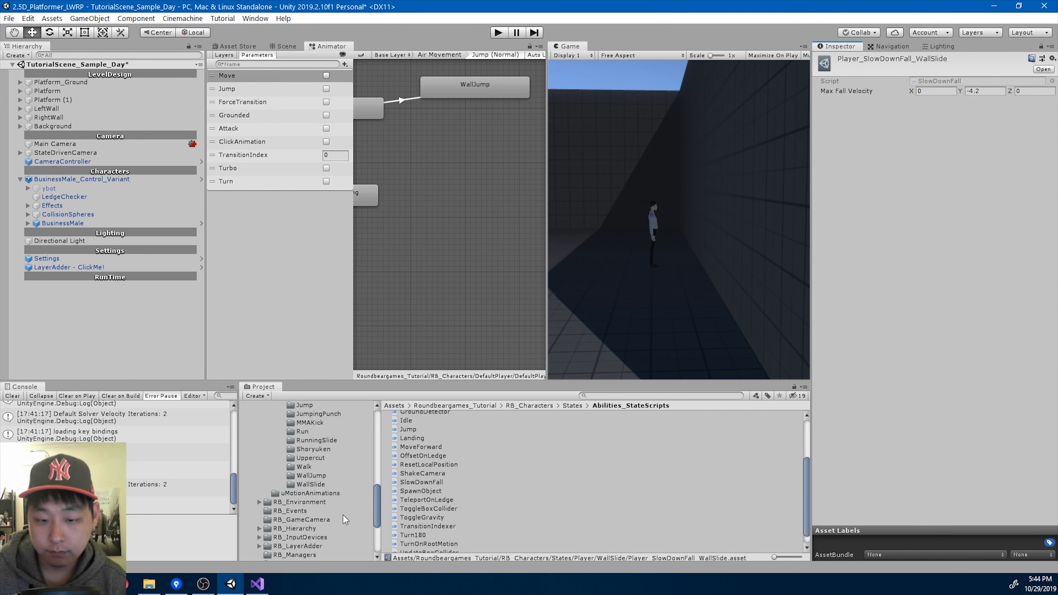
# - Set the Player_WallSlide_WallJump_Indexer_1 asset's second condition to CAN_WALLJUMP
pyautogui.click(310, 484)
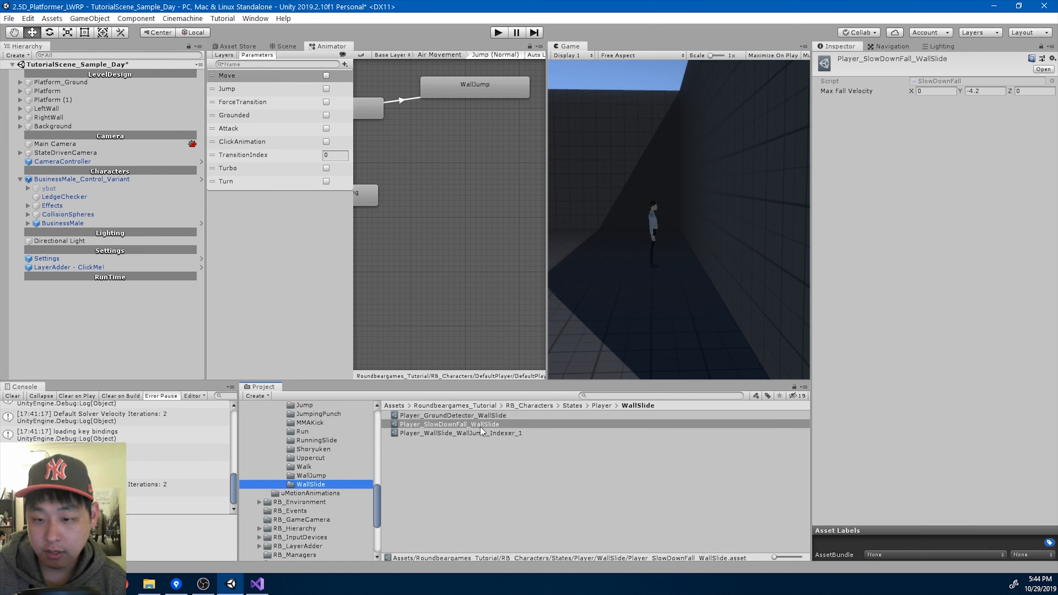
pyautogui.click(459, 433)
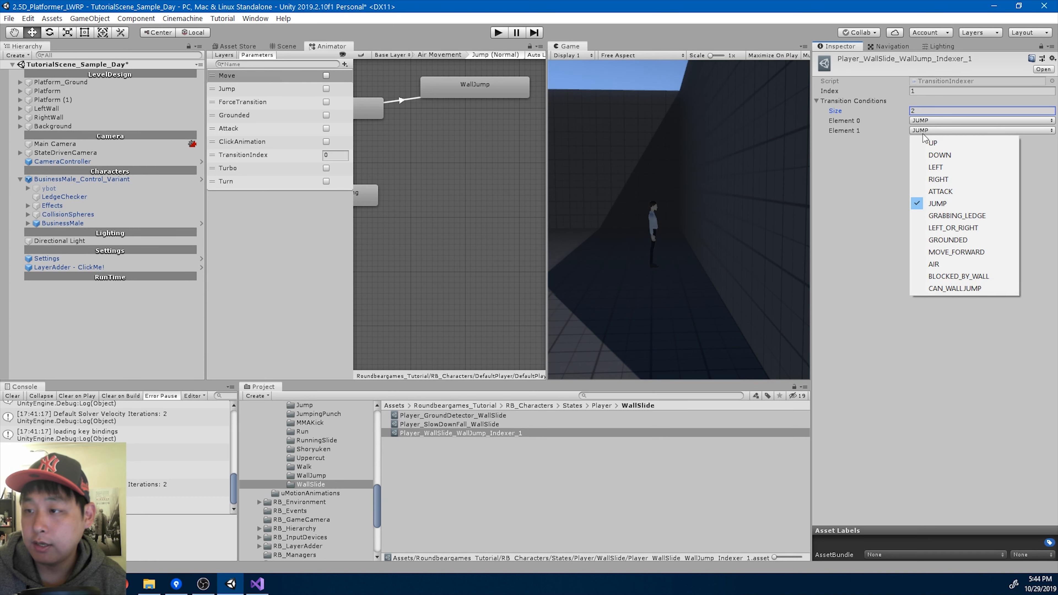
pyautogui.moveTo(951, 288)
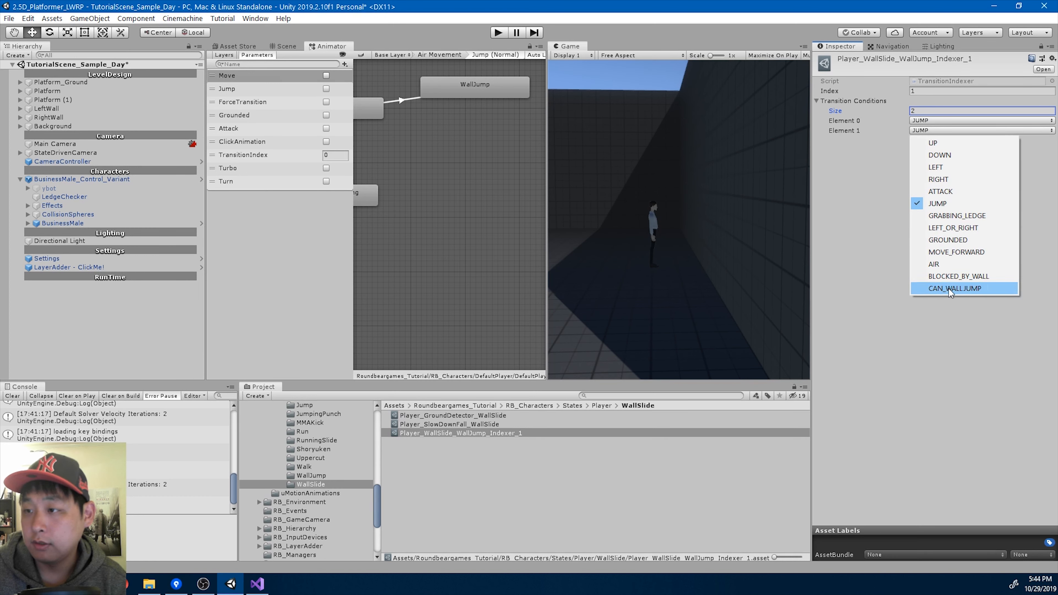
pyautogui.click(954, 288)
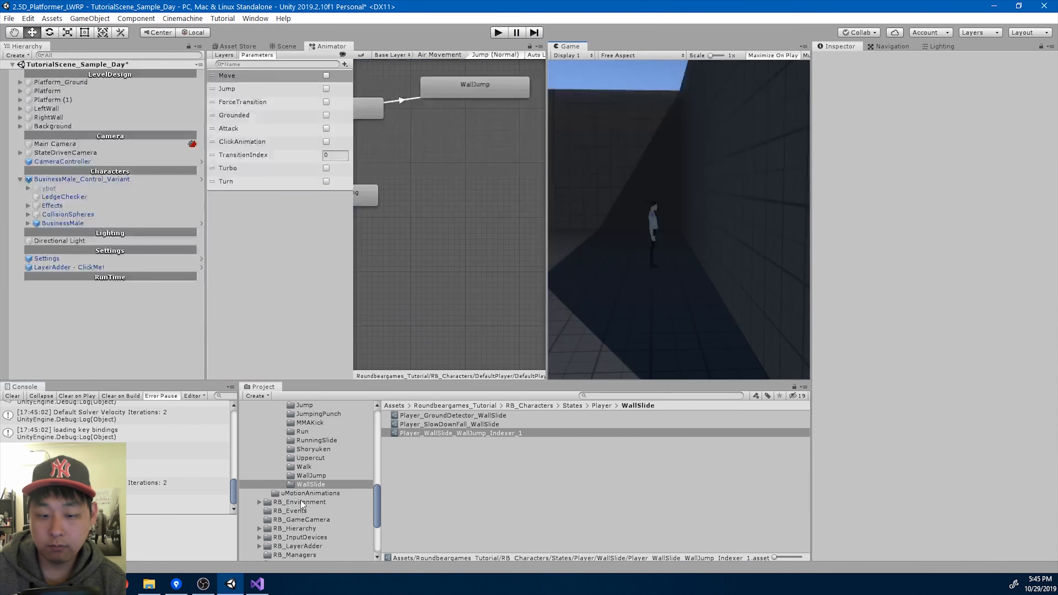
# - In WallJump's OnEnter set characterControl.RIGID_BODY.velocity to Vector3.zero, then return to Unity
pyautogui.click(255, 585)
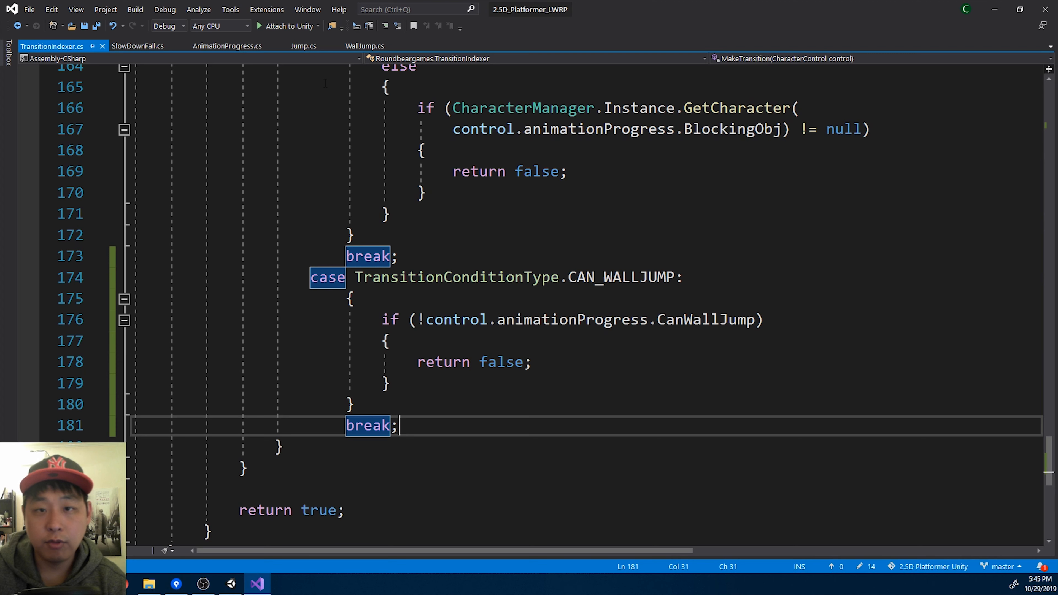
pyautogui.click(365, 46)
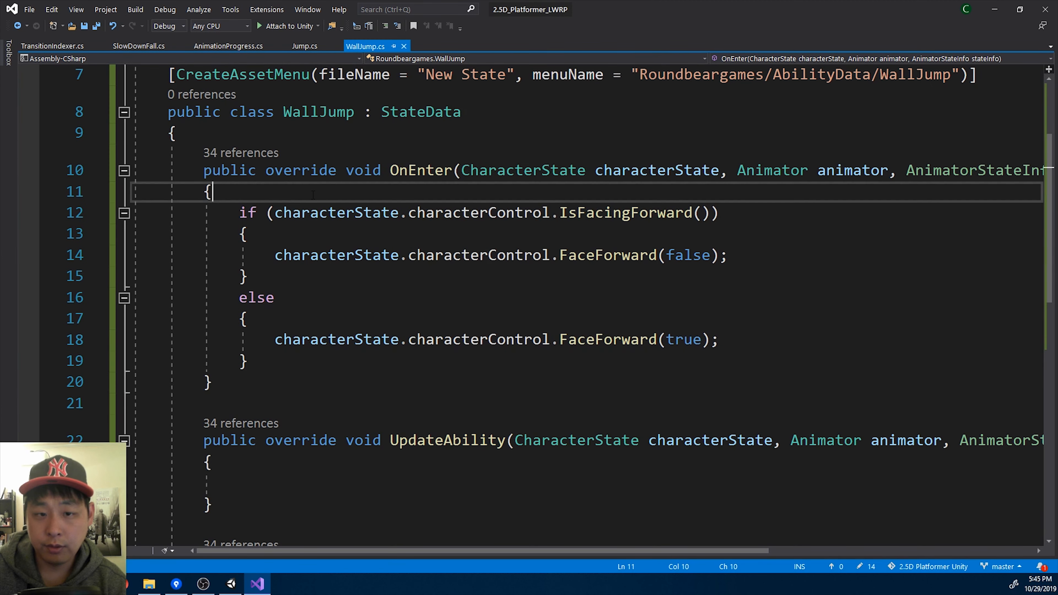
pyautogui.write('cha')
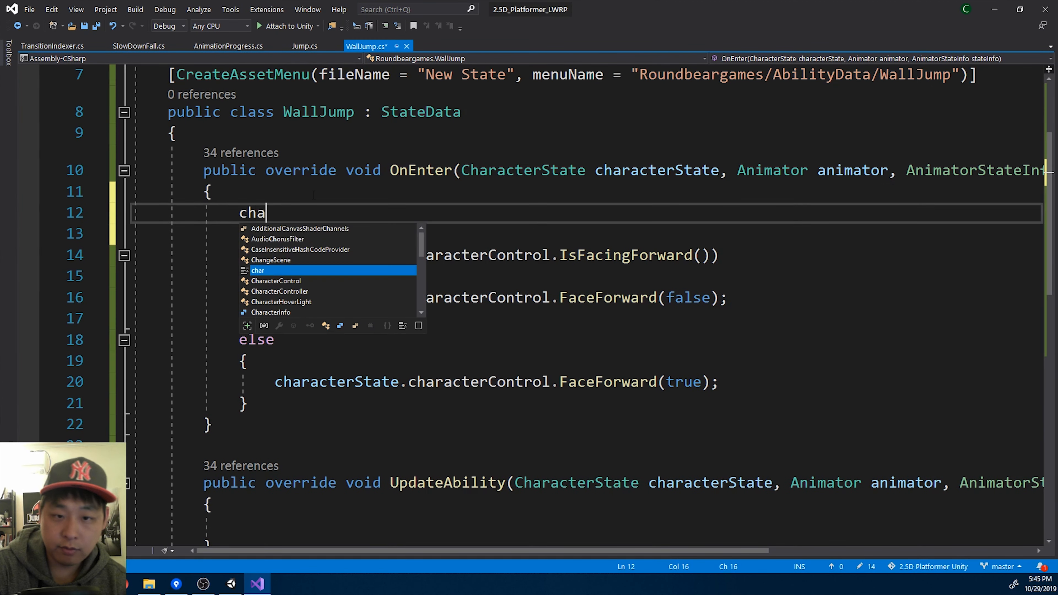
pyautogui.press('backspace')
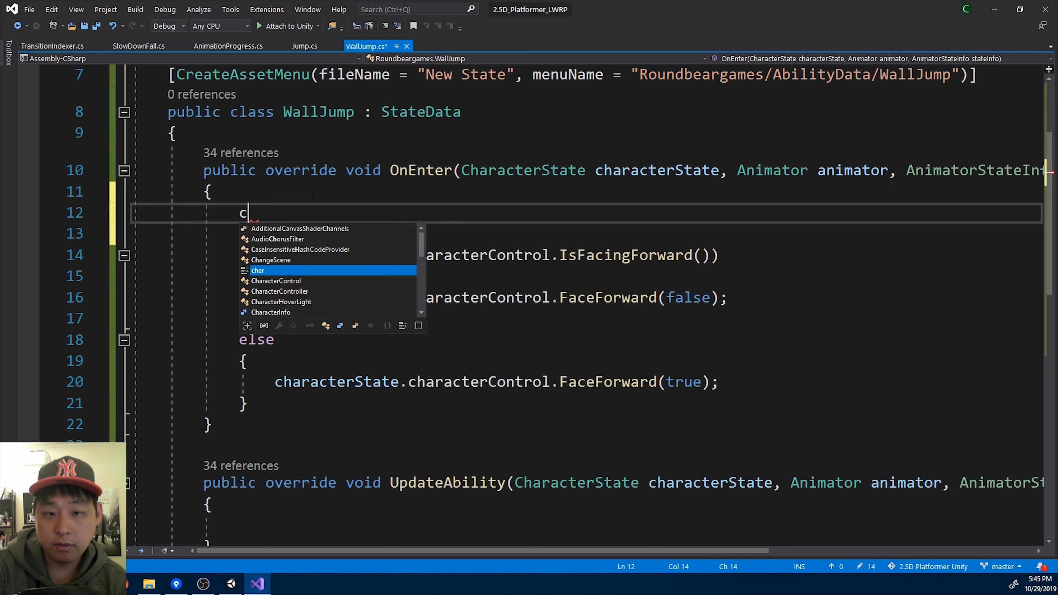
pyautogui.write('haractr')
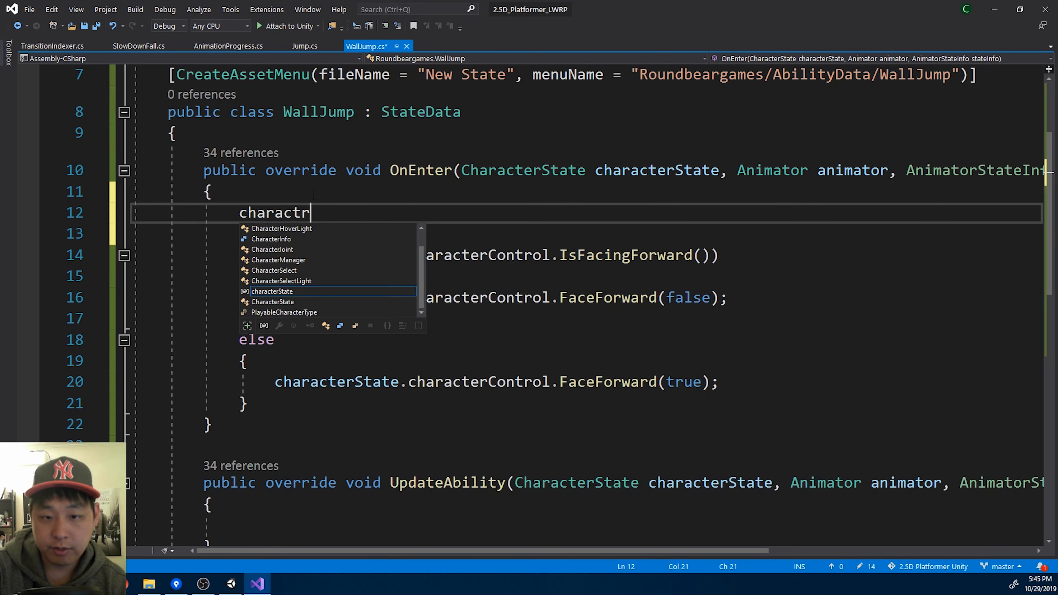
pyautogui.write('characterState.characterControl.RIGID_BODY.velocity = z')
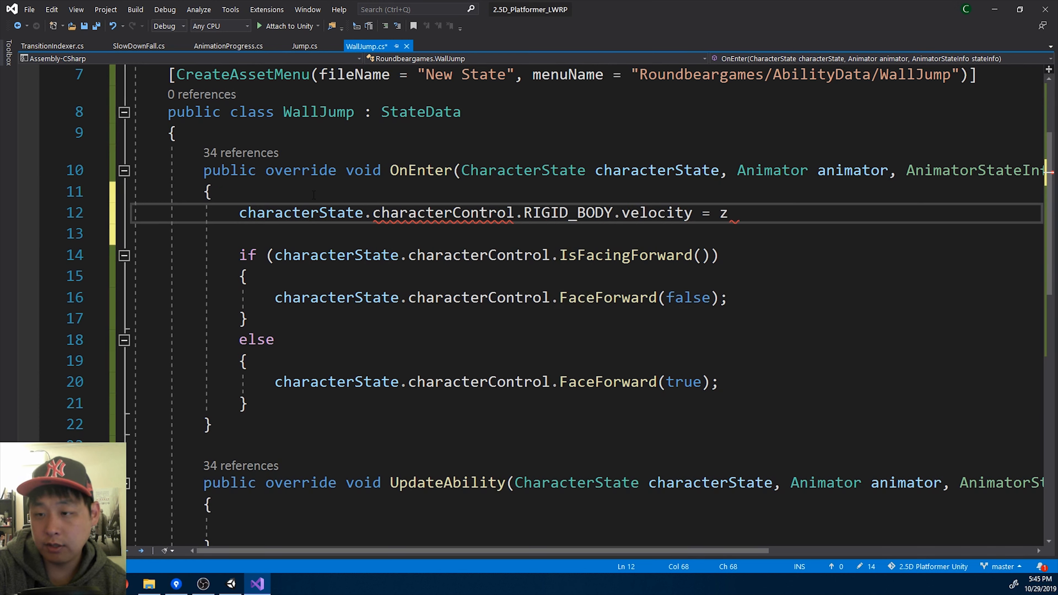
pyautogui.write('Vector3.')
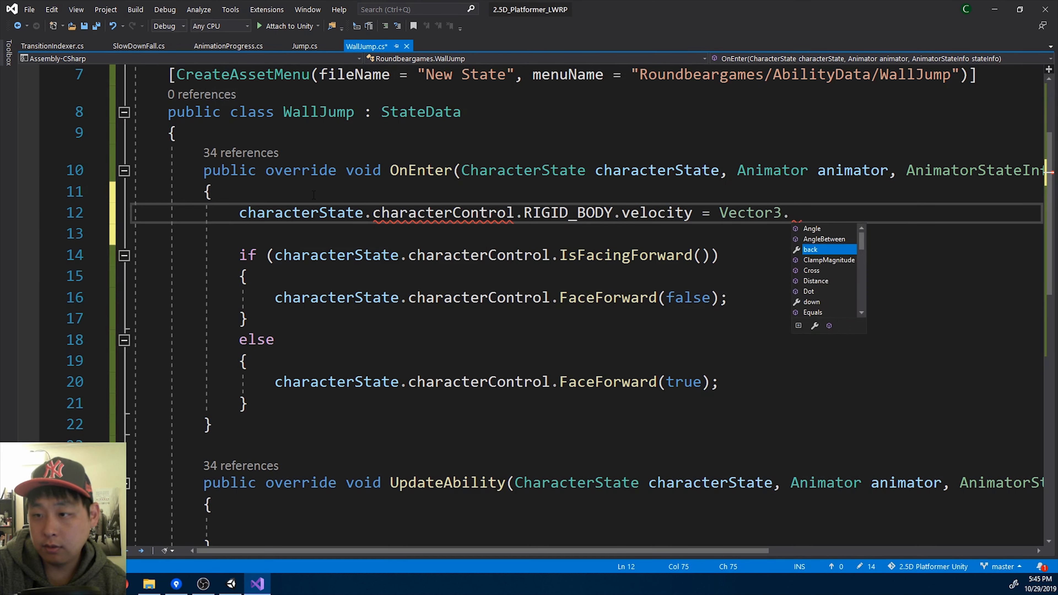
pyautogui.write('zero;')
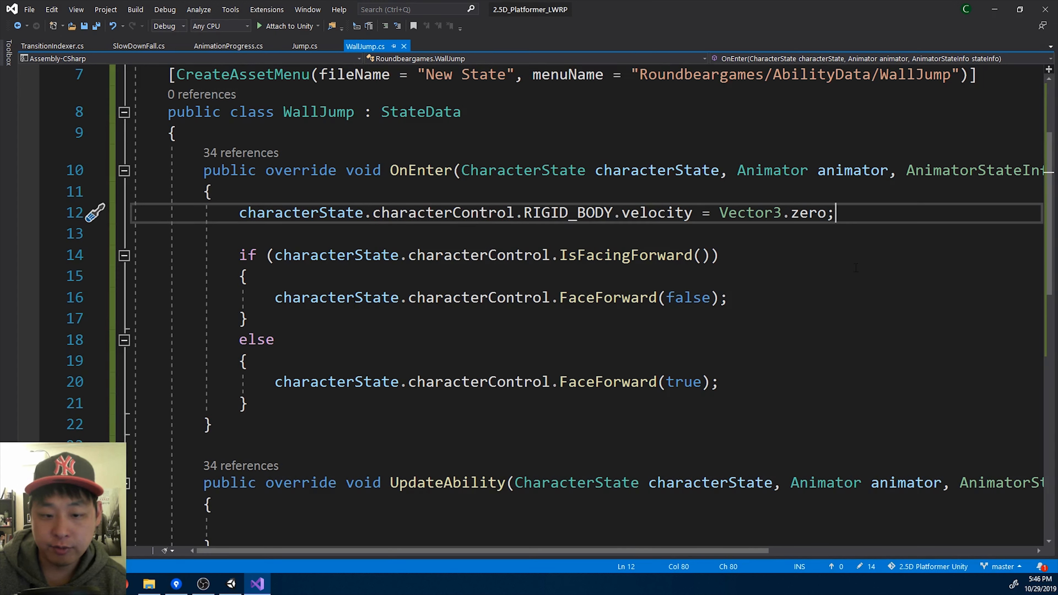
pyautogui.click(229, 584)
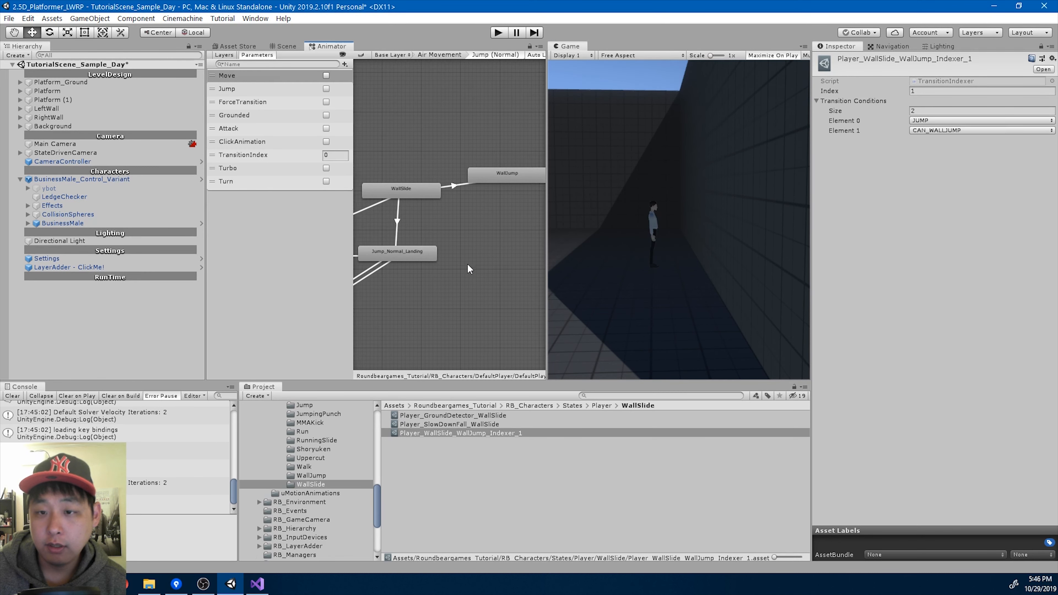
# - Inspect the WallJump to Jump_Normal transition and its preview, then browse to the WallJump states folder
pyautogui.moveTo(469, 268); pyautogui.dragTo(476, 207)
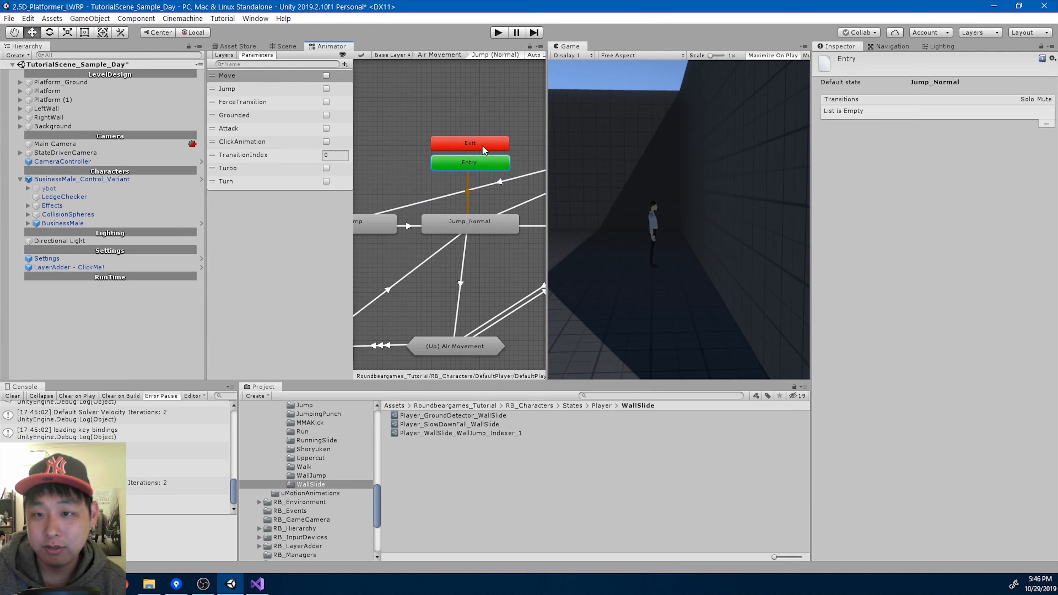
pyautogui.click(469, 142)
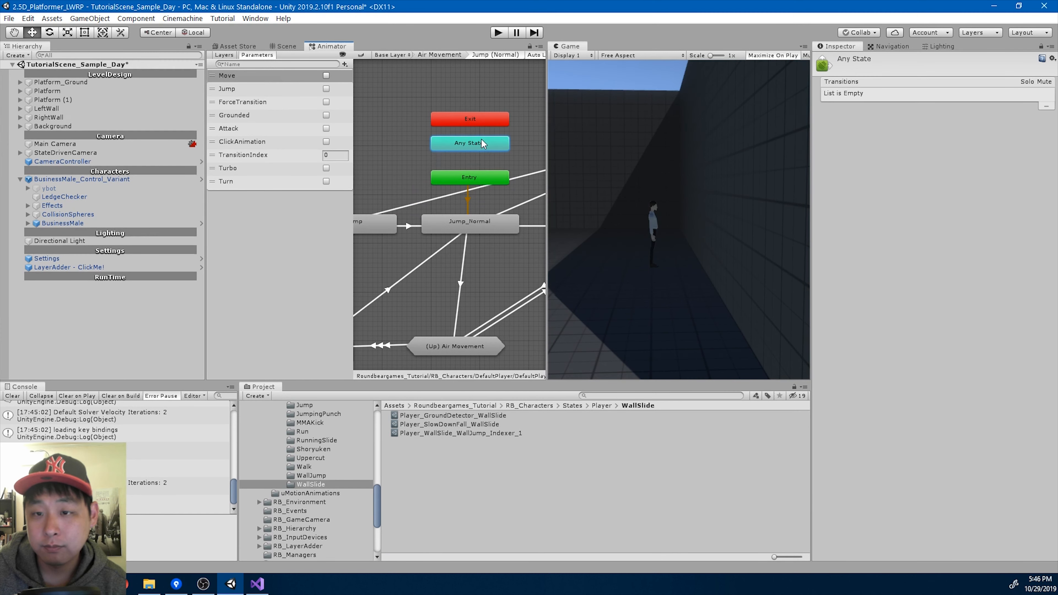
pyautogui.click(469, 176)
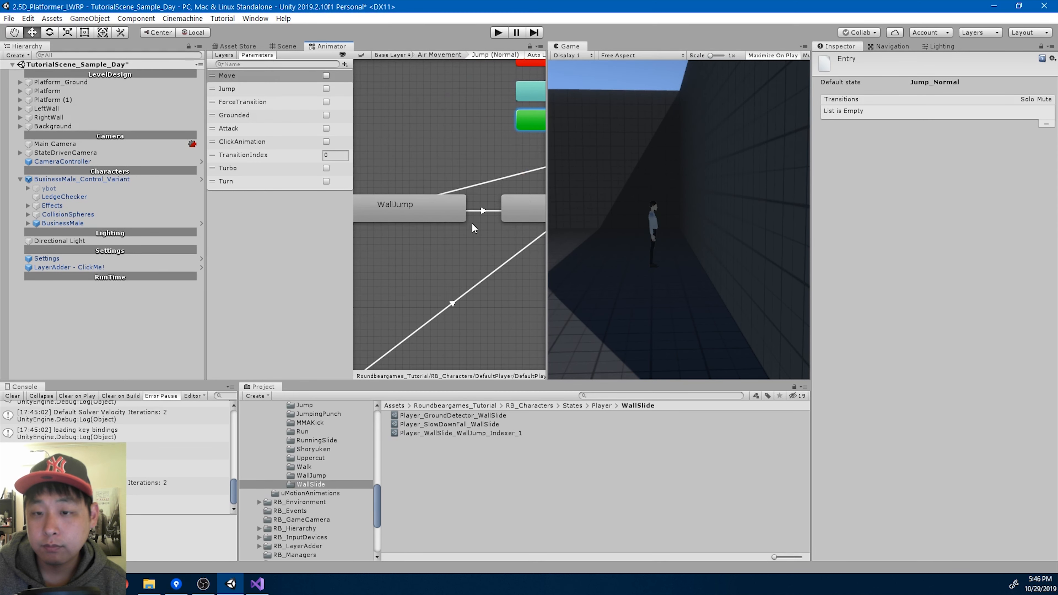
pyautogui.click(482, 211)
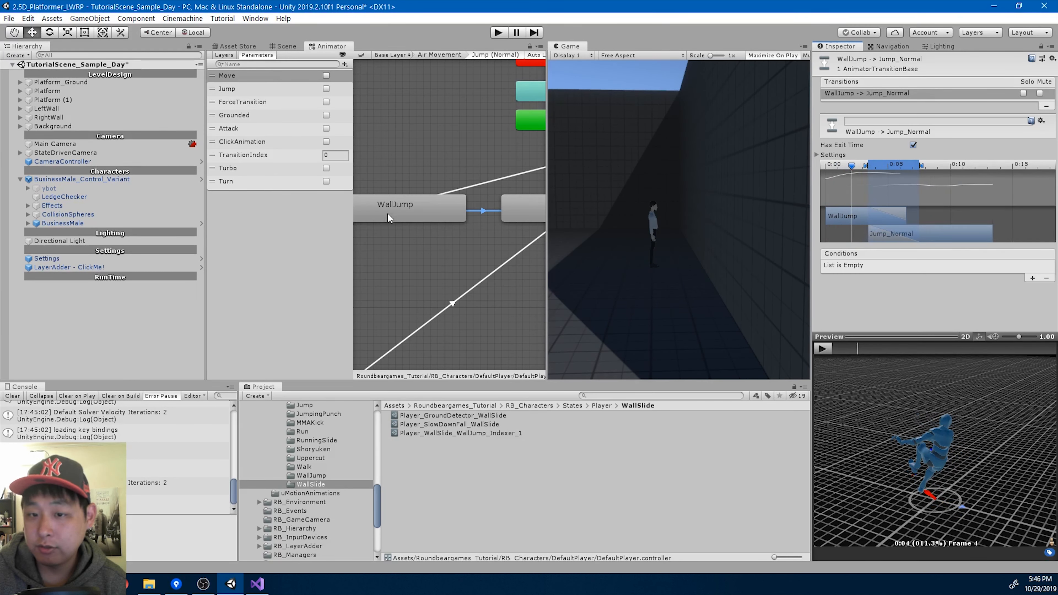
pyautogui.click(394, 204)
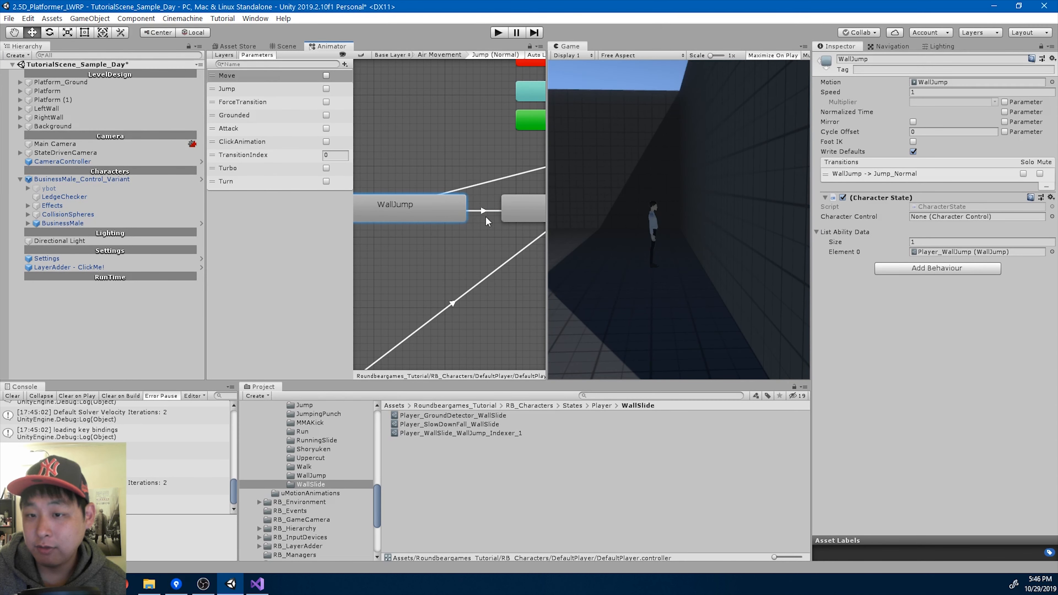
pyautogui.click(490, 208)
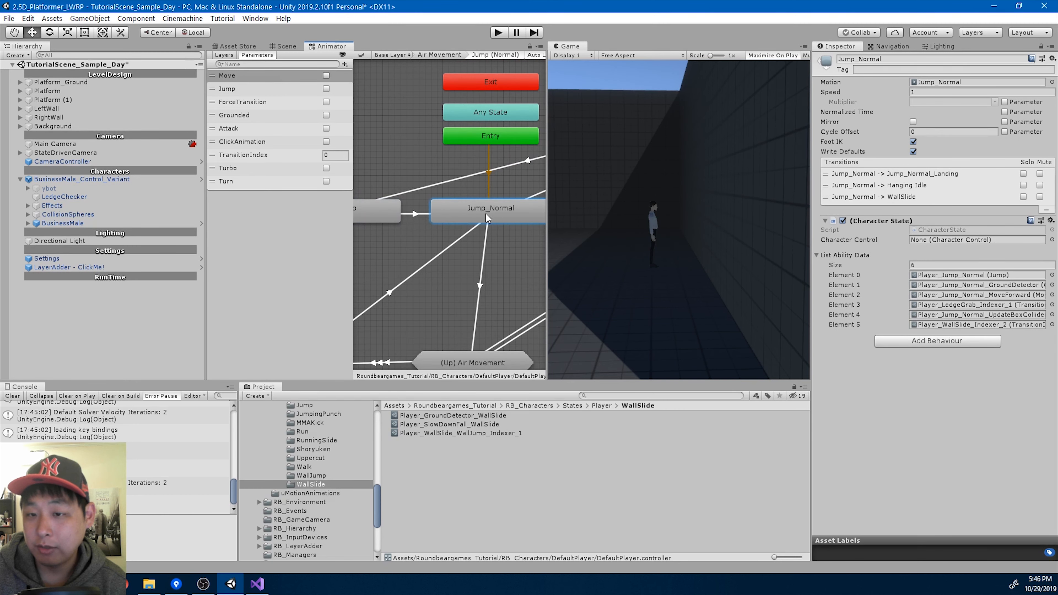
pyautogui.click(395, 210)
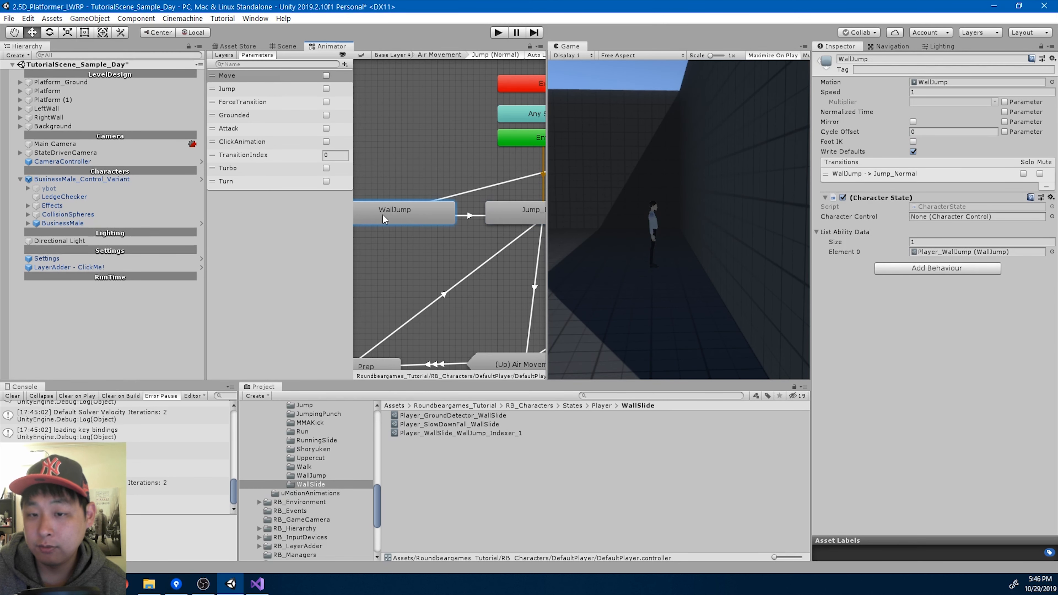
pyautogui.click(472, 213)
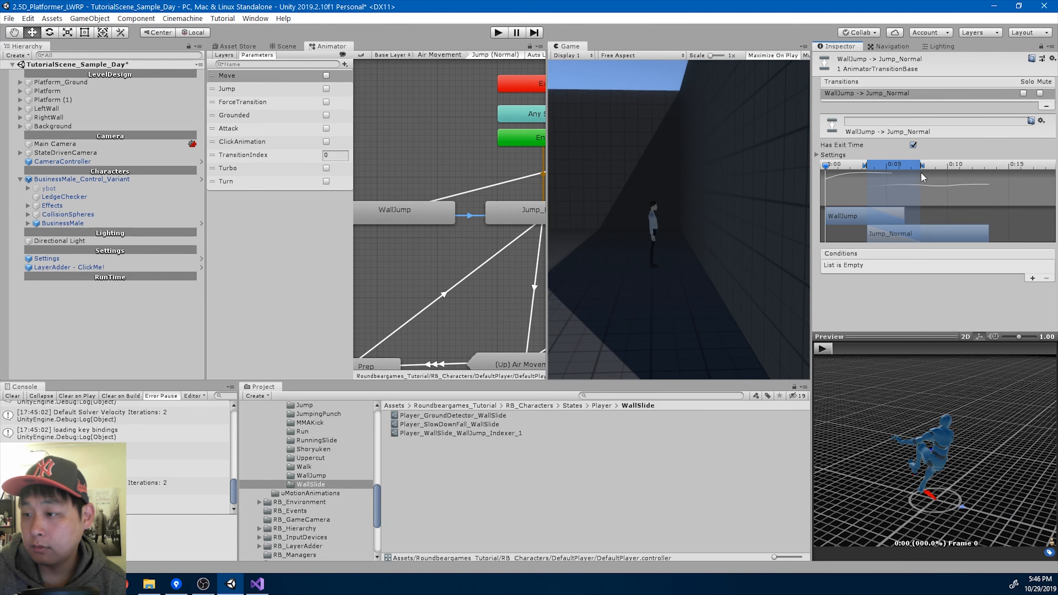
pyautogui.click(822, 349)
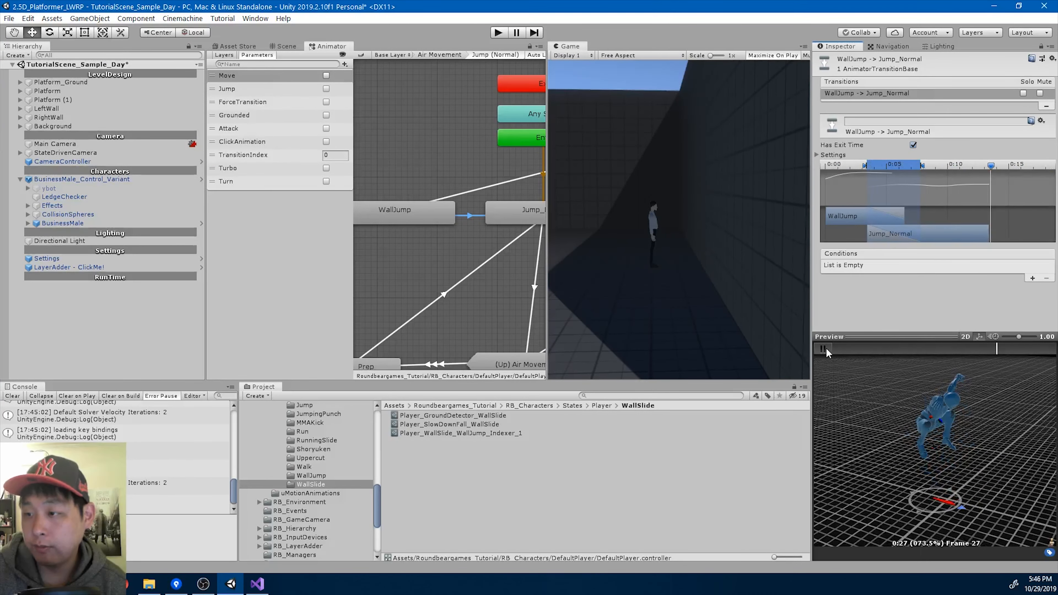
pyautogui.click(824, 348)
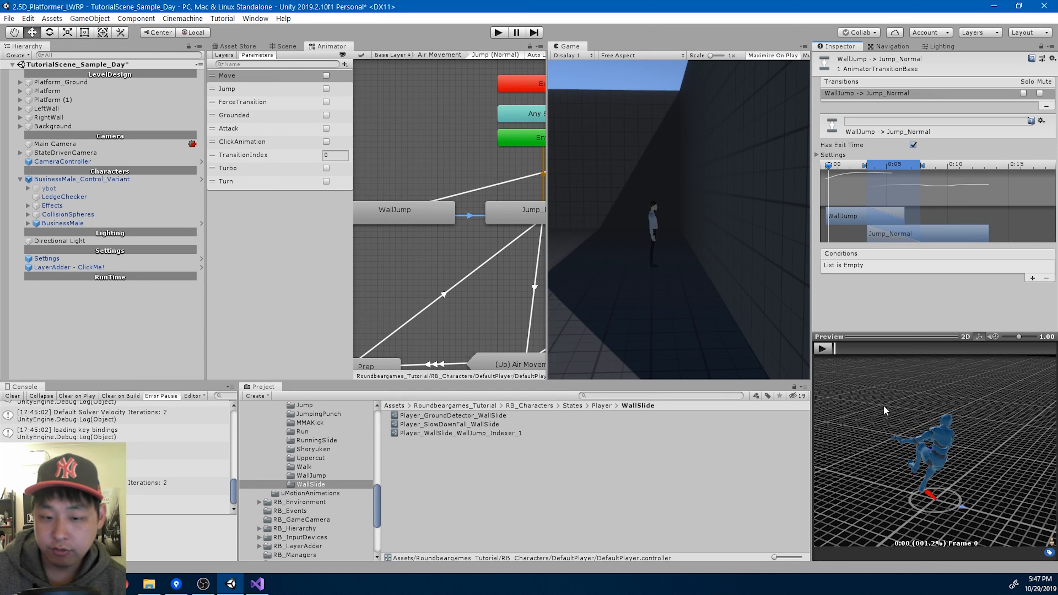
pyautogui.click(310, 475)
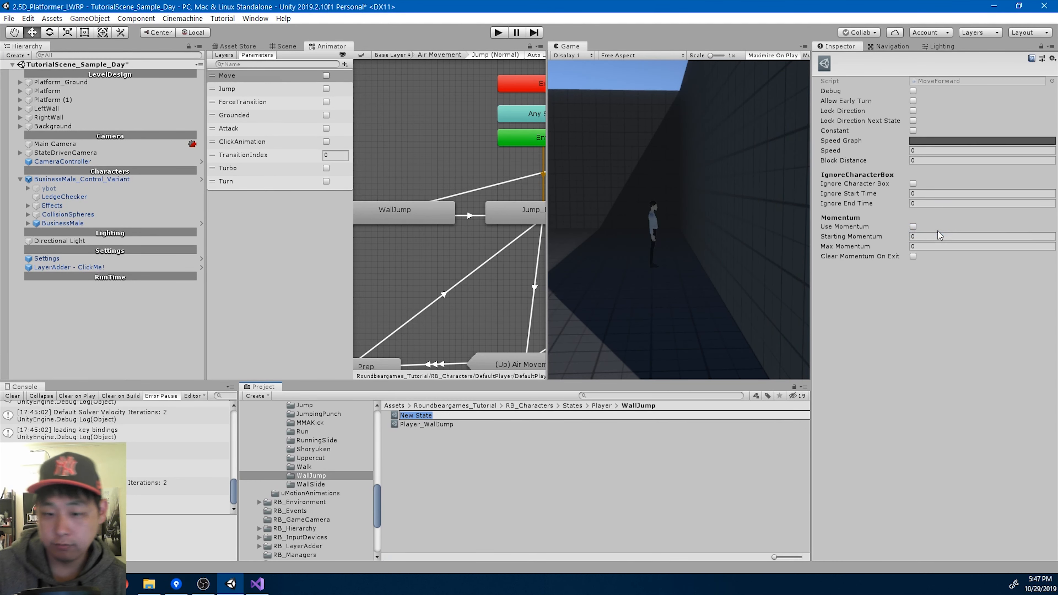
# - Name the new asset Player_WallJump_MoveForward and enable Lock Direction and Constant
pyautogui.write('Player_WallJump_MoveF')
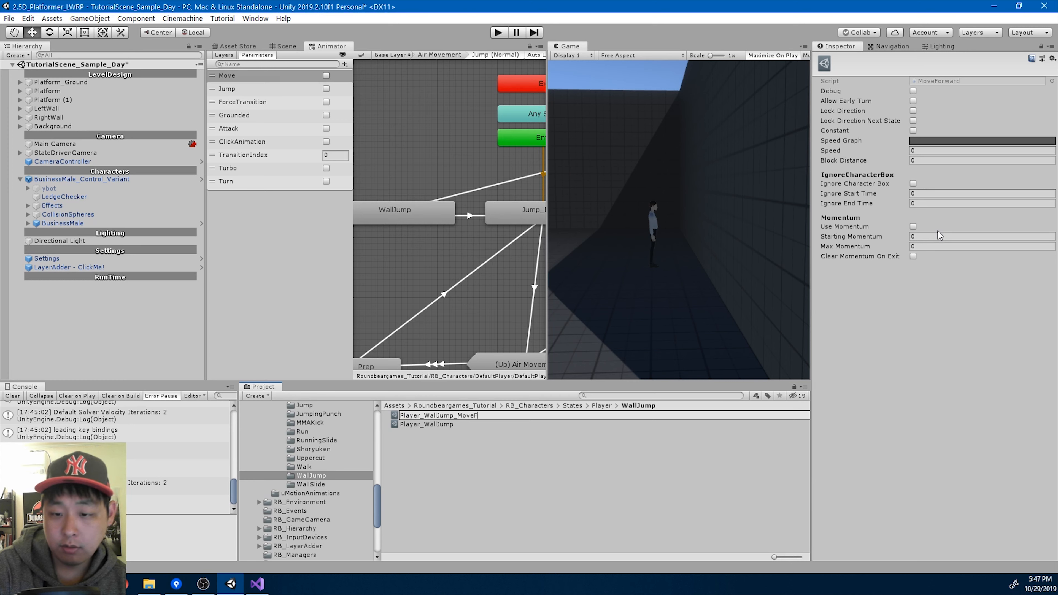
pyautogui.click(448, 424)
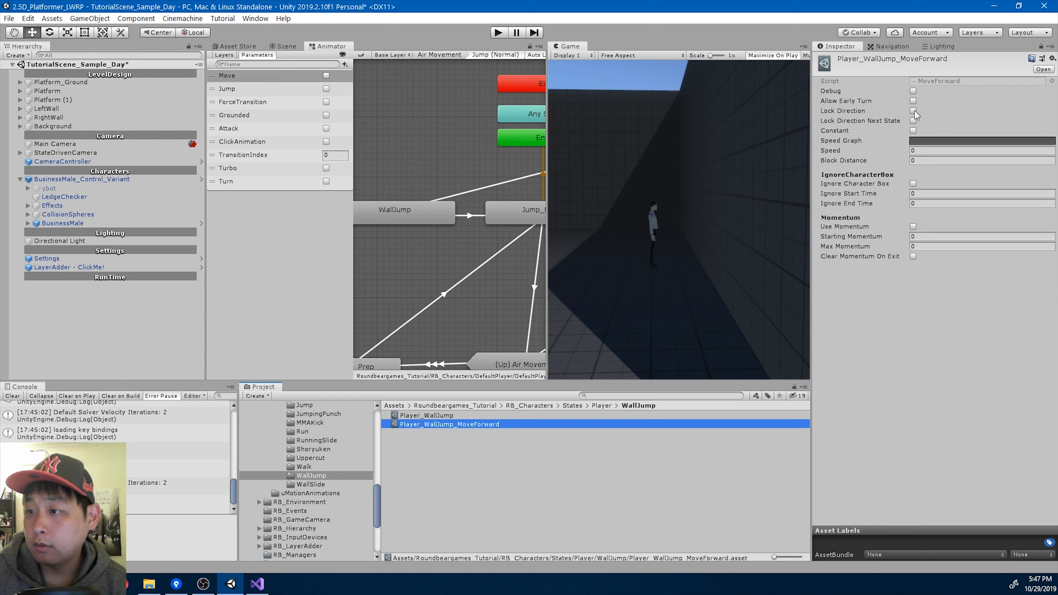
pyautogui.click(913, 121)
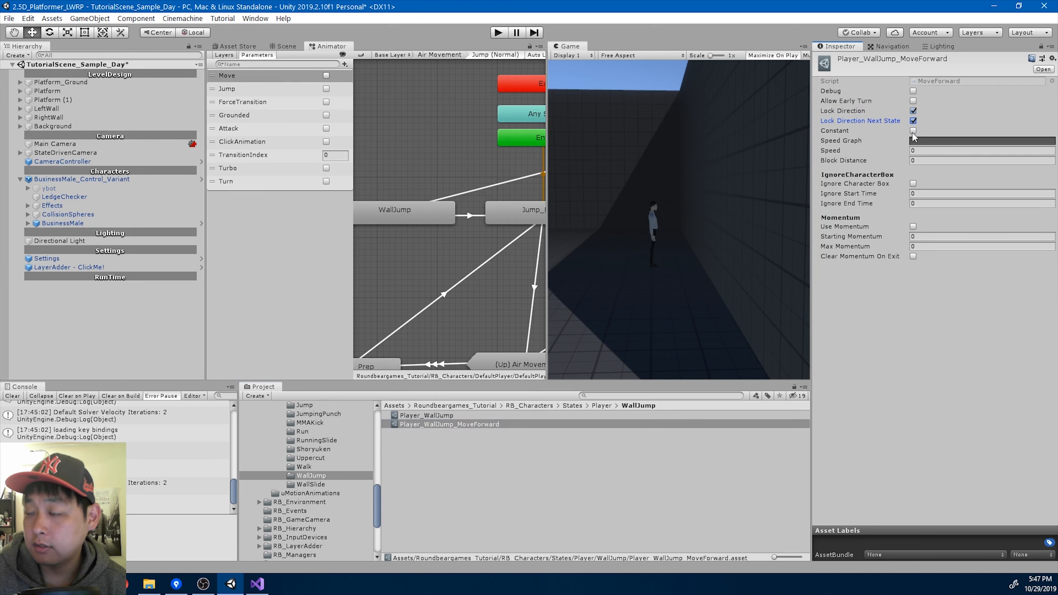
pyautogui.click(913, 130)
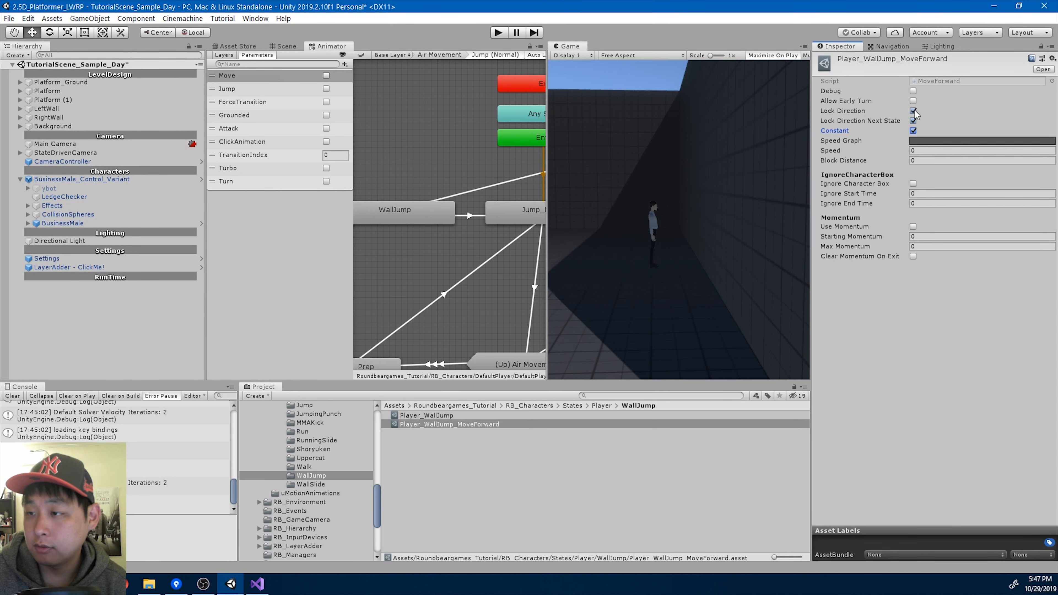
# - Reshape the Speed Graph into a smooth rising curve
pyautogui.click(981, 140)
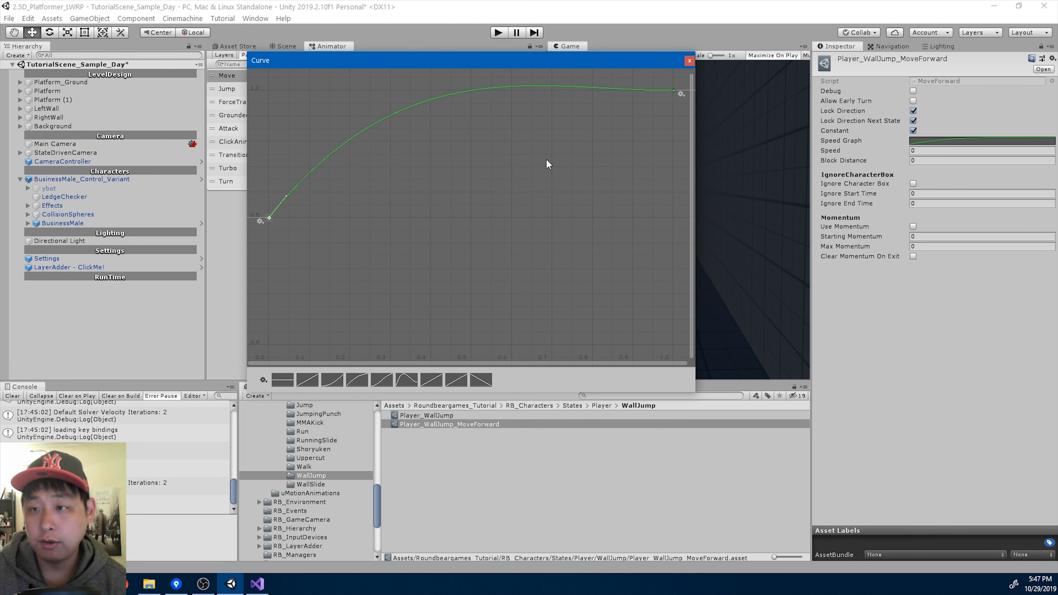
pyautogui.rightClick(267, 217)
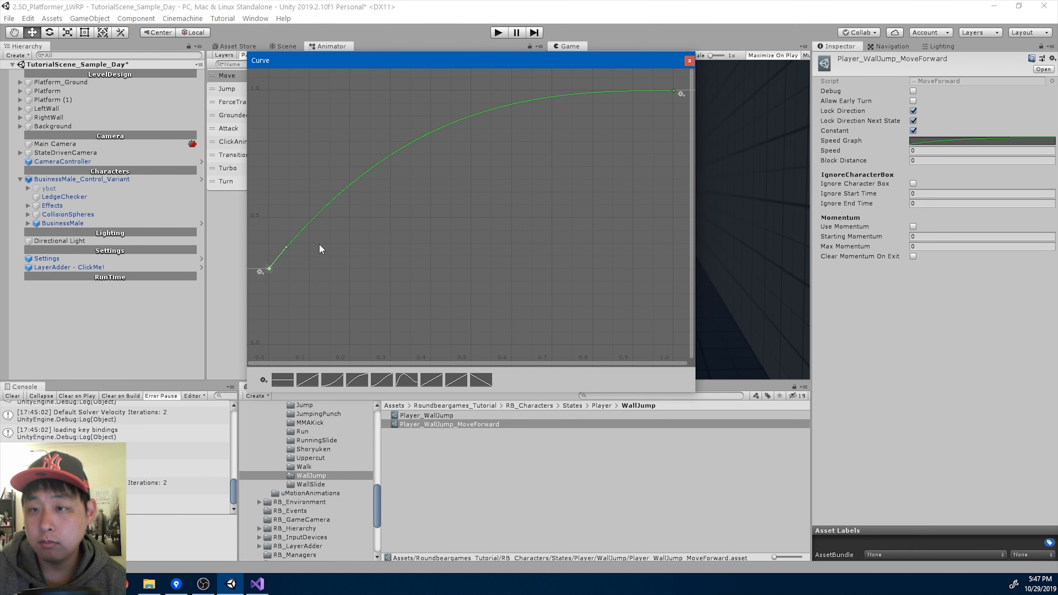
pyautogui.click(689, 61)
pyautogui.write('.1')
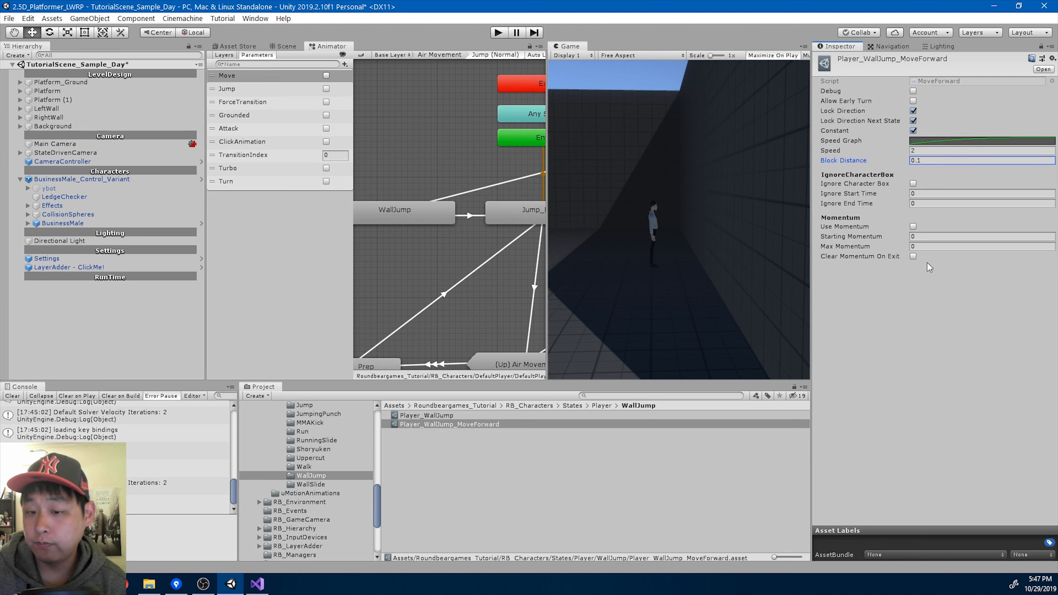
# - Add Player_WallJump_MoveForward as the second entry in the WallJump state's ability list
pyautogui.click(403, 210)
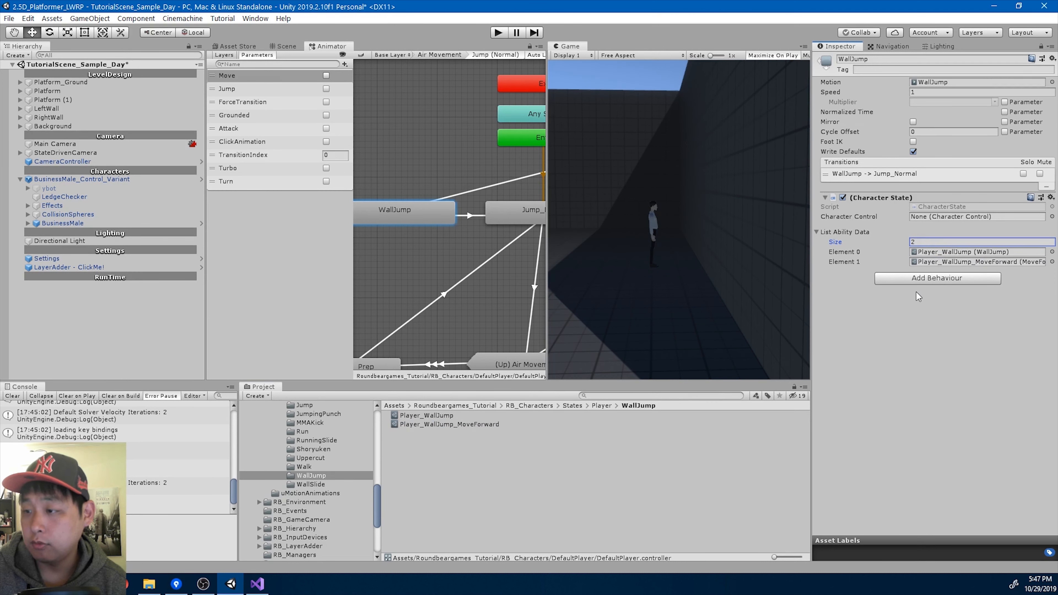
pyautogui.moveTo(498, 37)
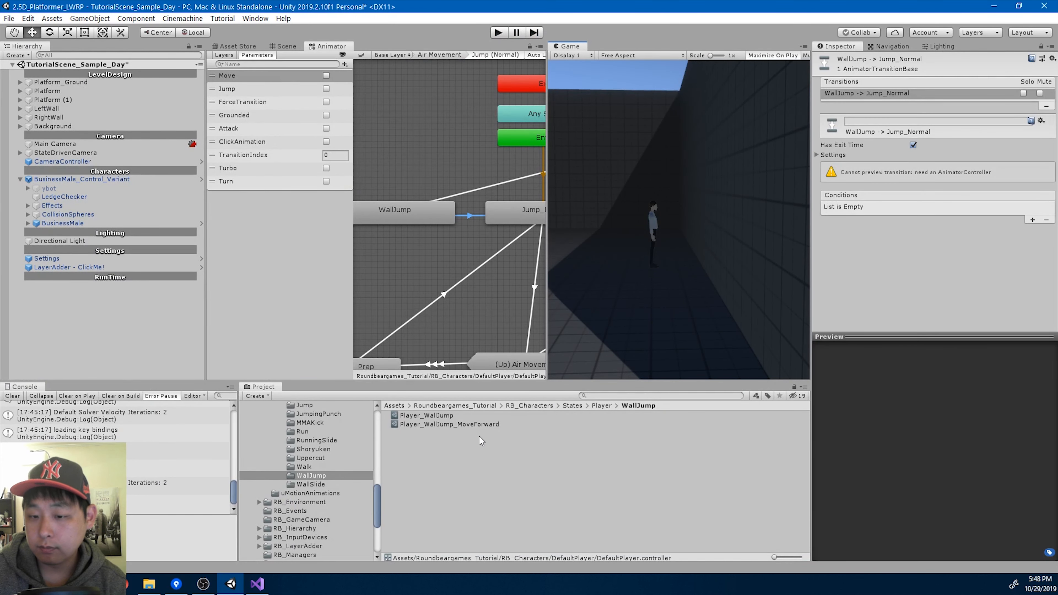
# - Set Player_WallJump_MoveForward speed to 2.5 and the WallJump state's playback speed to 1.5
pyautogui.click(449, 424)
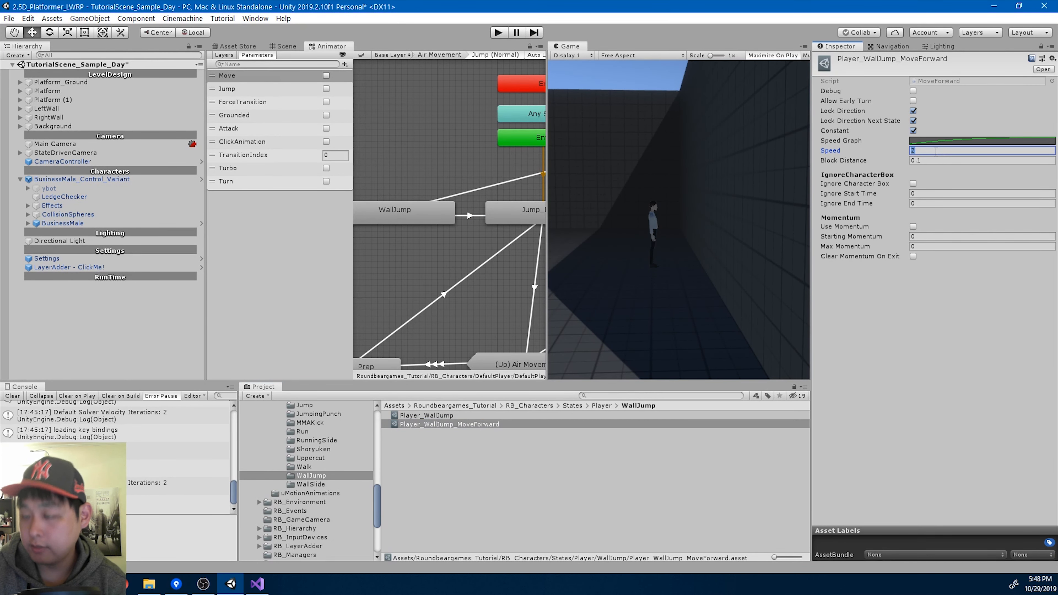
pyautogui.write('2.5')
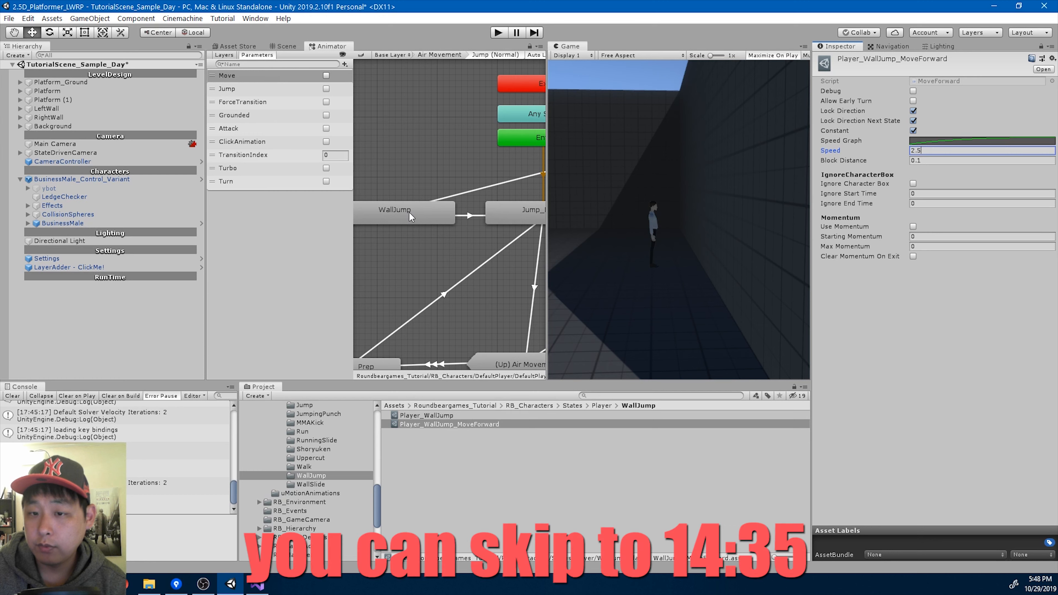
pyautogui.click(404, 210)
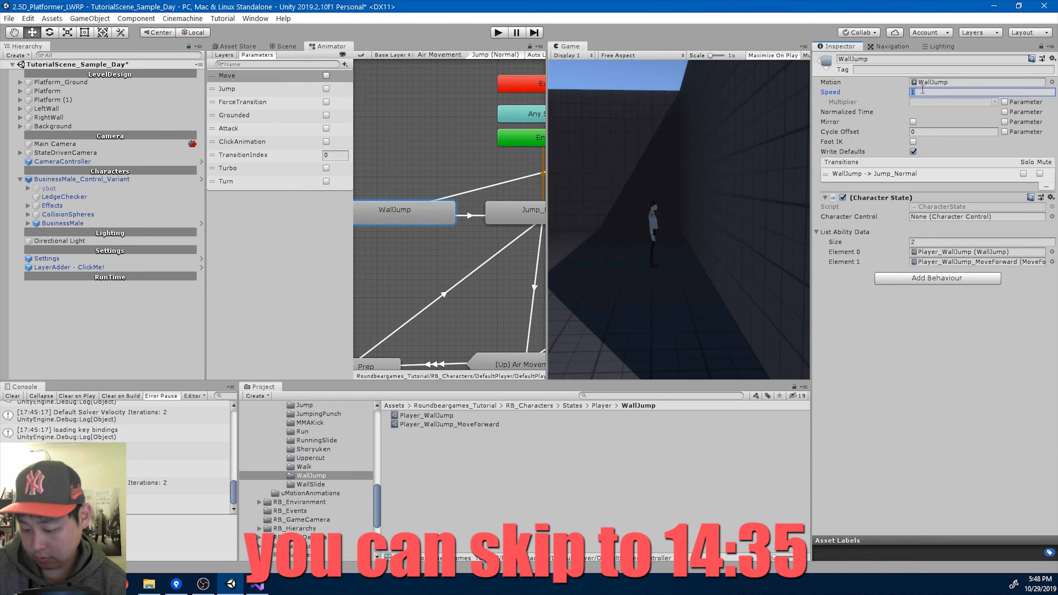
pyautogui.write('2')
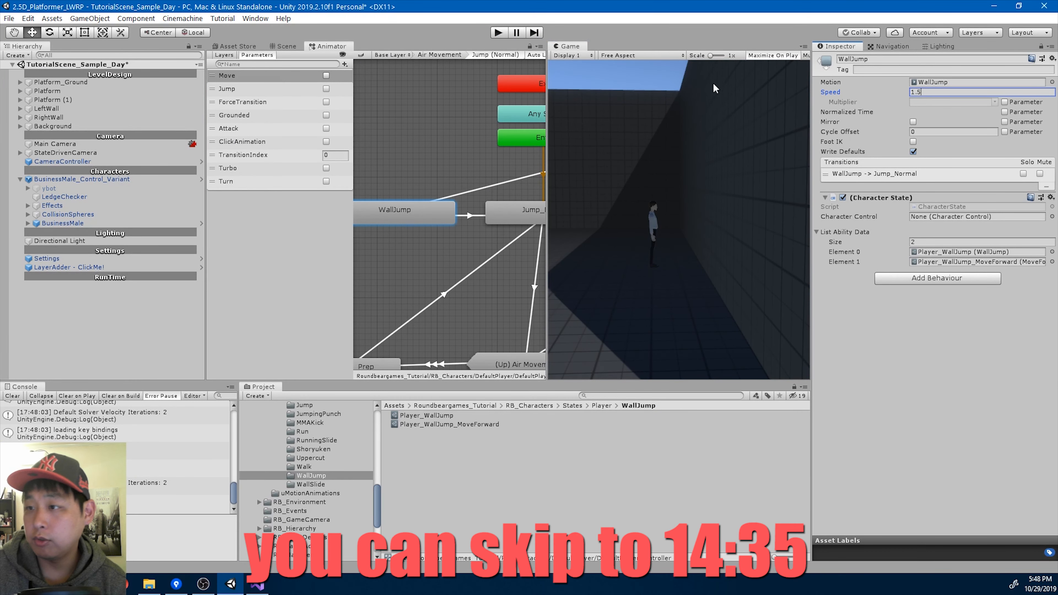
pyautogui.click(498, 32)
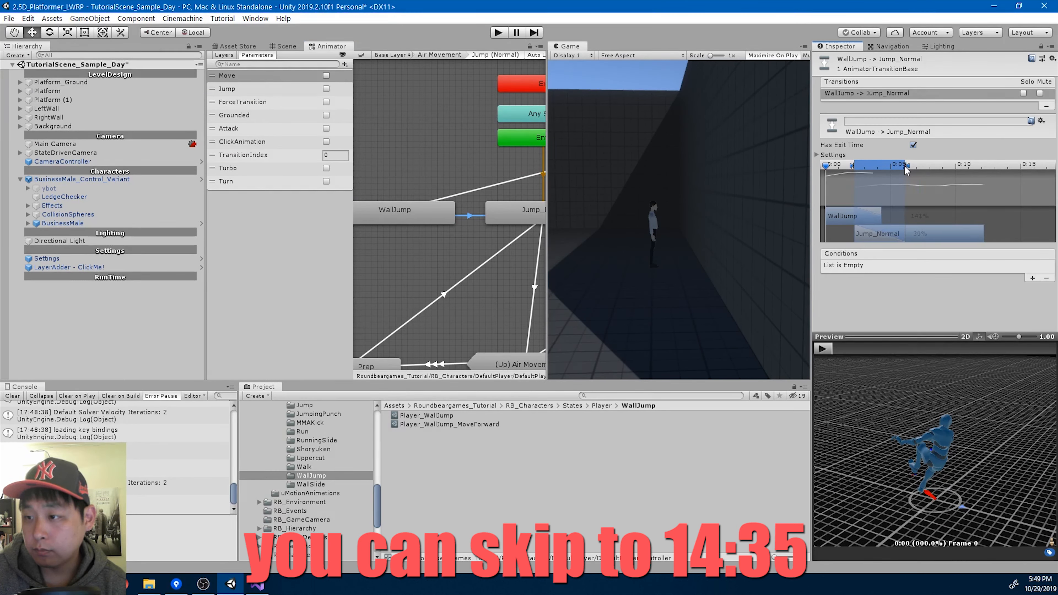
pyautogui.click(823, 348)
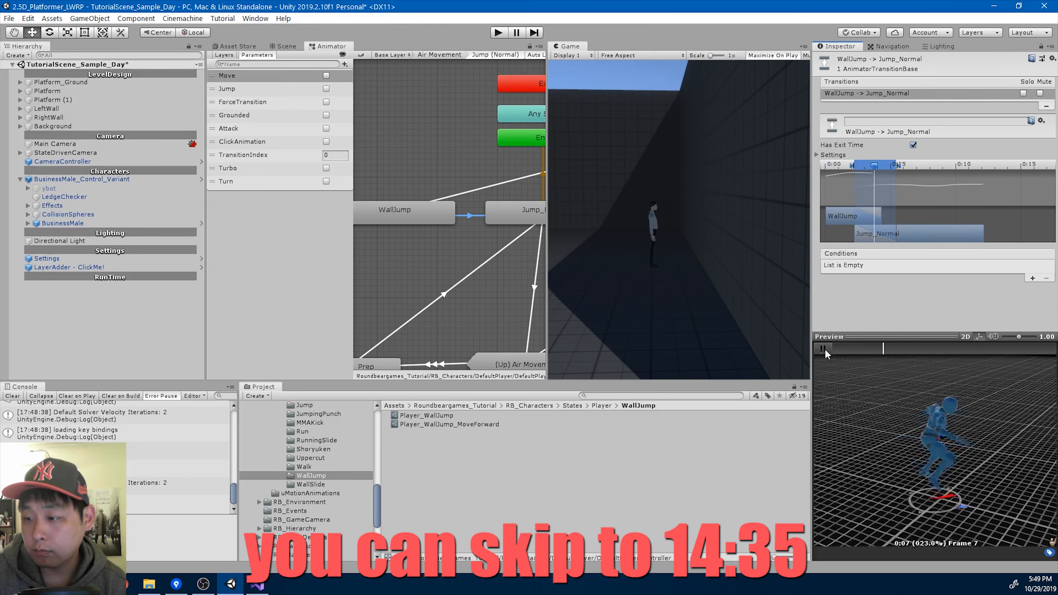
pyautogui.click(517, 32)
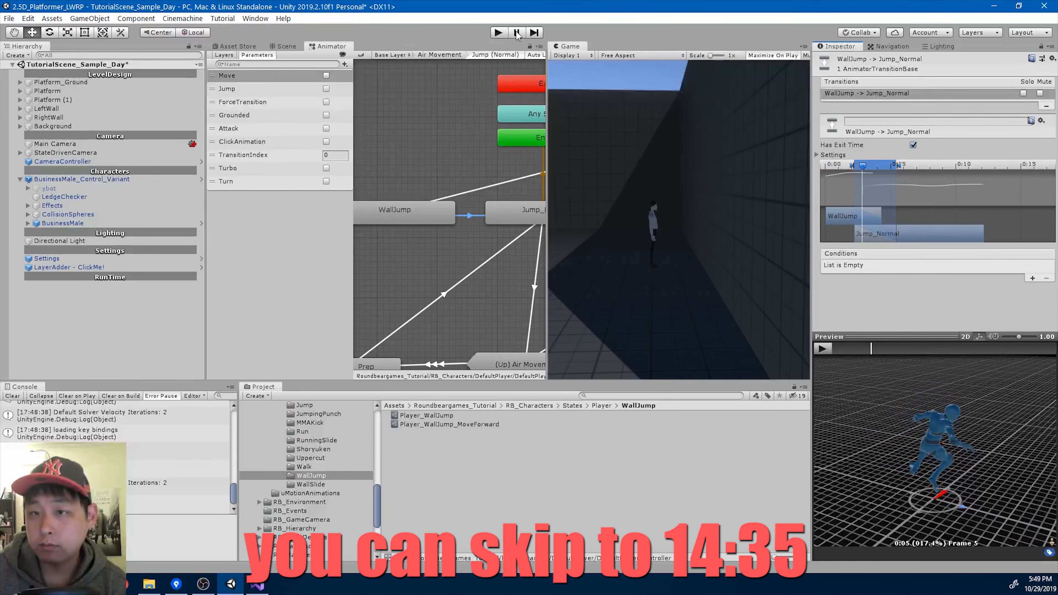
pyautogui.click(498, 33)
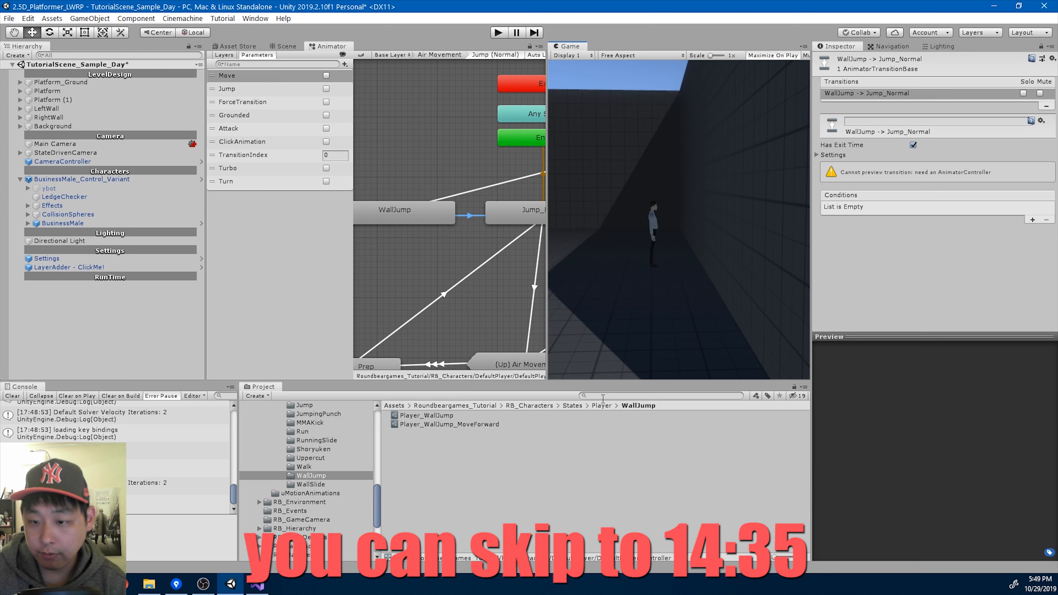
# - Search 'walljump' assets, review the clip and transition, and set WallJump state speed to 1.25
pyautogui.write('walljump')
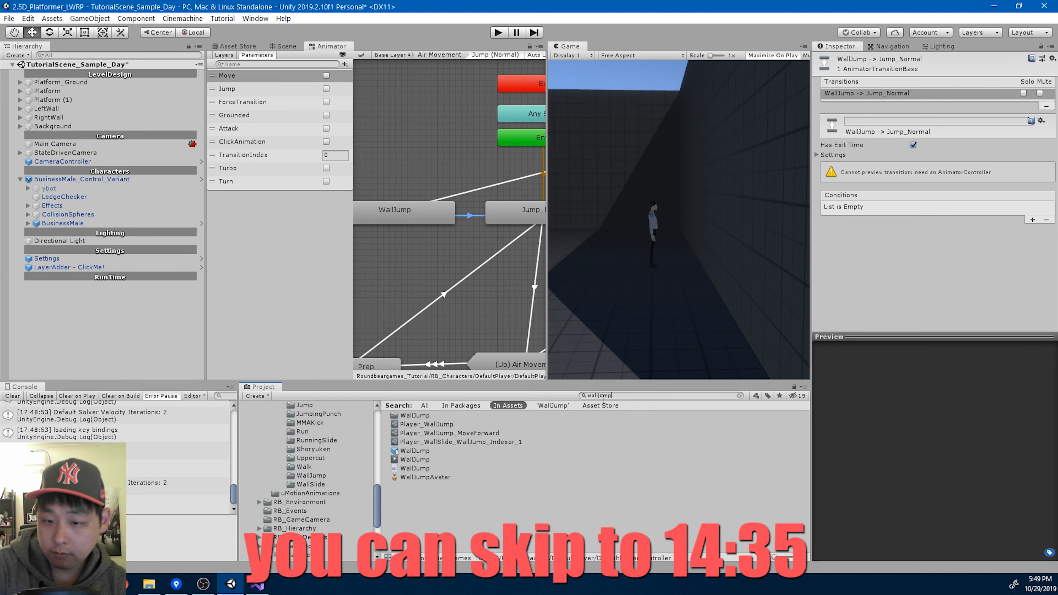
pyautogui.click(415, 450)
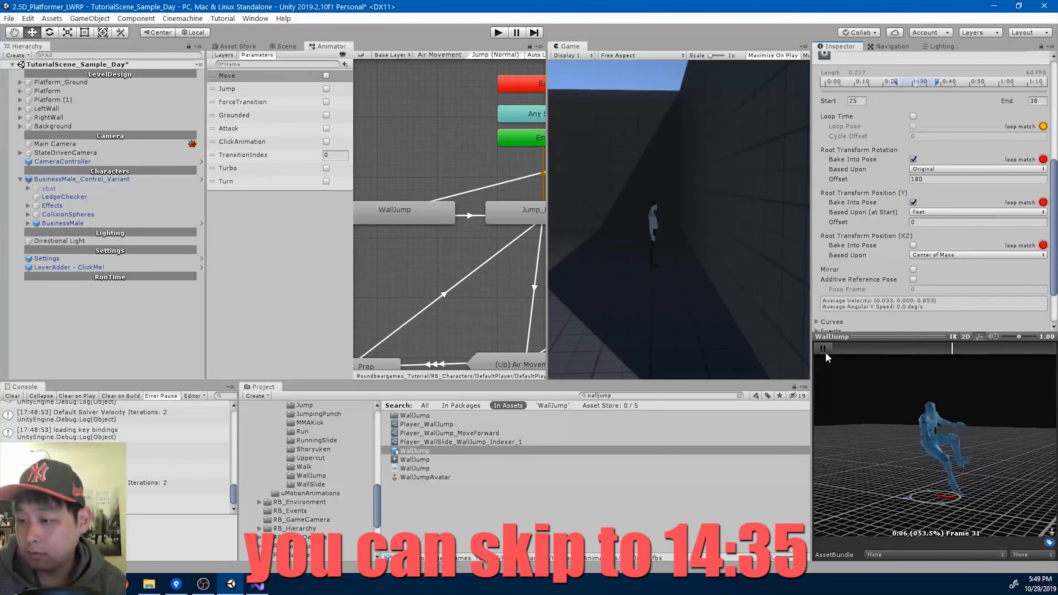
pyautogui.click(823, 348)
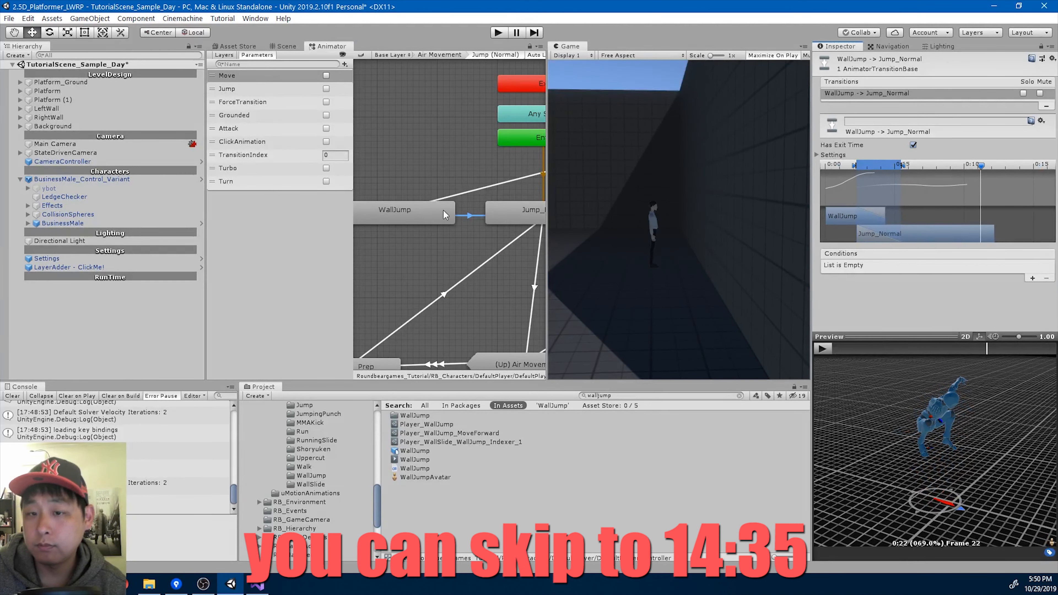
pyautogui.click(394, 210)
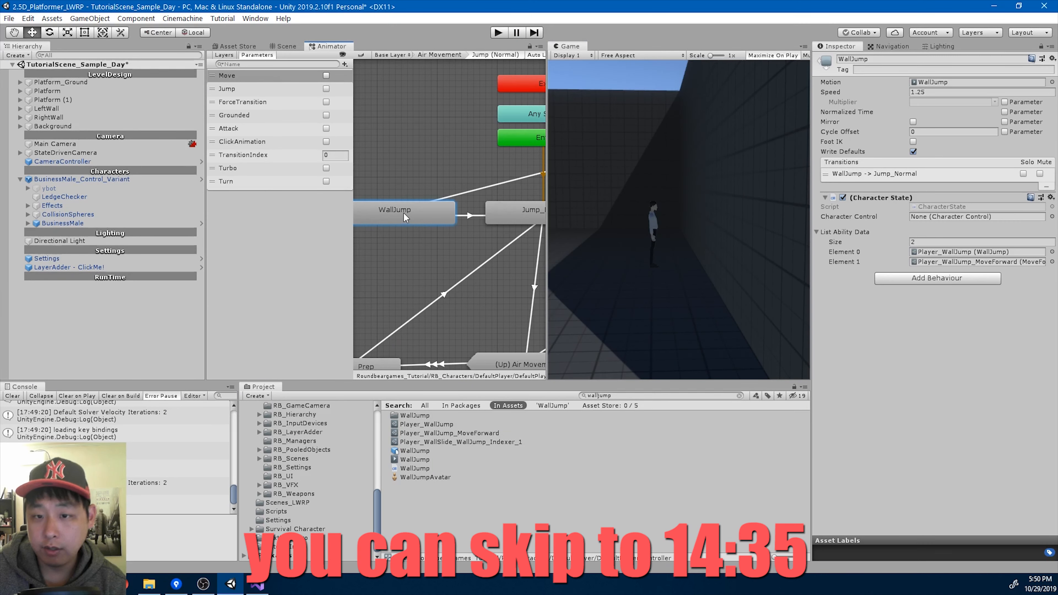
# - Set the WallJump state's playback speed to 1.5 and bring up the WallJump clip's import settings
pyautogui.click(951, 92)
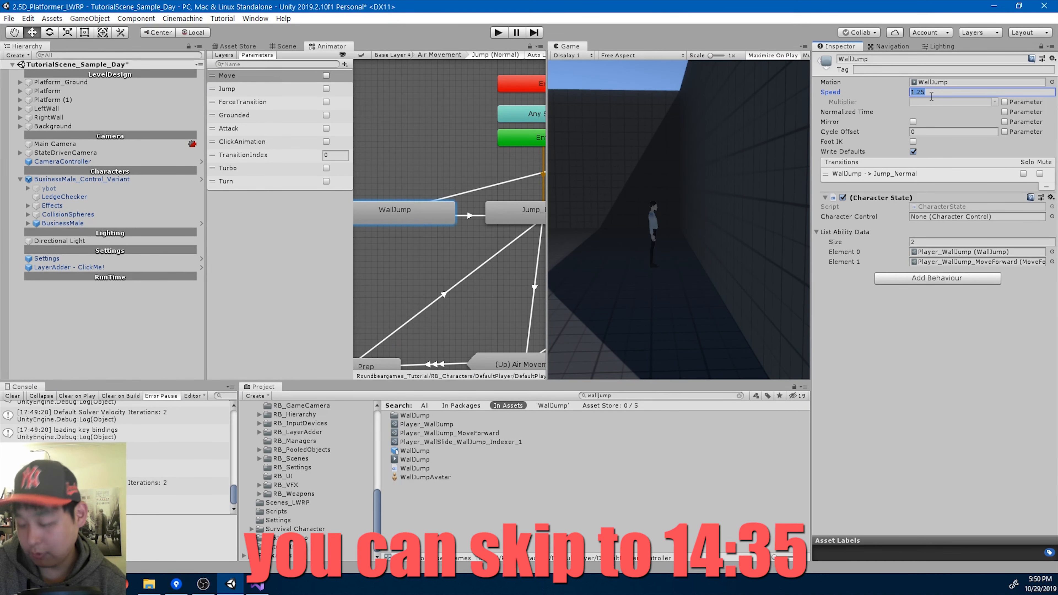
pyautogui.write('1.5')
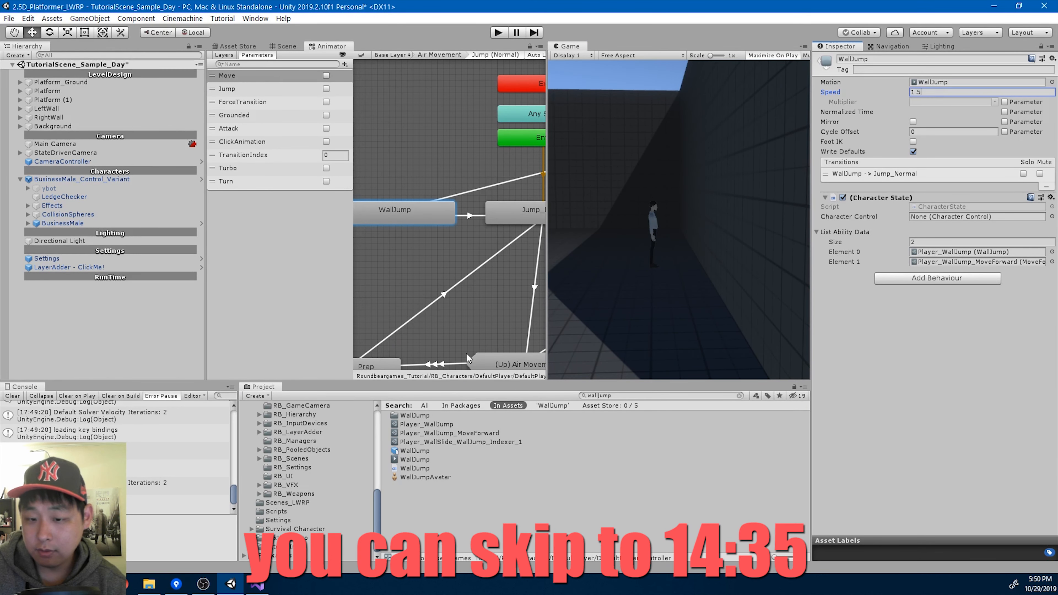
pyautogui.click(415, 451)
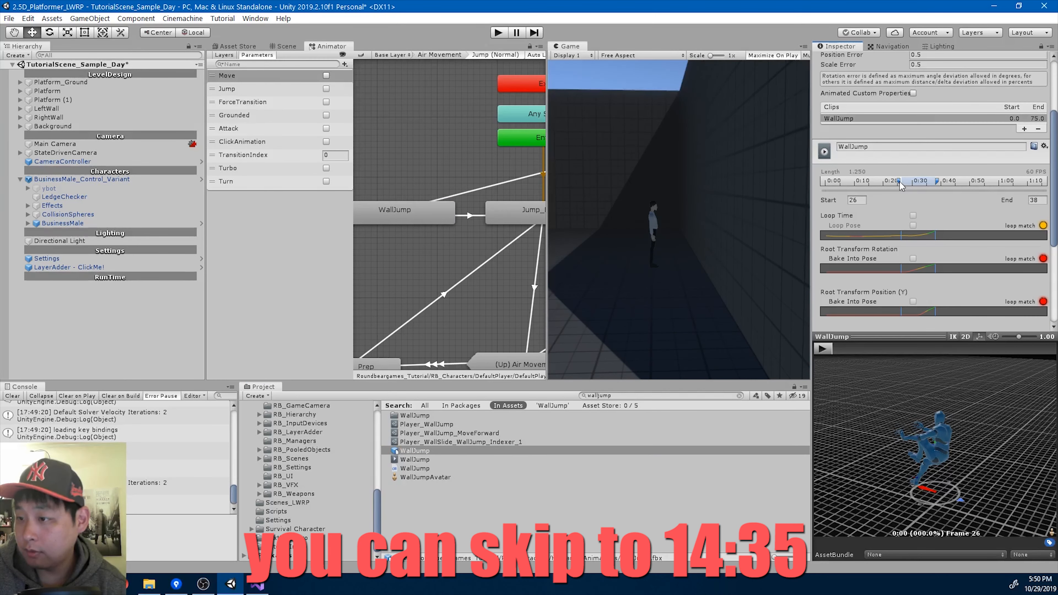
# - Re-trim the WallJump clip so it spans frames 21 through 35
pyautogui.moveTo(901, 182); pyautogui.dragTo(955, 182)
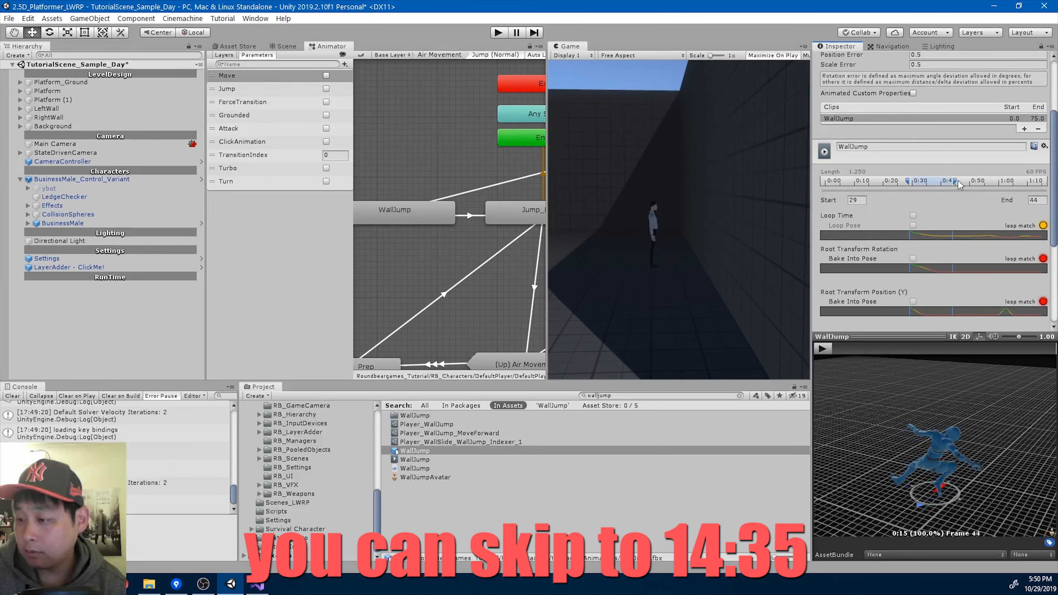
pyautogui.moveTo(953, 180); pyautogui.dragTo(991, 181)
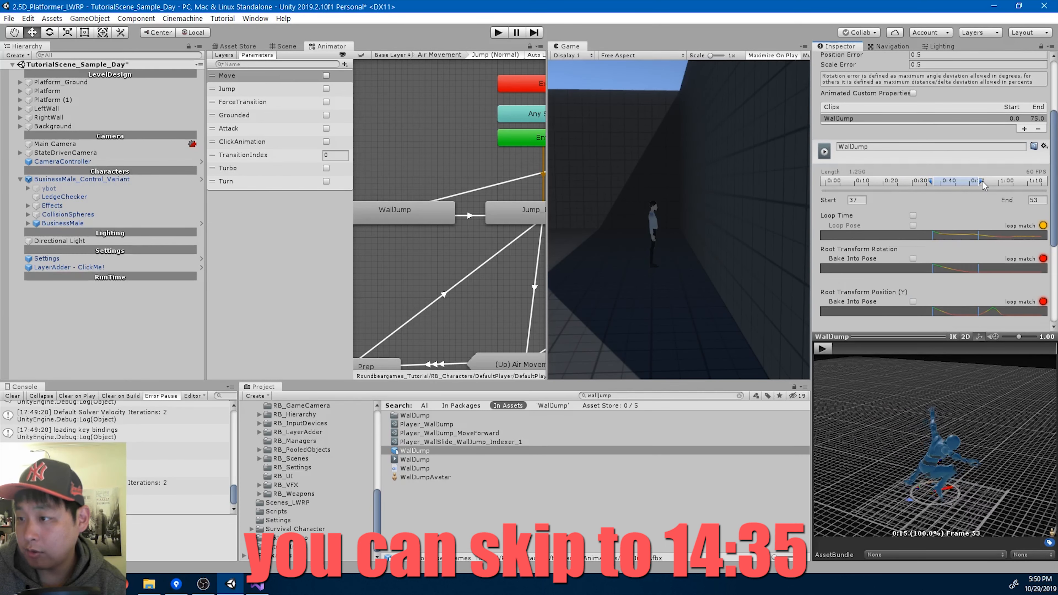
pyautogui.click(914, 258)
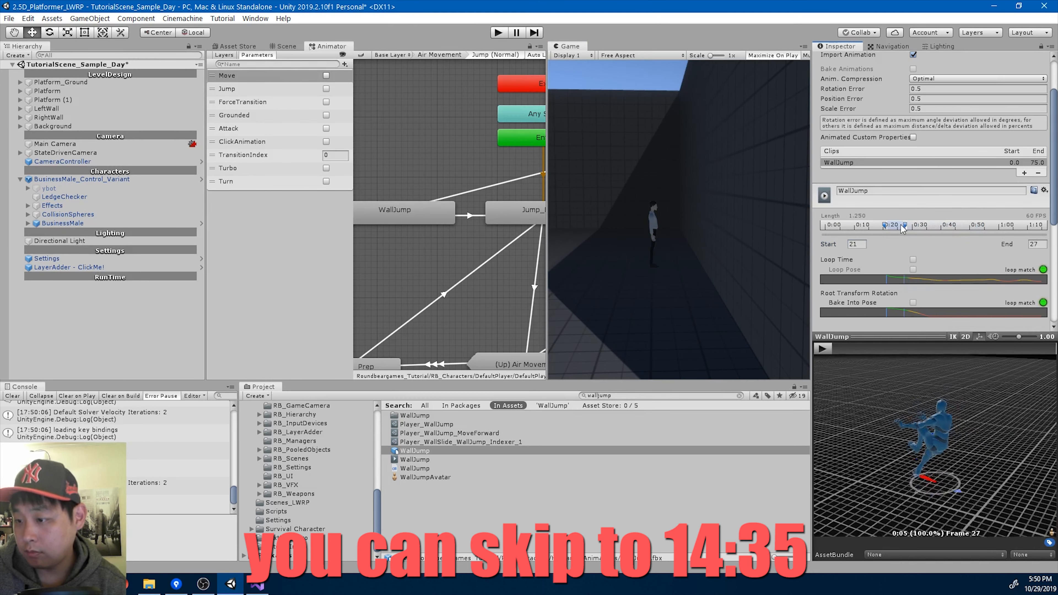
pyautogui.moveTo(893, 225); pyautogui.dragTo(928, 225)
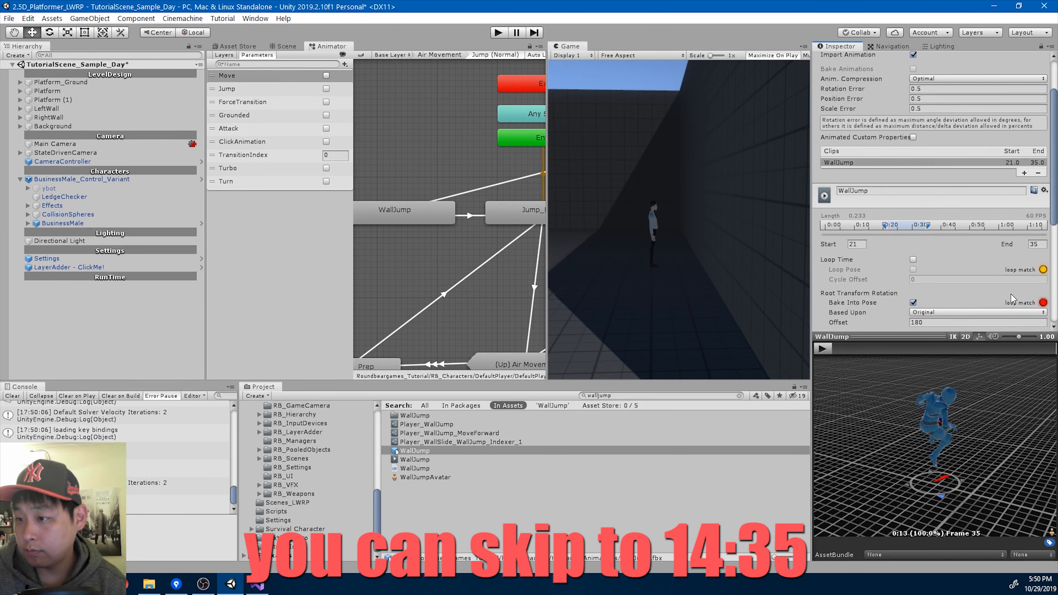
# - Change the WallJump clip's trim to start at frame 20 and end at frame 45, and apply
pyautogui.click(856, 247)
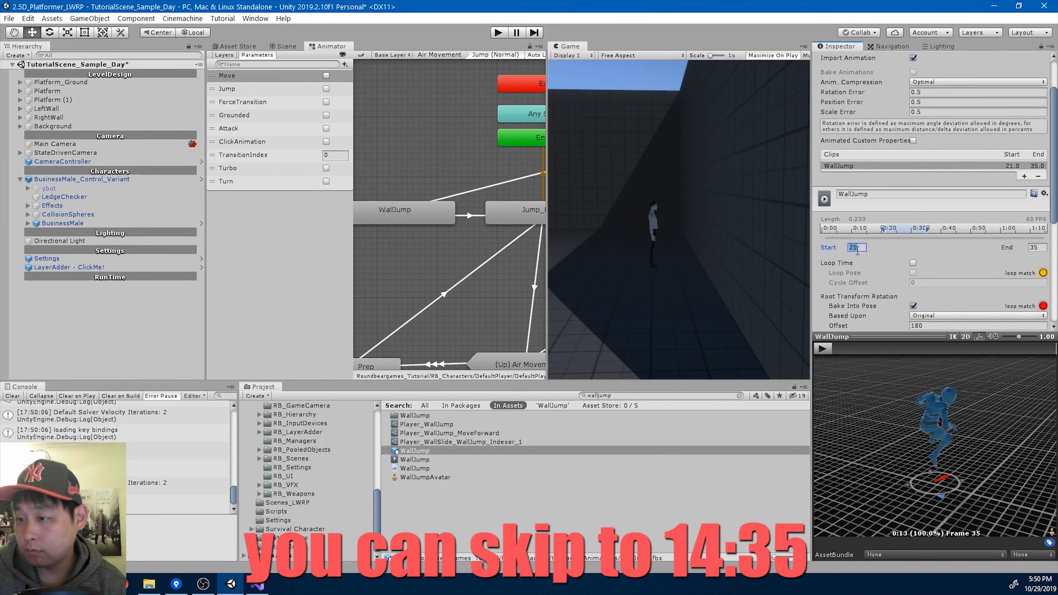
pyautogui.scroll(-3)
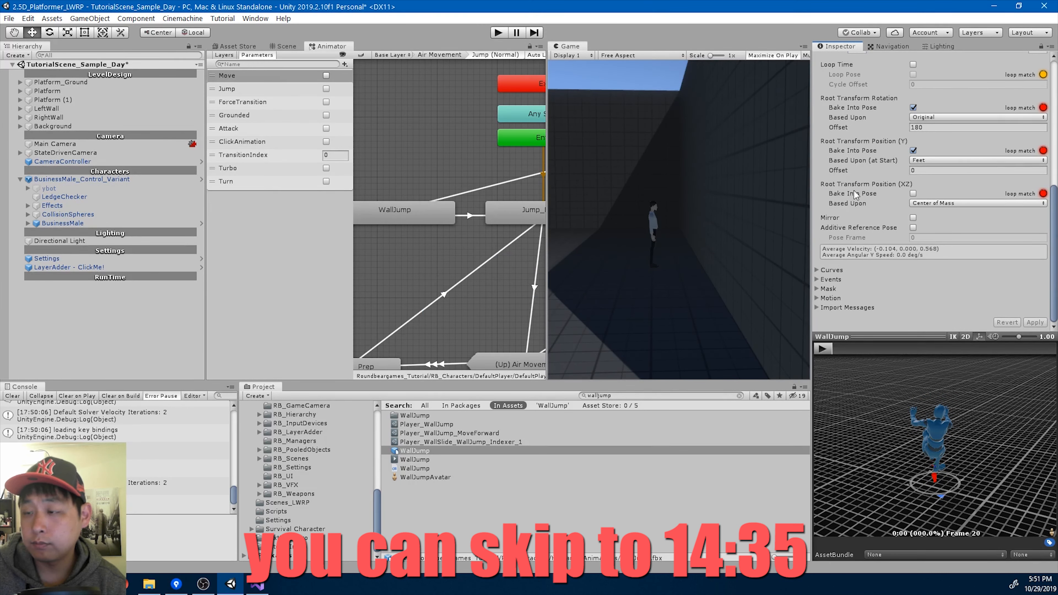
pyautogui.click(975, 202)
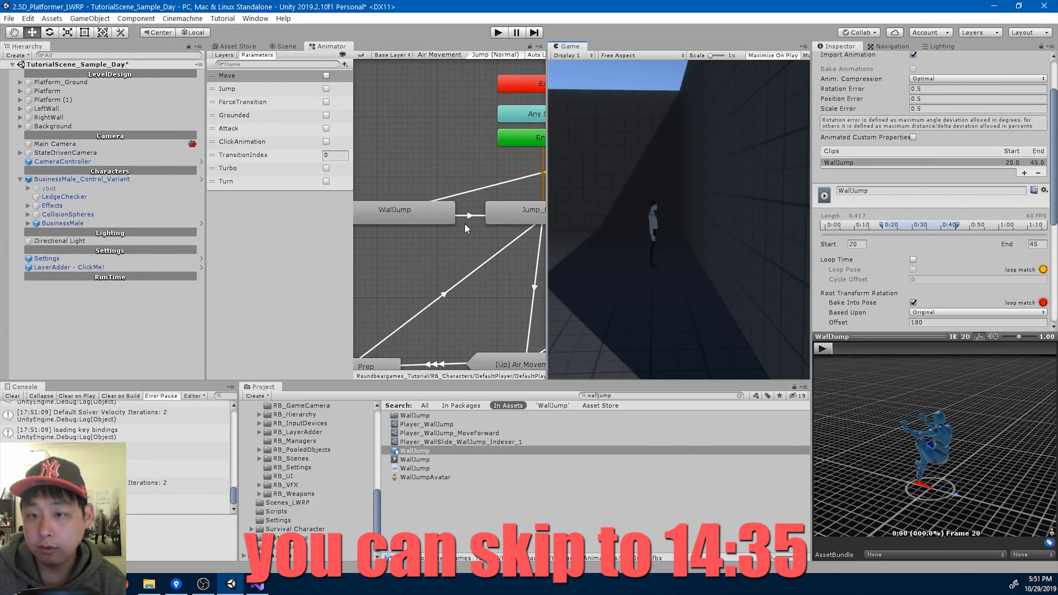
# - Review the WallJump→Jump_Normal transition, then show the WallJump state's properties with speed 1.5
pyautogui.click(465, 213)
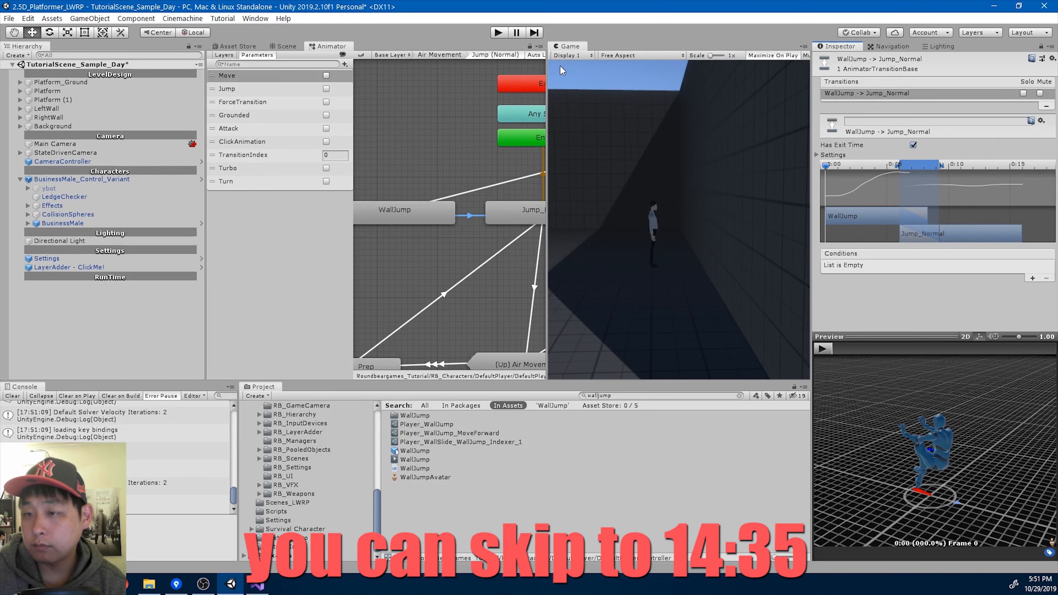
pyautogui.click(498, 33)
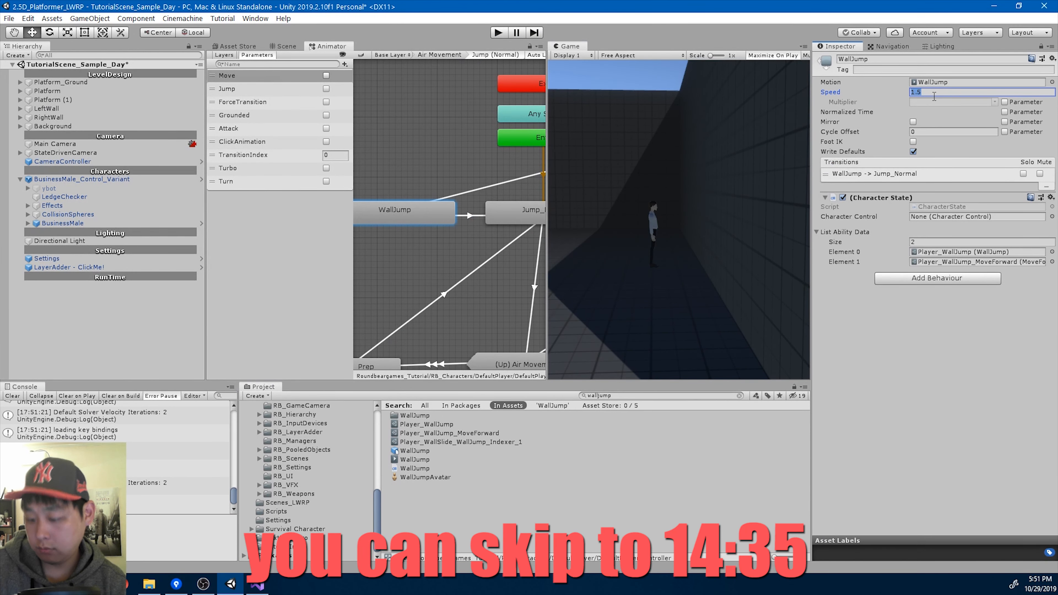
# - Raise the WallJump state's playback speed to 4
pyautogui.write('2')
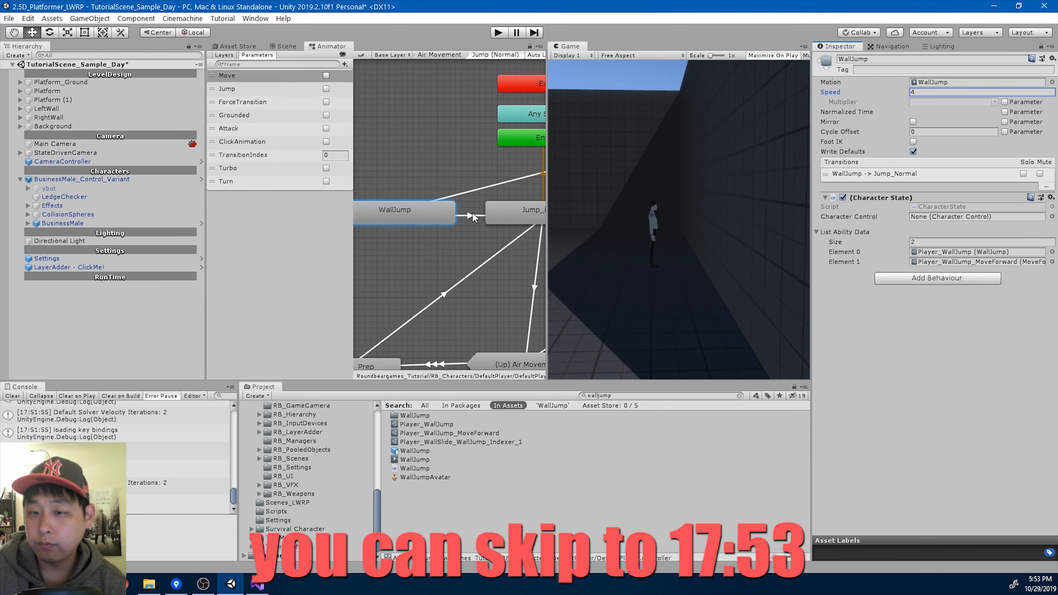
# - Run the game, try the wall jump repeatedly and lower the WallJump speed to 2.6 while playing
pyautogui.click(472, 214)
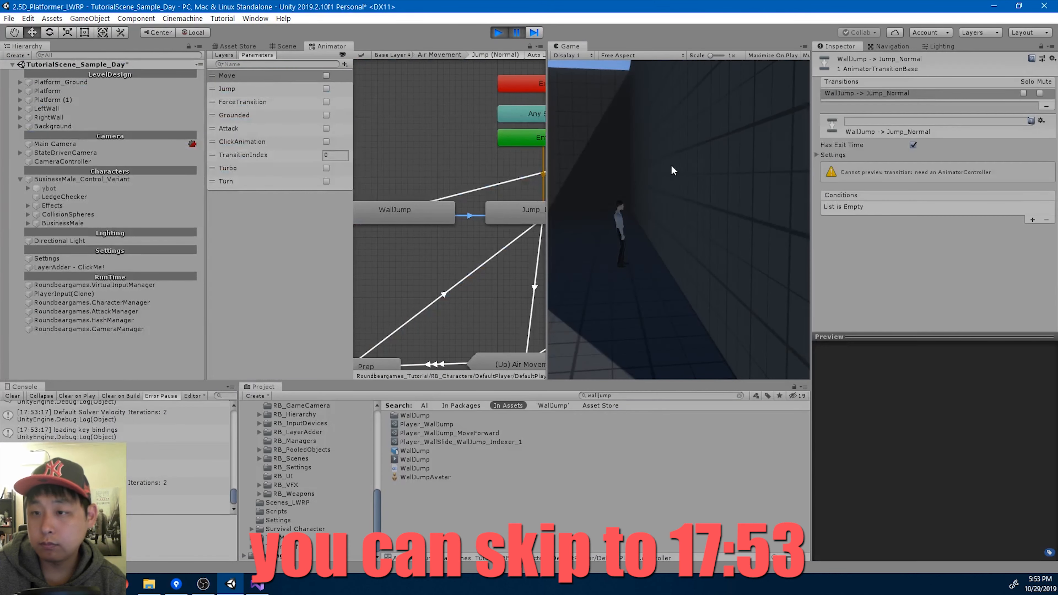
pyautogui.click(469, 214)
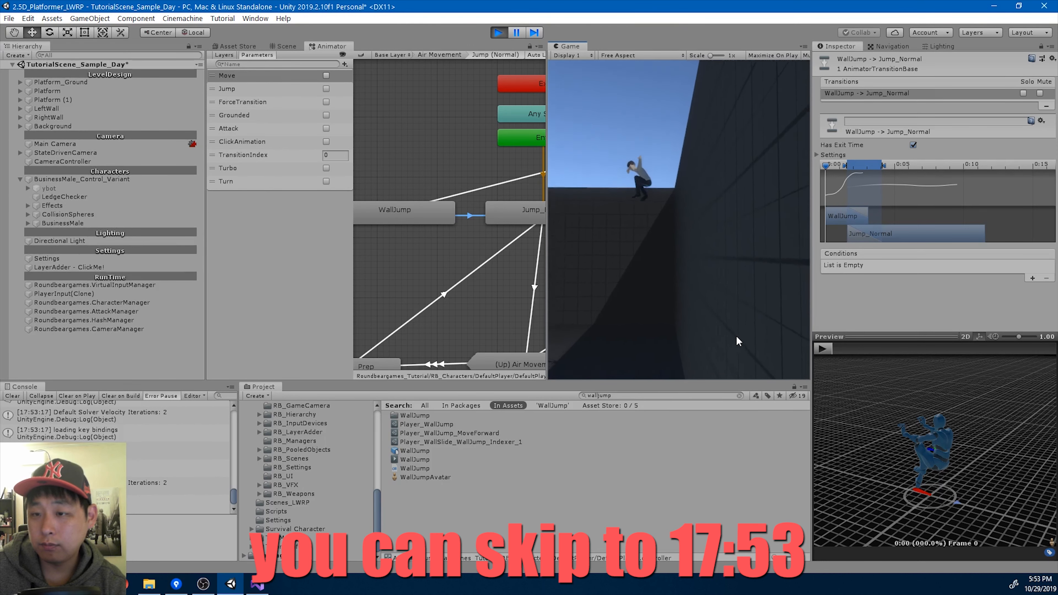
pyautogui.click(394, 209)
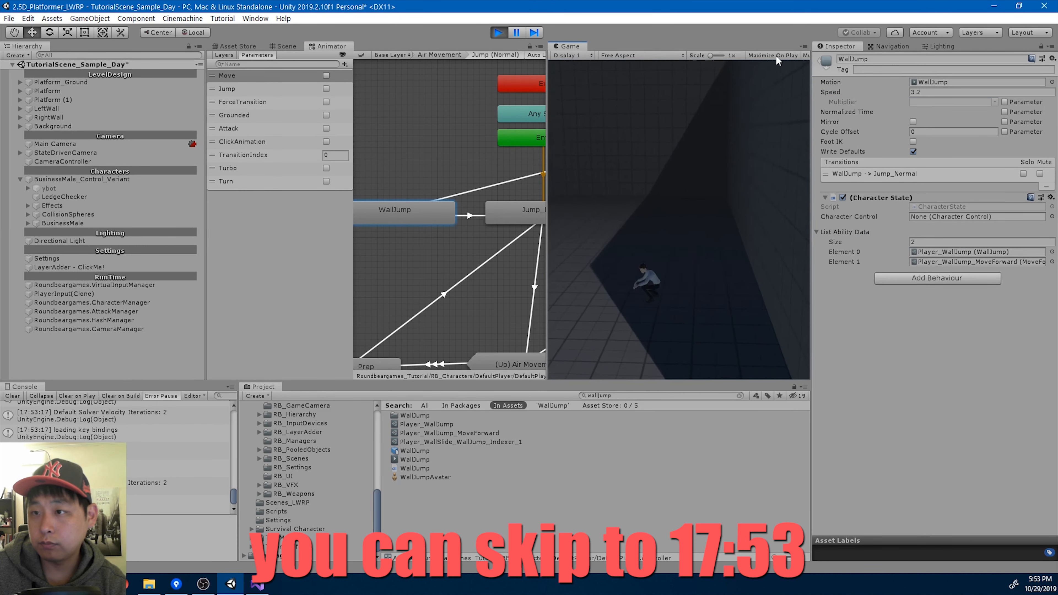
pyautogui.click(775, 55)
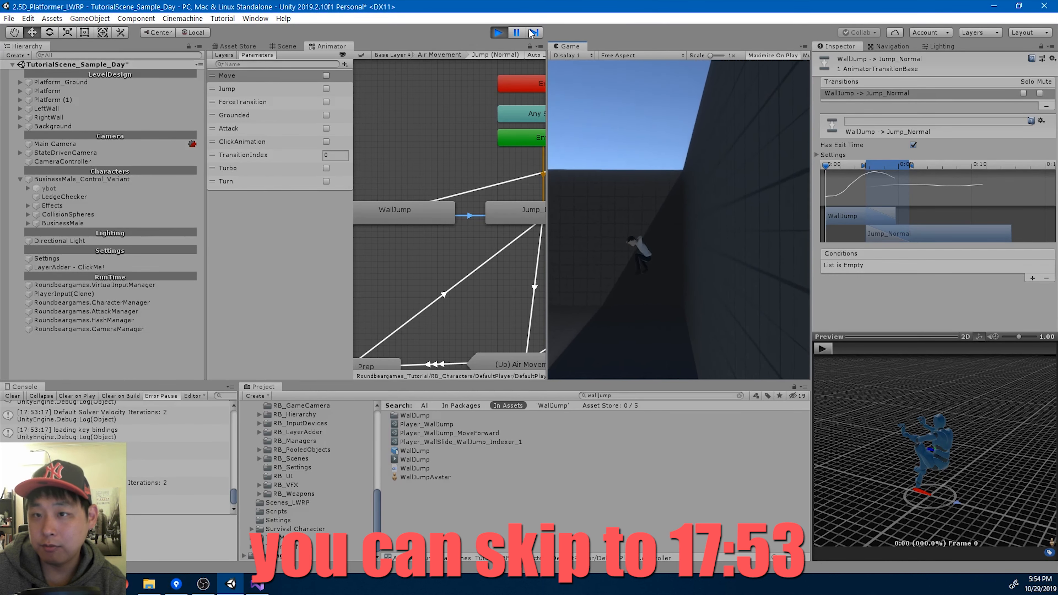
pyautogui.click(776, 55)
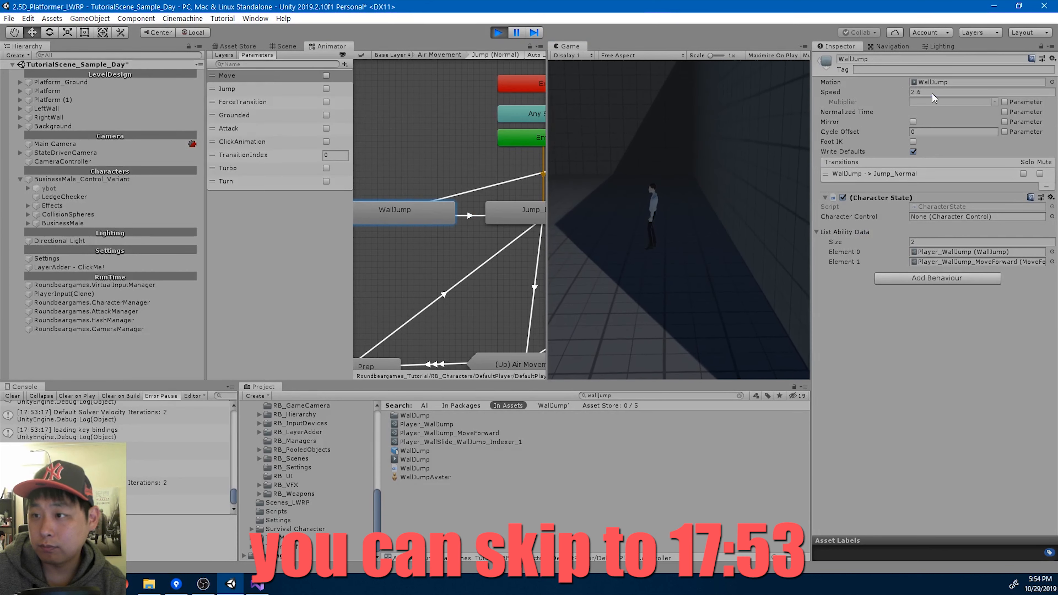
# - Test the wall jump at speed 2.25, checking both WallJump transitions, and end play mode
pyautogui.write('2.25')
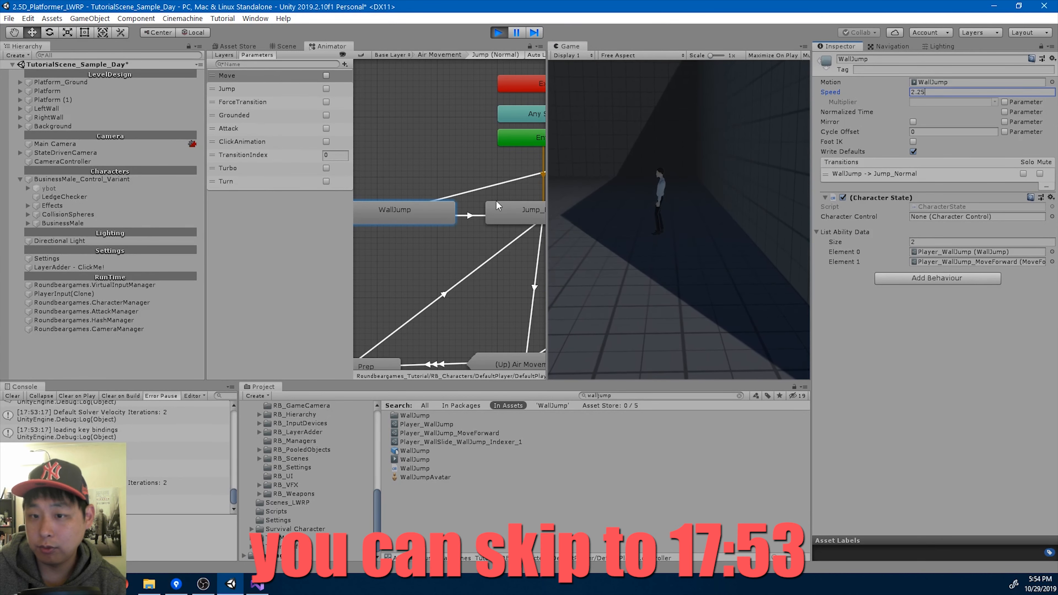
pyautogui.click(478, 212)
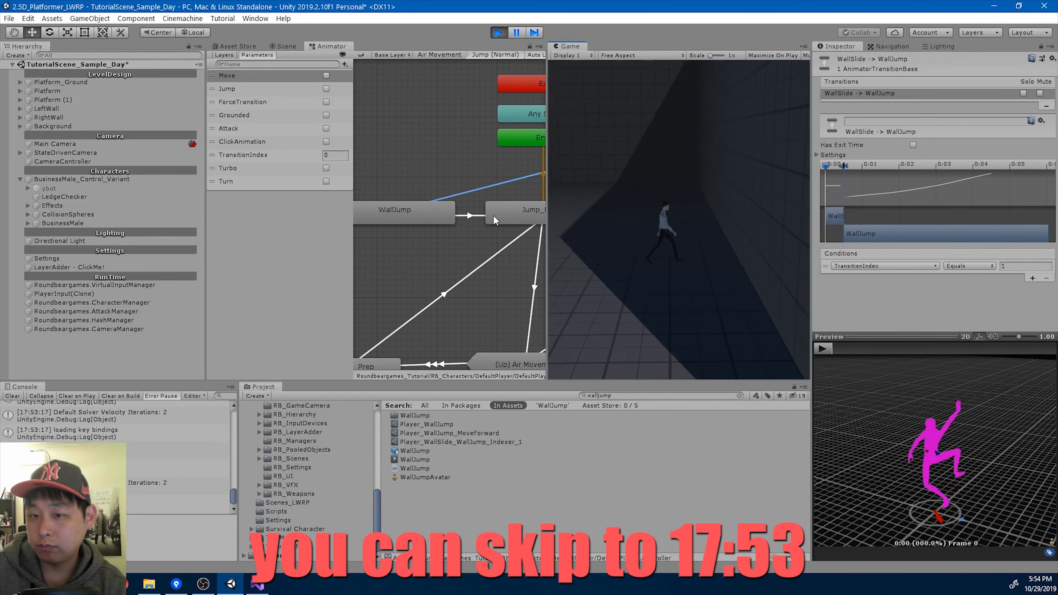
pyautogui.click(476, 214)
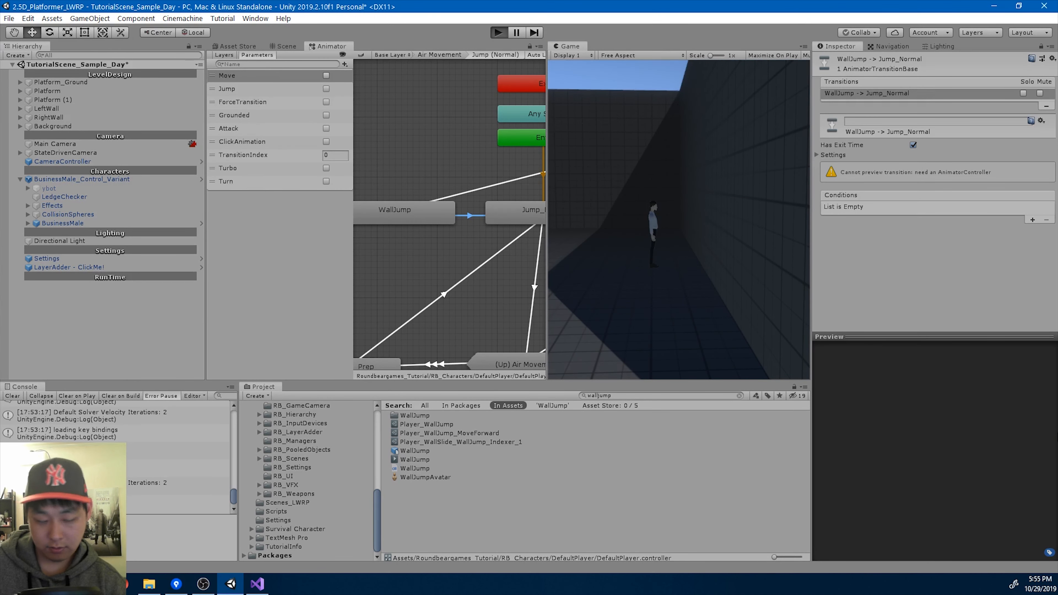
# - Check the WallJump→Jump_Normal transition preview and switch to the WallJump script in Visual Studio
pyautogui.click(498, 32)
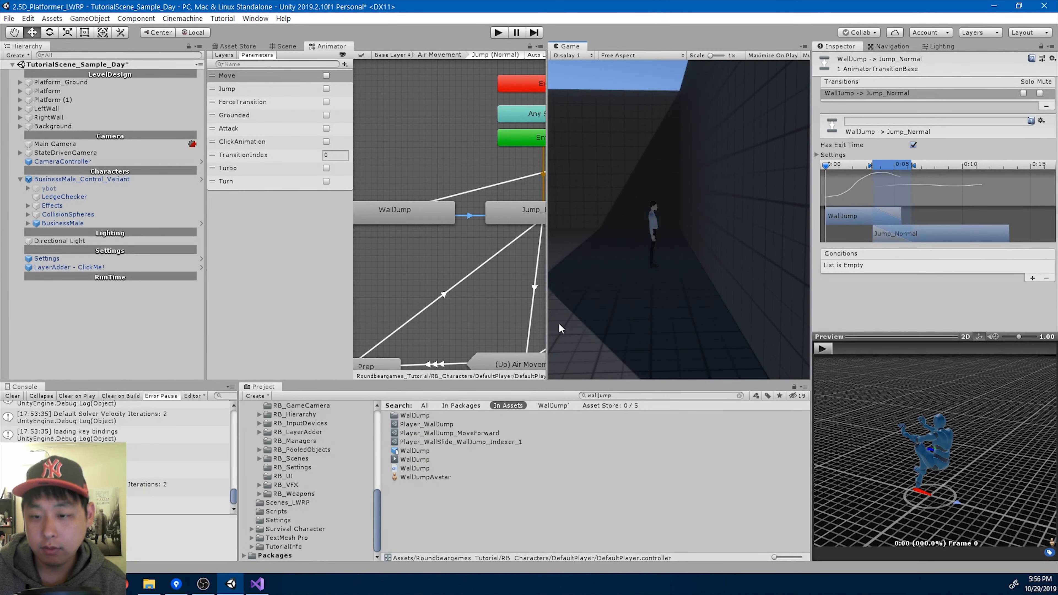
pyautogui.click(255, 584)
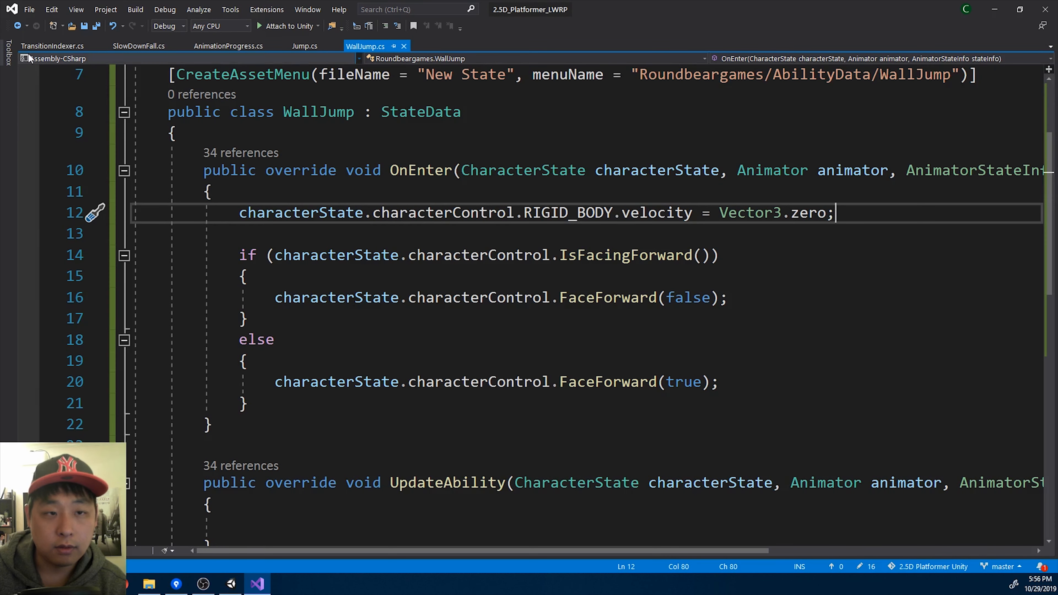
# - Add NOT_GRABBING_LEDGE to the TransitionConditionType enum in TransitionIndexer.cs
pyautogui.click(52, 45)
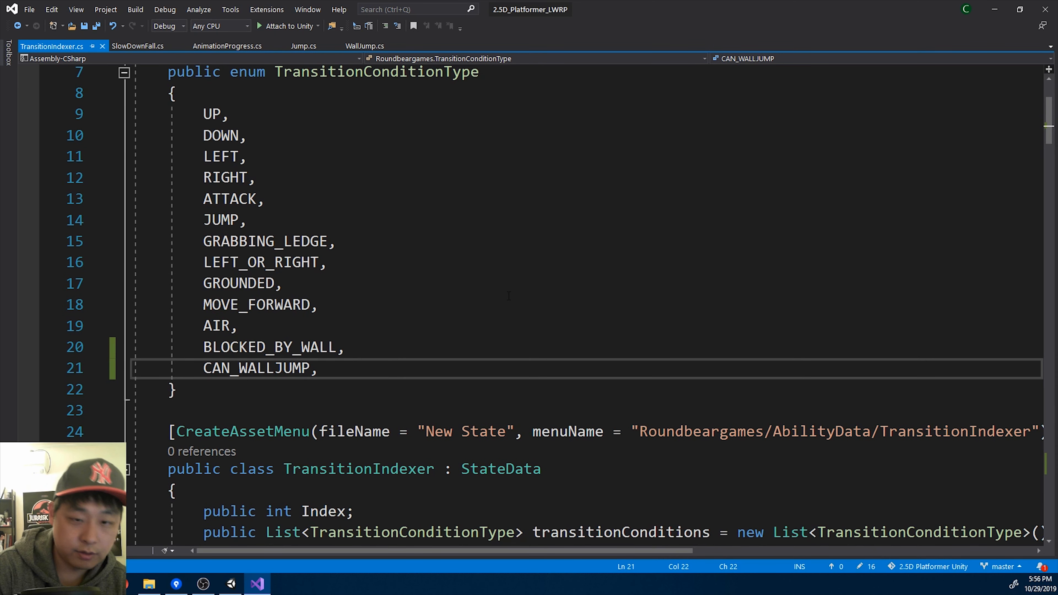
pyautogui.write('NOT_GRA')
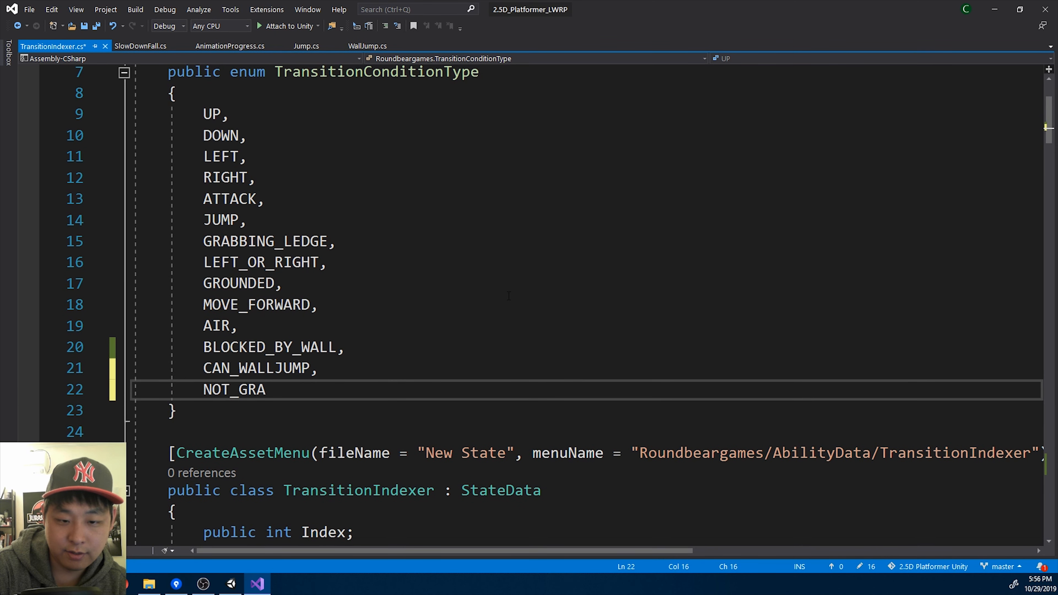
pyautogui.write('BBING_LEDGE,')
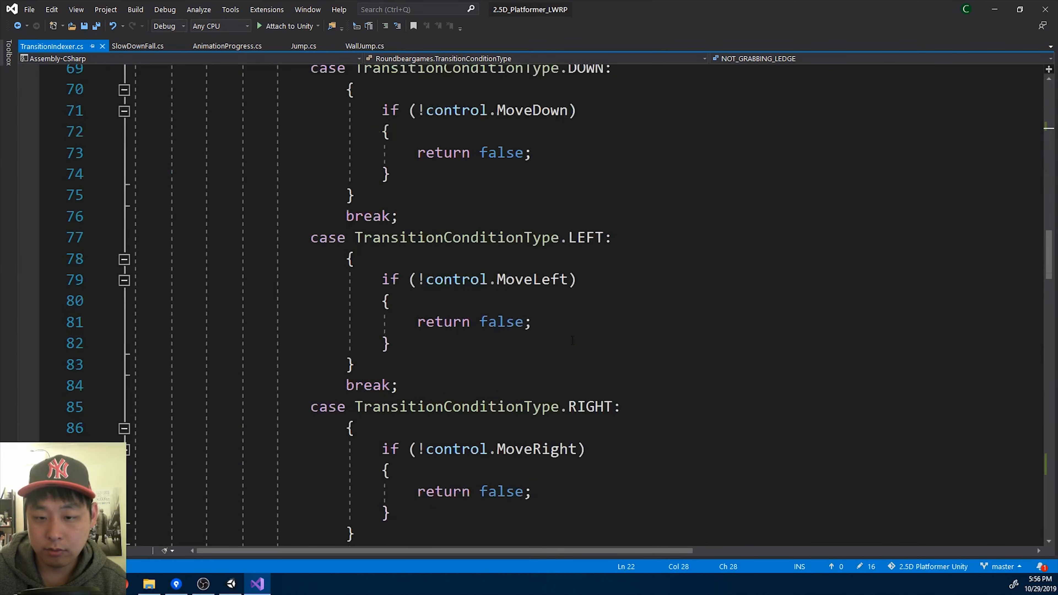
# - Add a NOT_GRABBING_LEDGE switch case returning false while the ledge checker reports grabbing
pyautogui.scroll(-3)
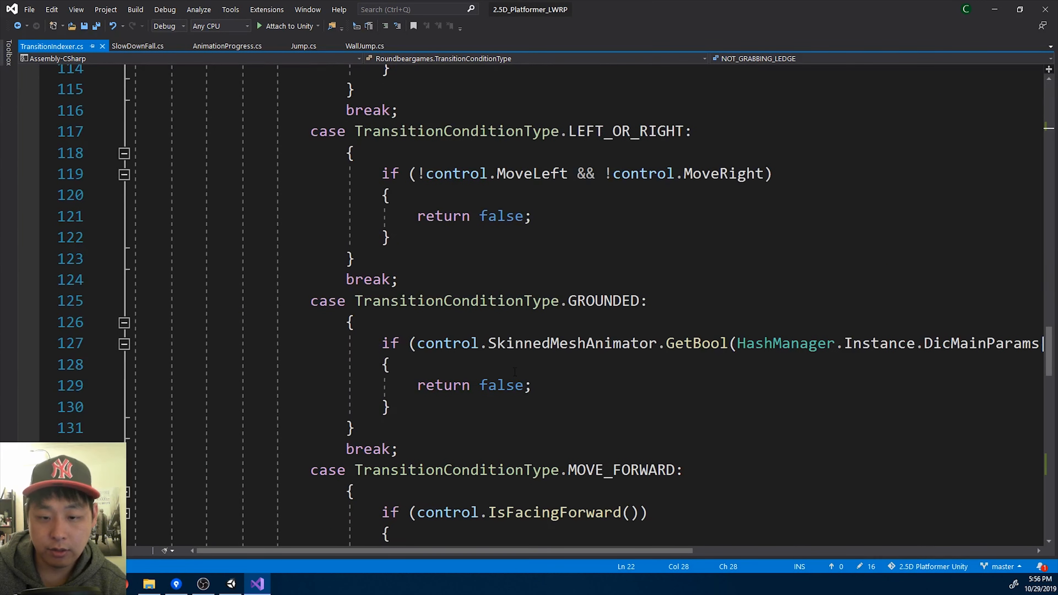
pyautogui.scroll(-3)
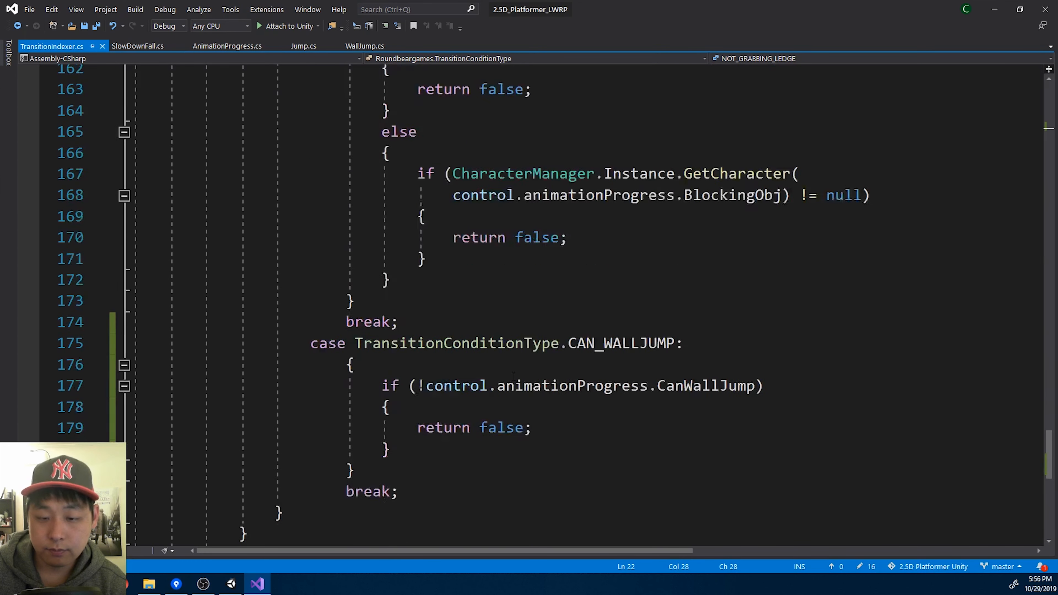
pyautogui.write('case')
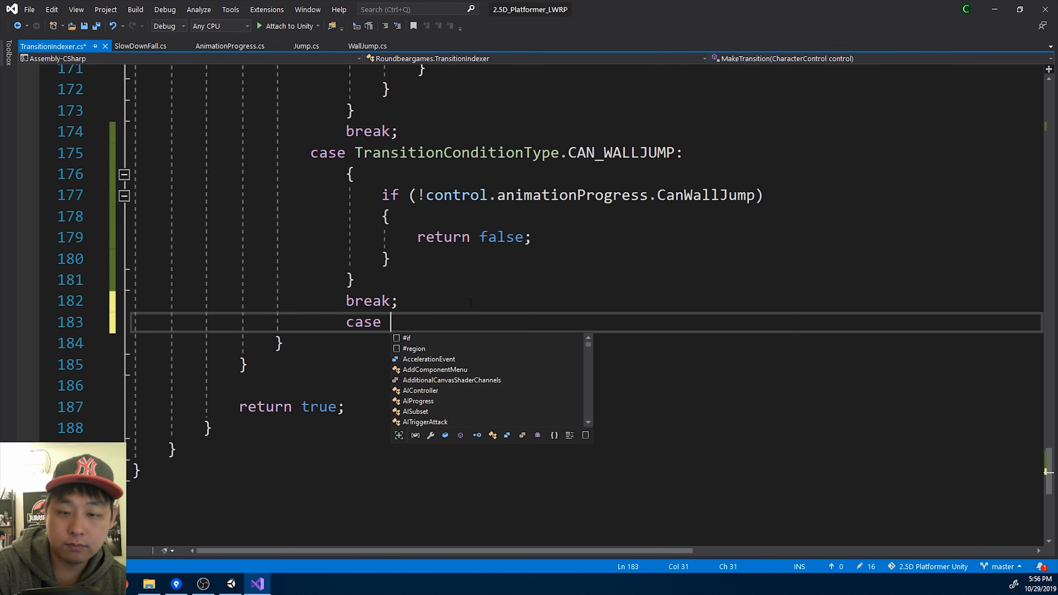
pyautogui.write('TransitionConditionType.NOT_GRABBING_LEDGE:')
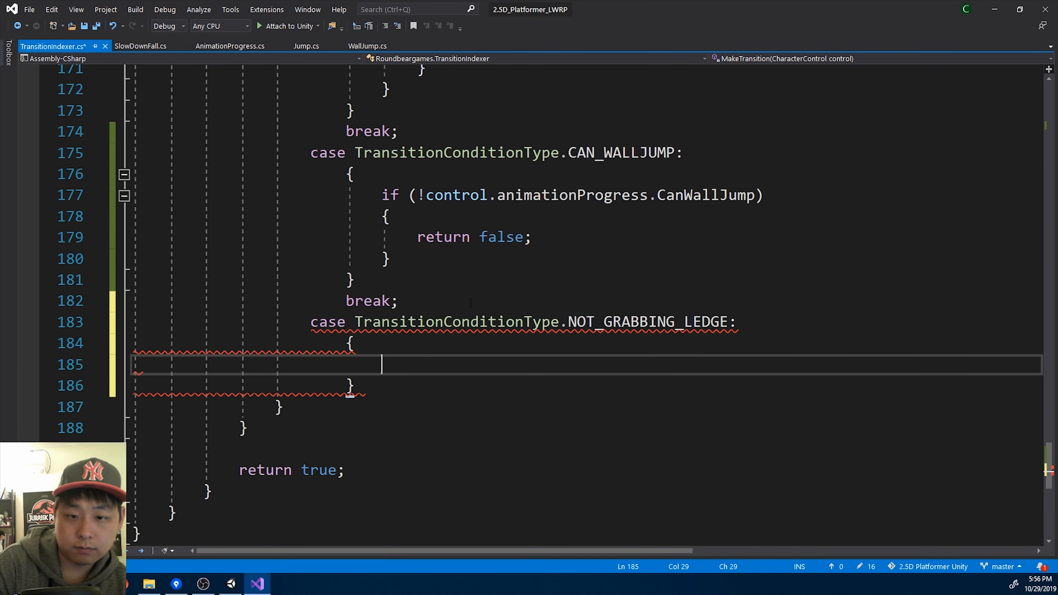
pyautogui.write('break;')
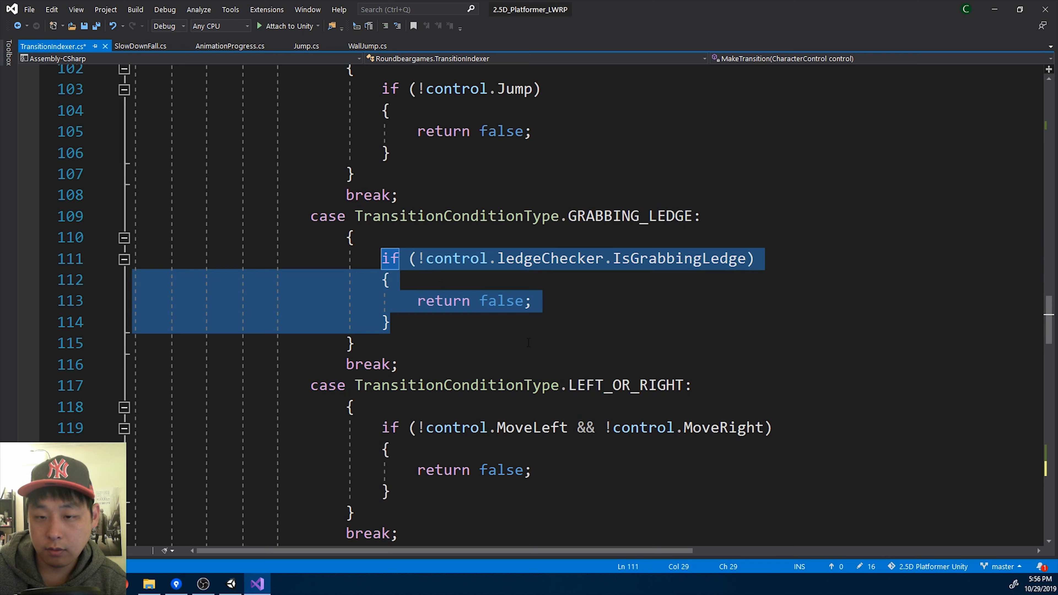
pyautogui.scroll(-3)
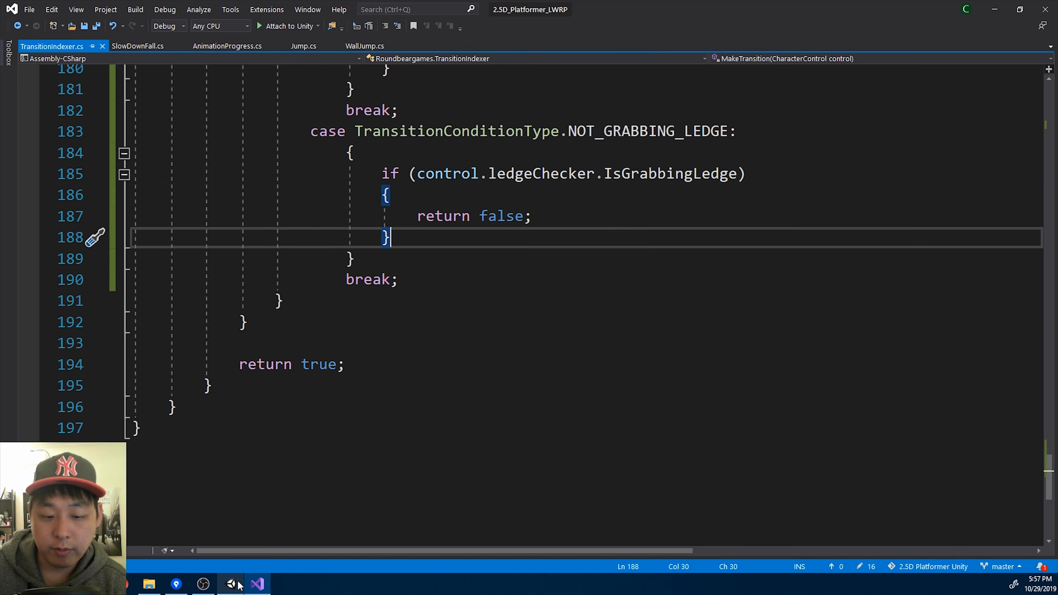
# - Back in Unity's Animator, create a transition from WallSlide to Hanging Idle with exit time off
pyautogui.click(255, 584)
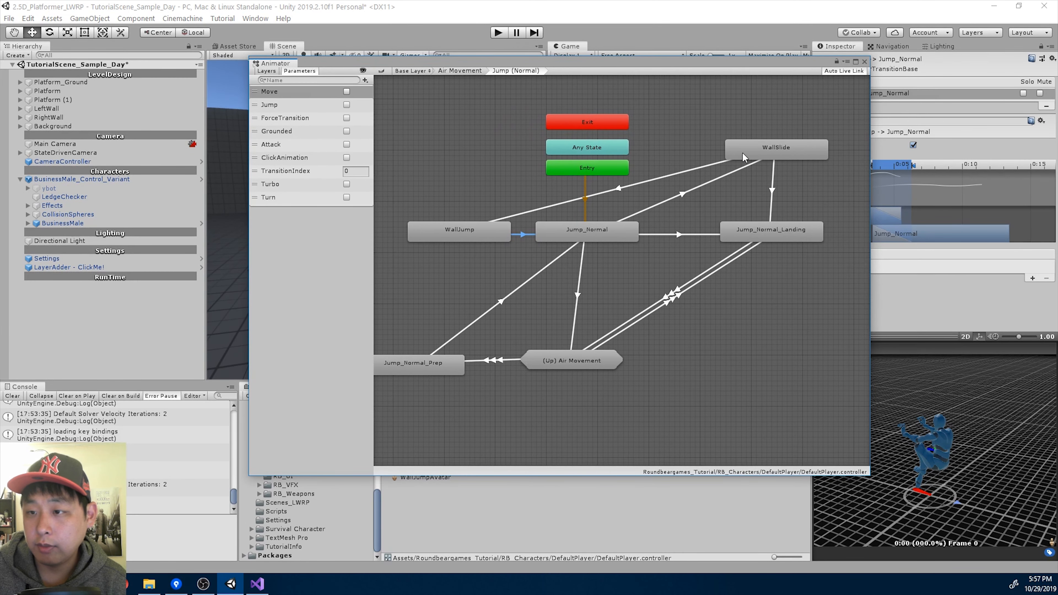
pyautogui.rightClick(571, 360)
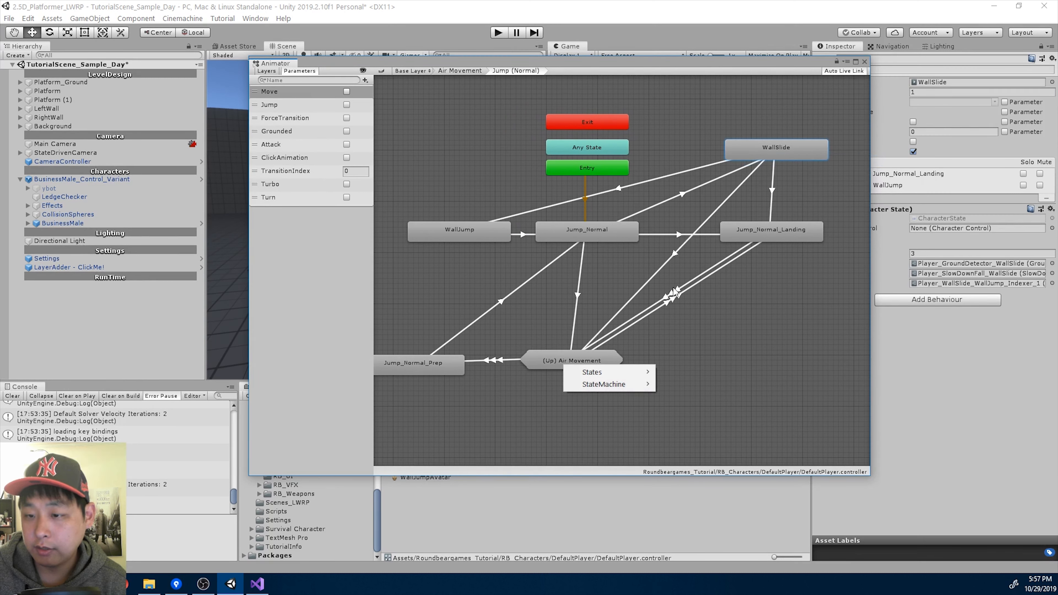
pyautogui.moveTo(691, 421)
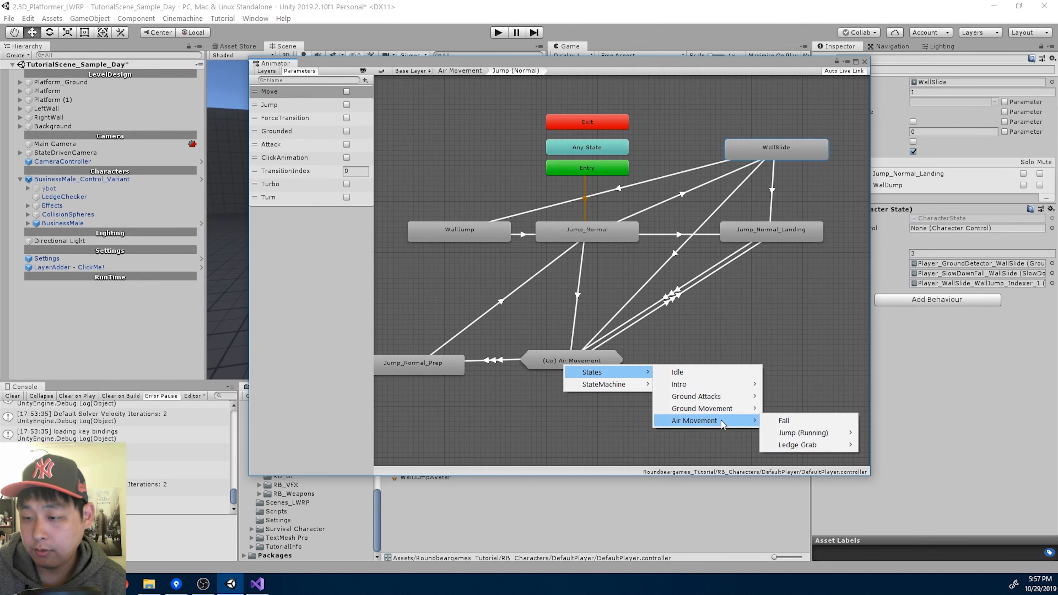
pyautogui.moveTo(797, 444)
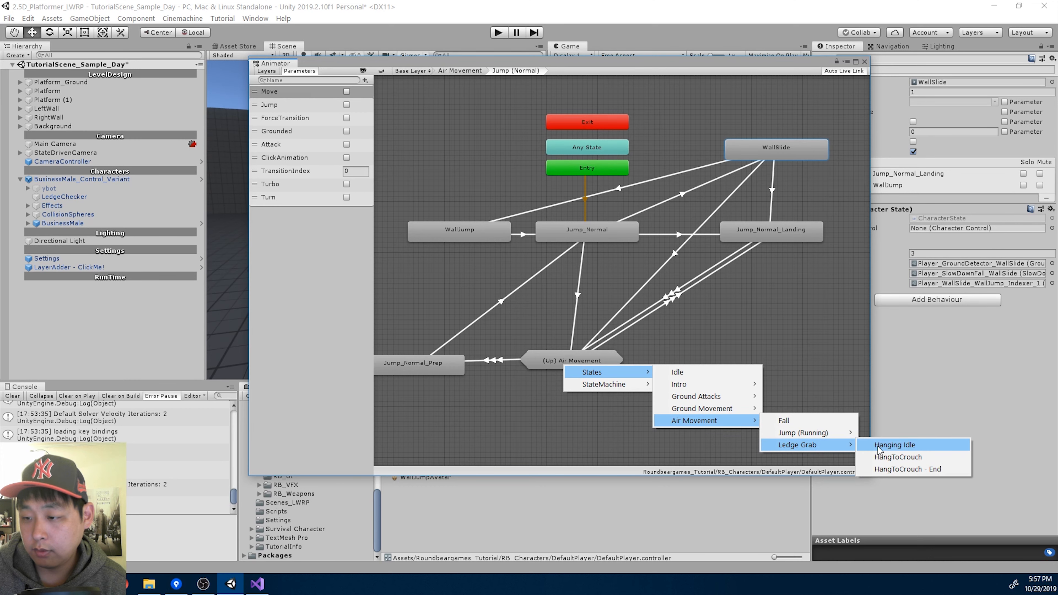
pyautogui.click(893, 445)
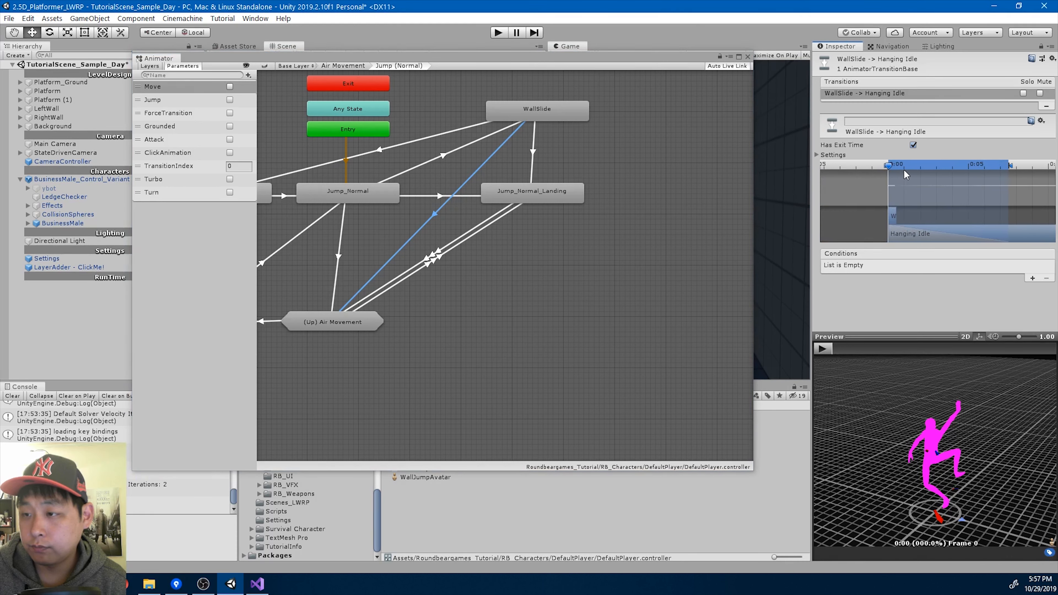
pyautogui.click(913, 144)
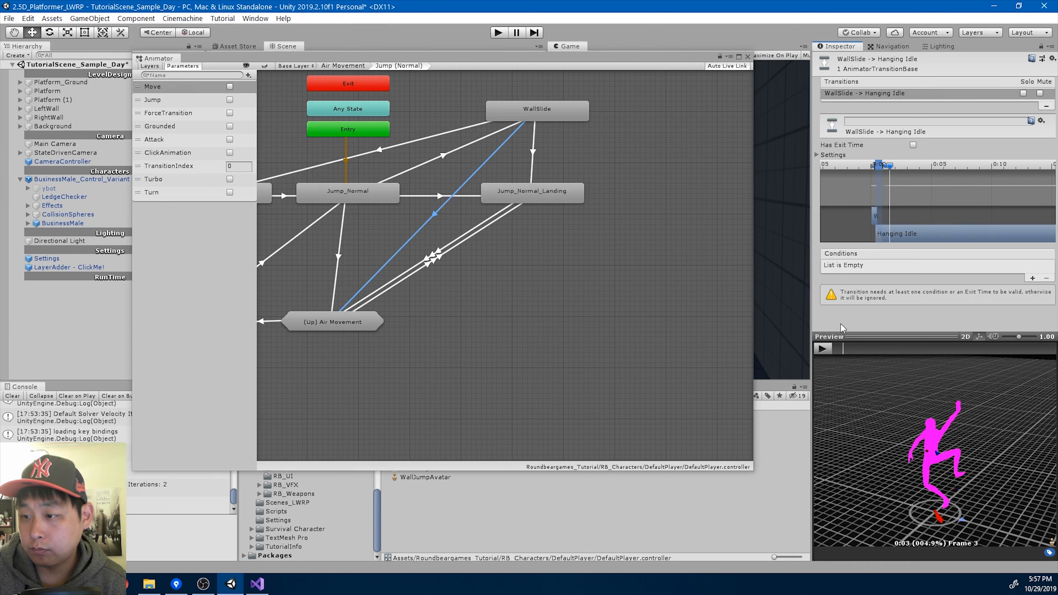
# - Shorten the blend overlap between WallSlide and Hanging Idle and preview the transition
pyautogui.click(823, 349)
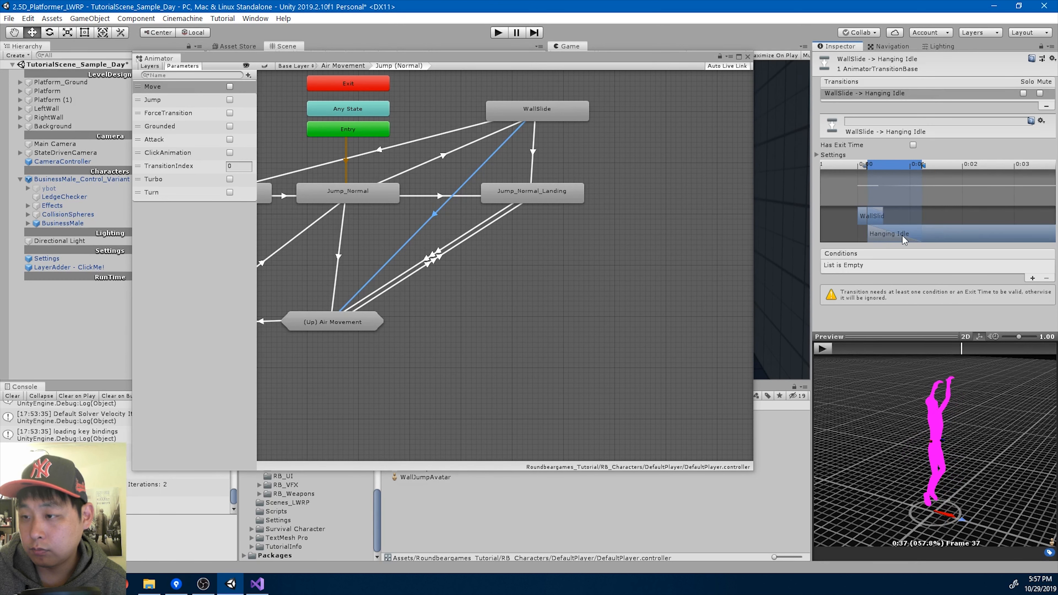
pyautogui.click(823, 348)
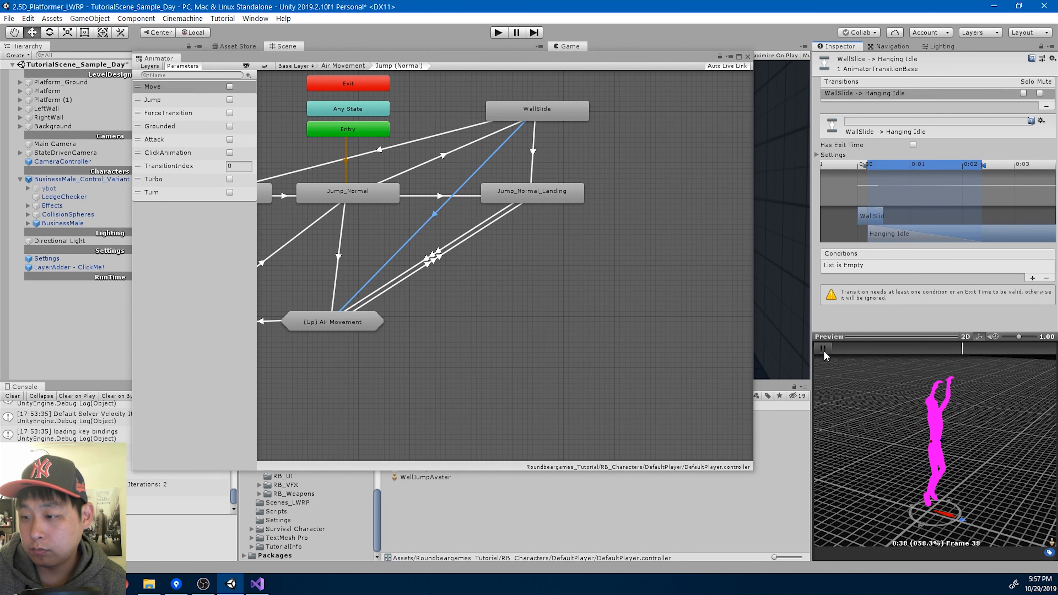
pyautogui.click(823, 348)
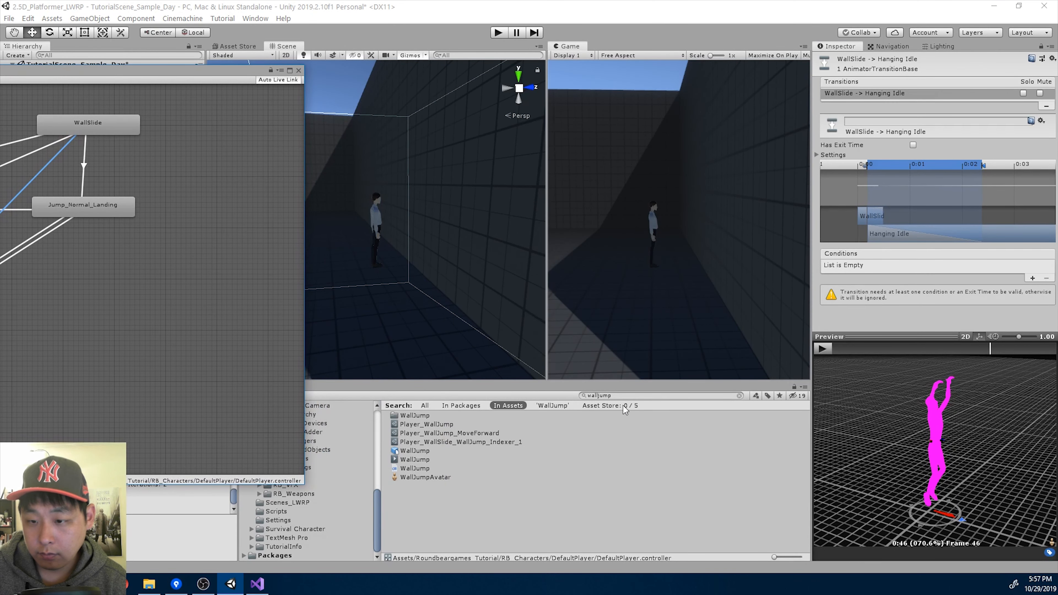
# - Create a TransitionIndexer asset named Player_WallSlide_LedgeGrab_Indexer_2 in the WallSlide folder
pyautogui.write('wallslide')
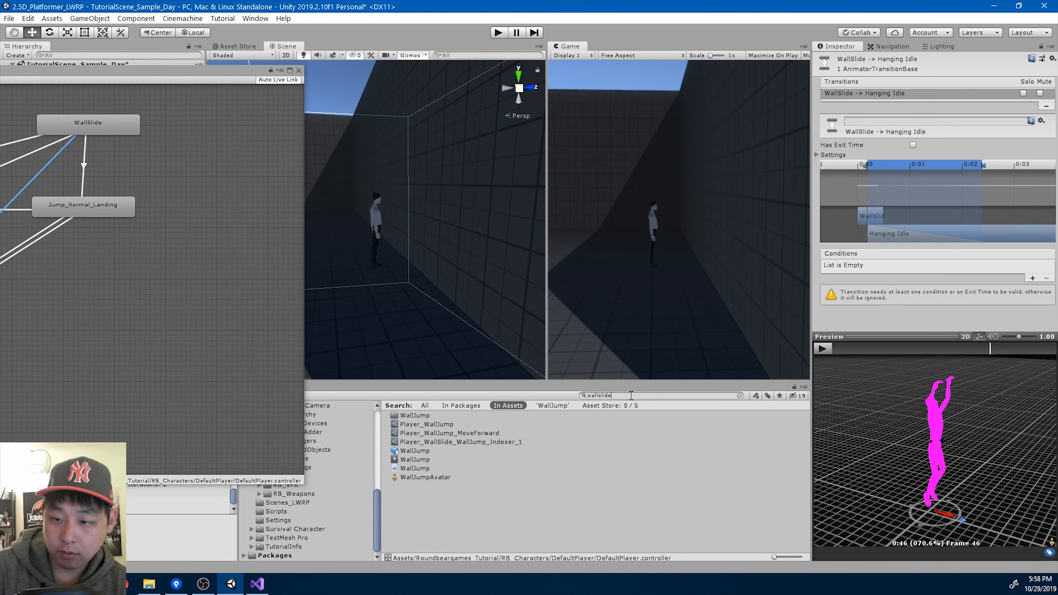
pyautogui.rightClick(310, 557)
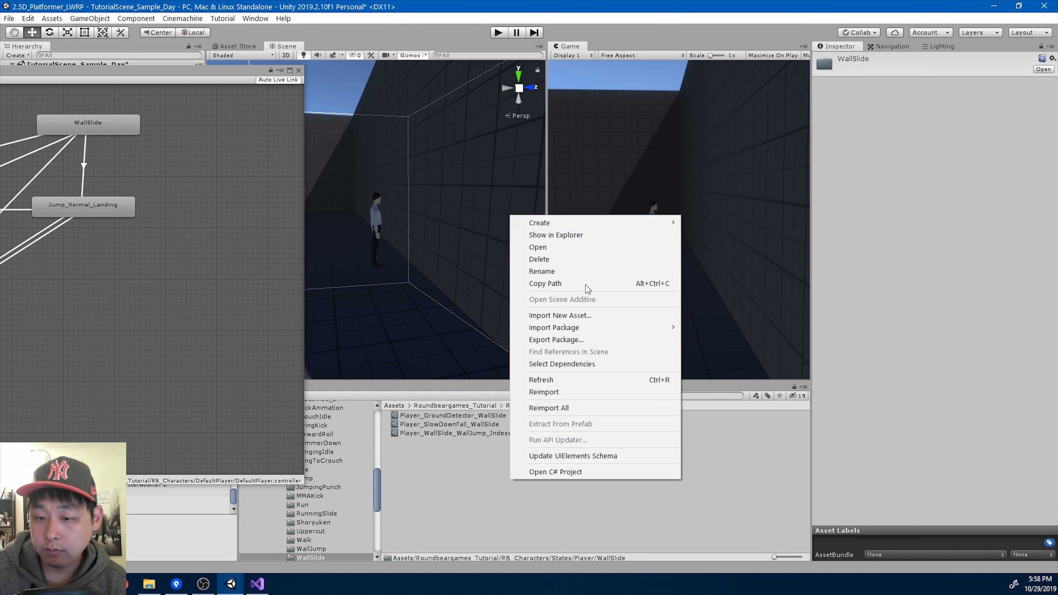
pyautogui.click(538, 223)
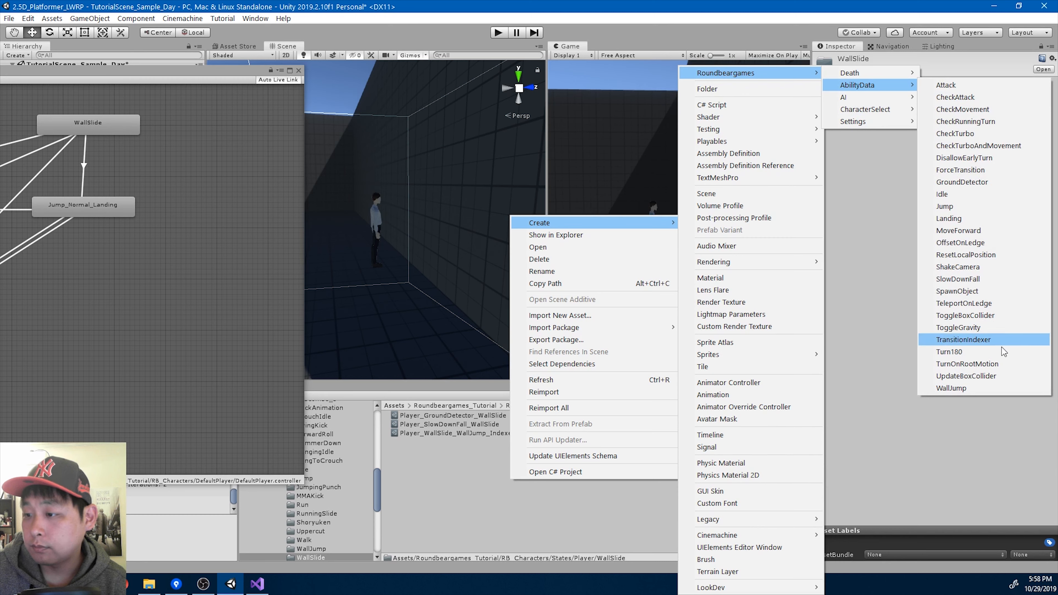
pyautogui.moveTo(957, 291)
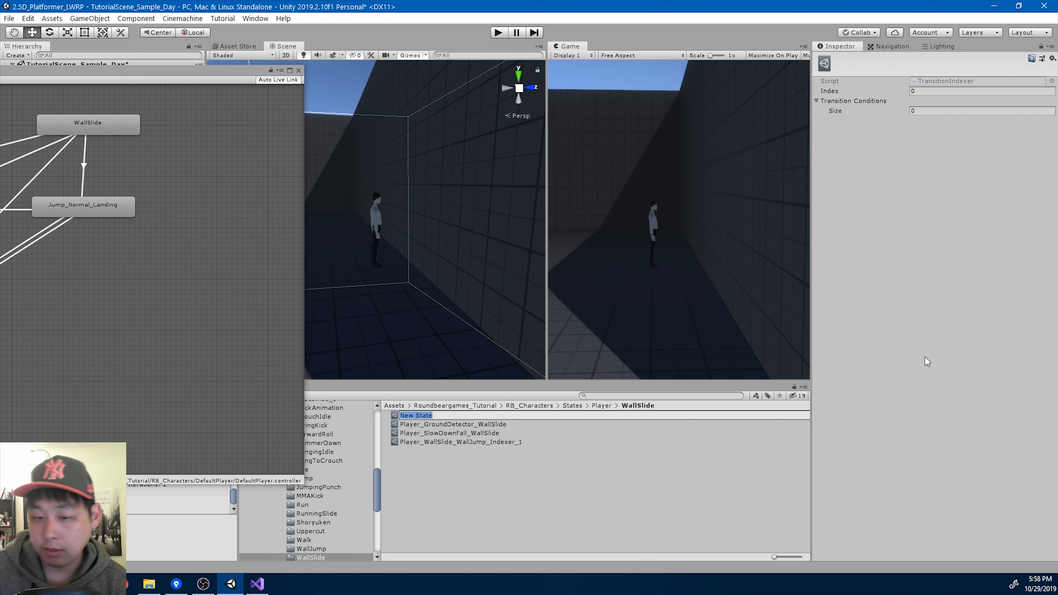
pyautogui.write('Player_Wal')
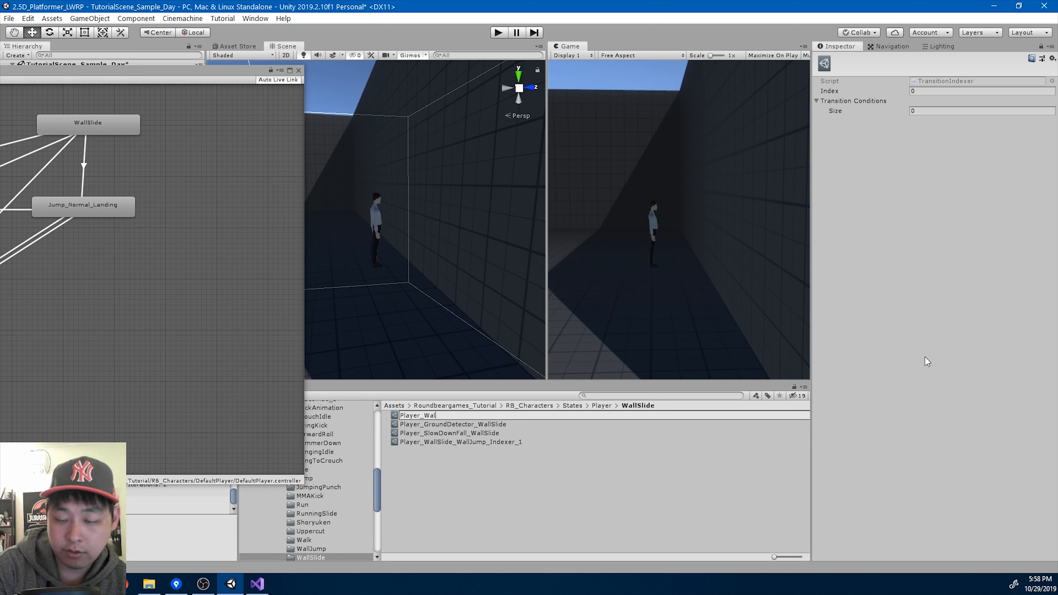
pyautogui.write('lSlide-')
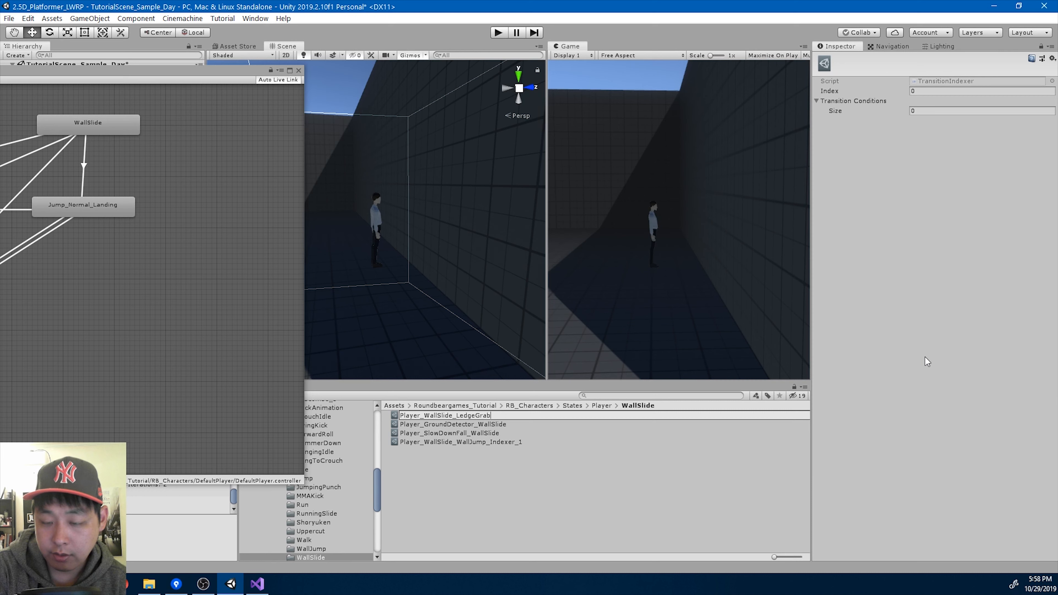
pyautogui.write('_Indexer_2')
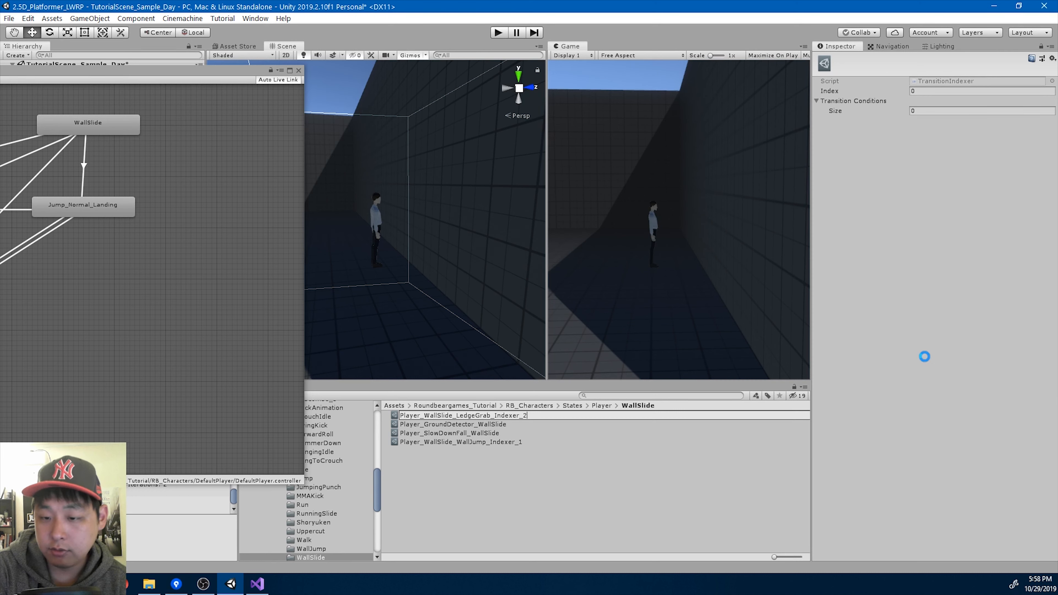
pyautogui.click(463, 433)
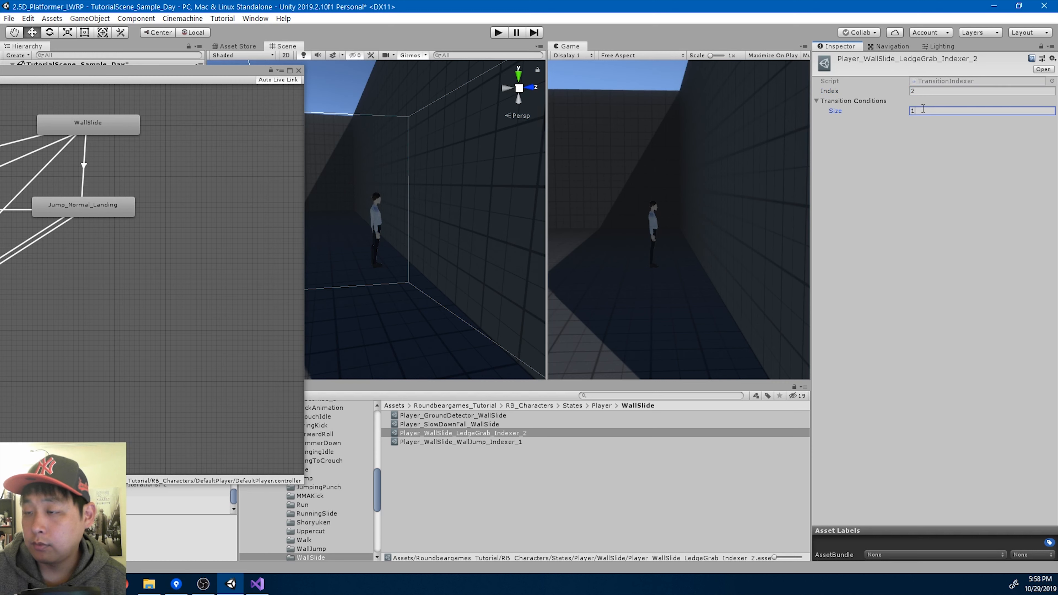
# - Give the new indexer index 2 with a single GRABBING_LEDGE condition
pyautogui.click(979, 120)
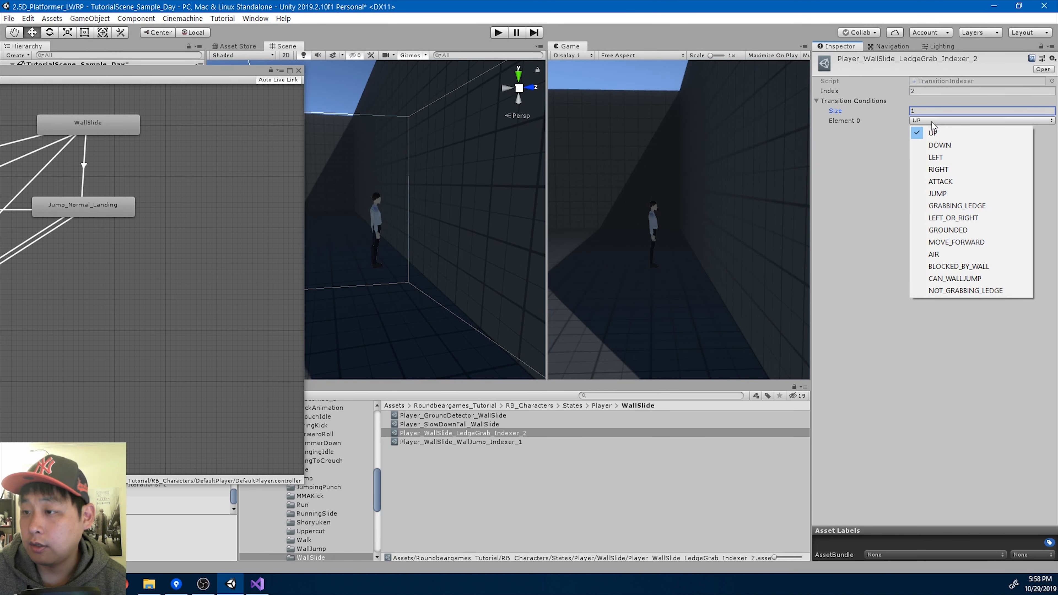
pyautogui.click(956, 205)
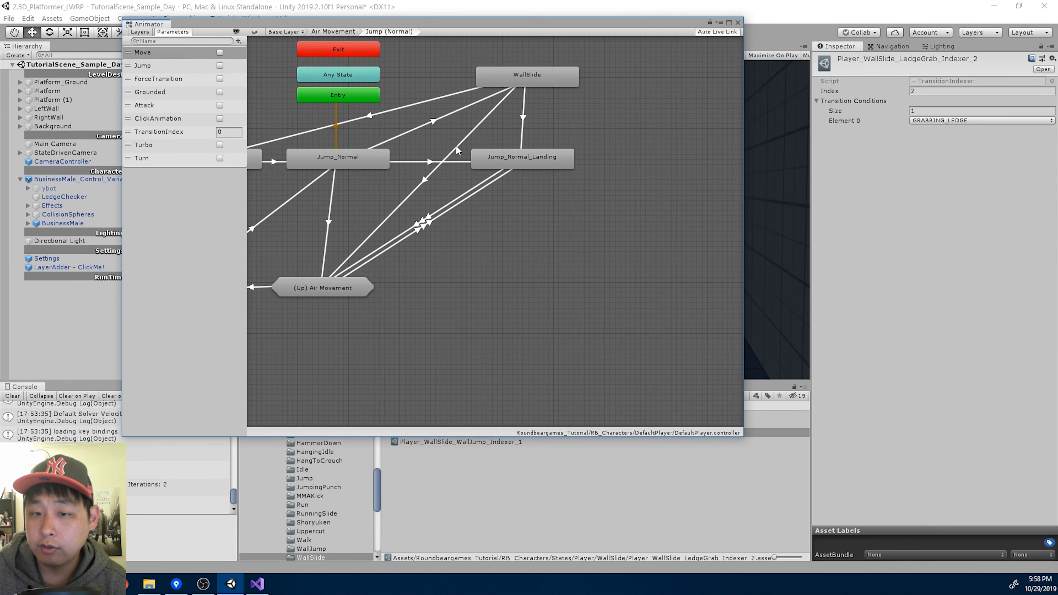
# - Require TransitionIndex equals 2 on the WallSlide to Hanging Idle transition
pyautogui.click(458, 150)
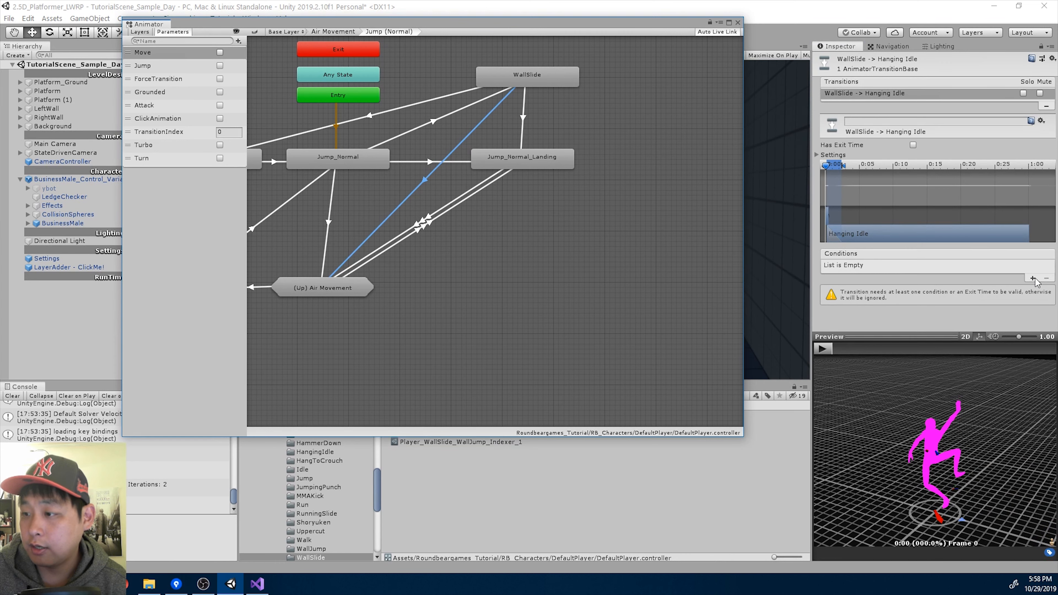
pyautogui.click(1032, 277)
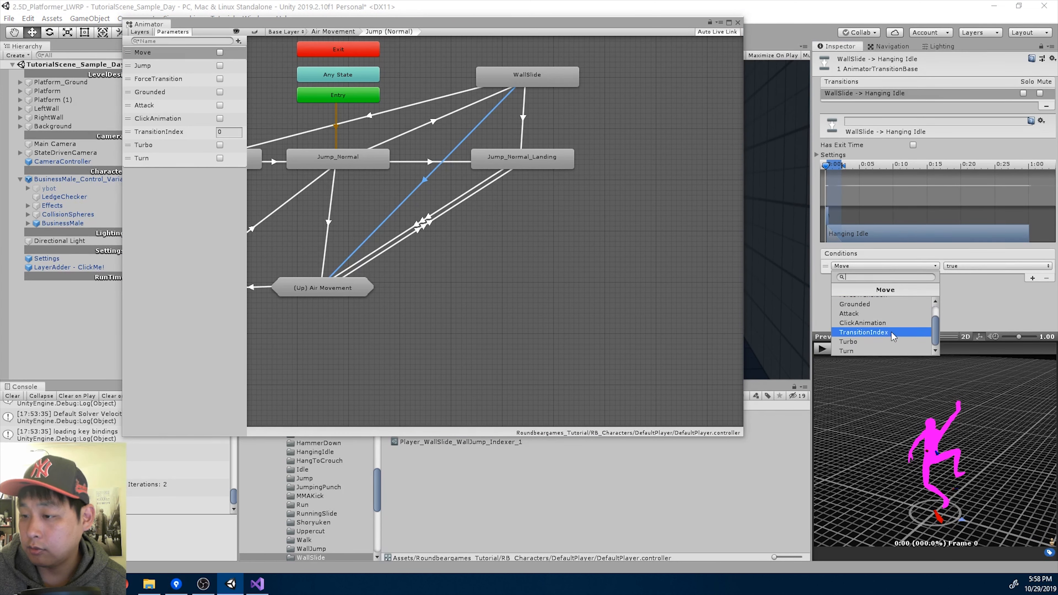
pyautogui.click(863, 332)
pyautogui.write('2')
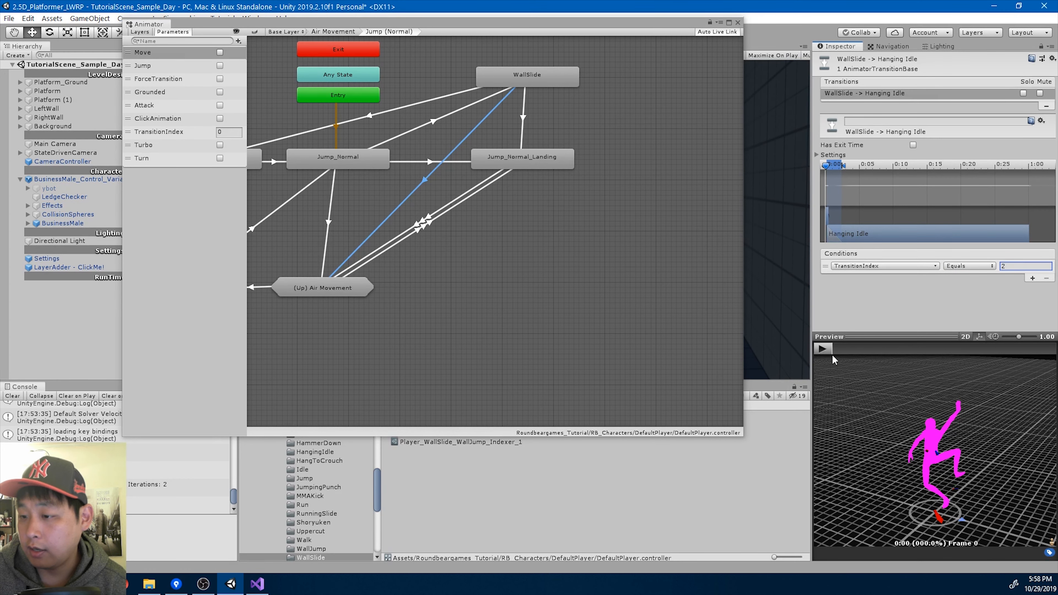
pyautogui.click(822, 349)
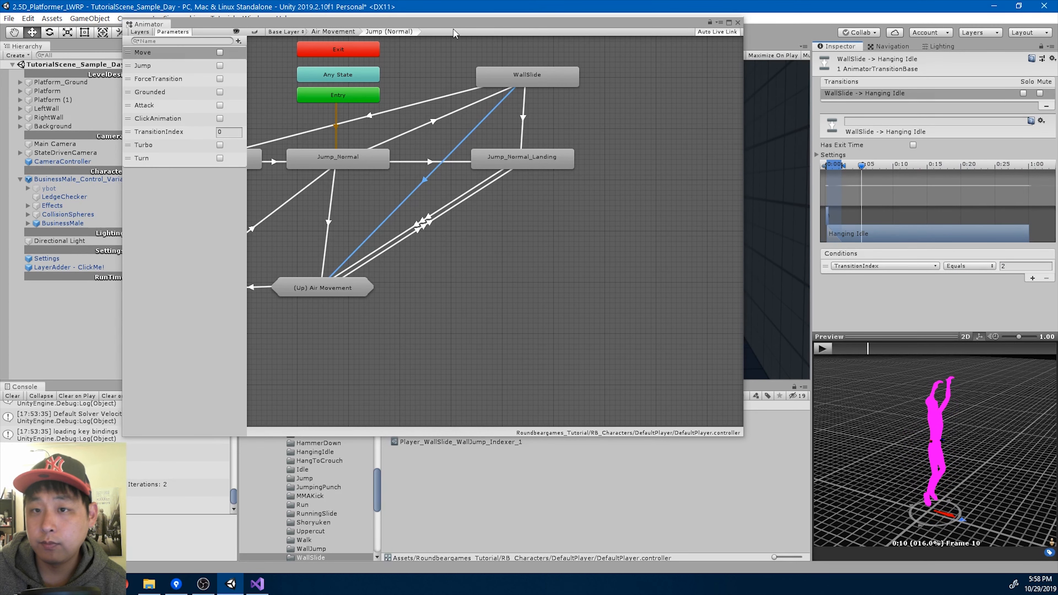
pyautogui.click(498, 32)
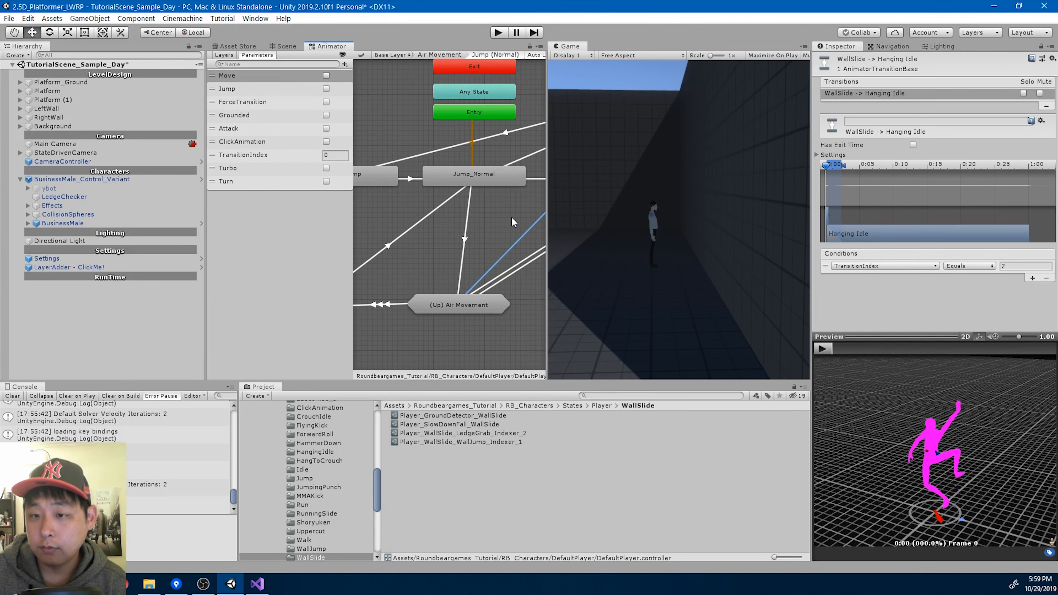
# - Grow WallSlide's ability data to 4 entries with Player_WallSlide_LedgeGrab_Indexer_2 last, then run a play test
pyautogui.click(502, 129)
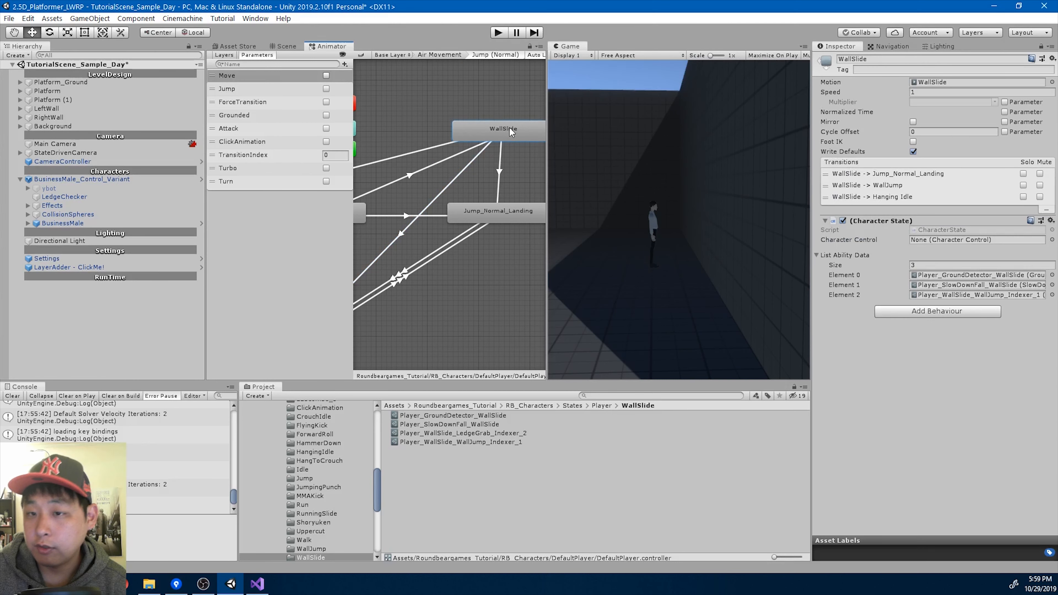
pyautogui.click(951, 263)
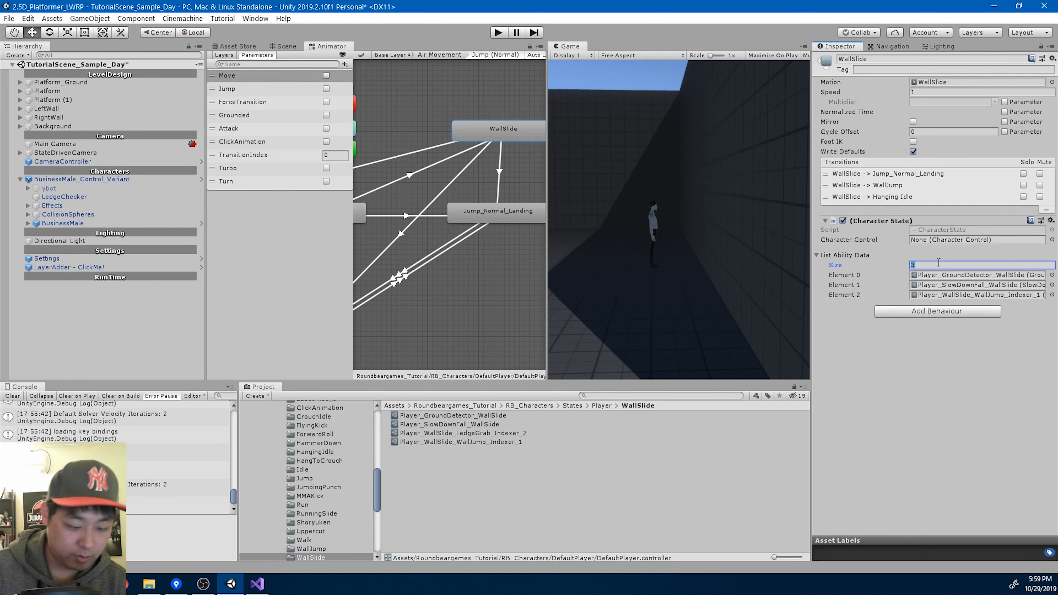
pyautogui.write('4')
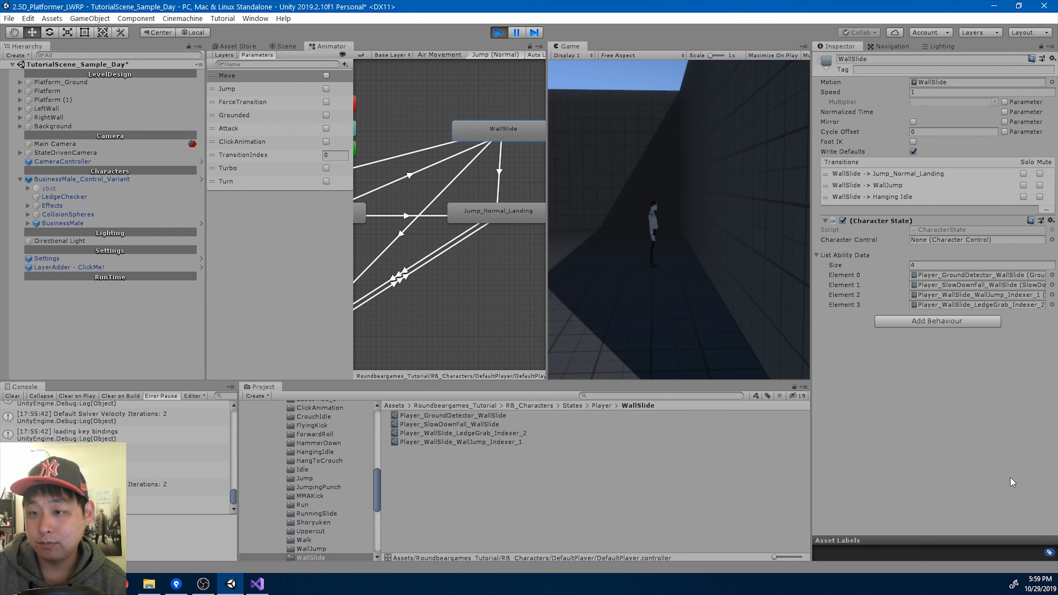
pyautogui.click(498, 32)
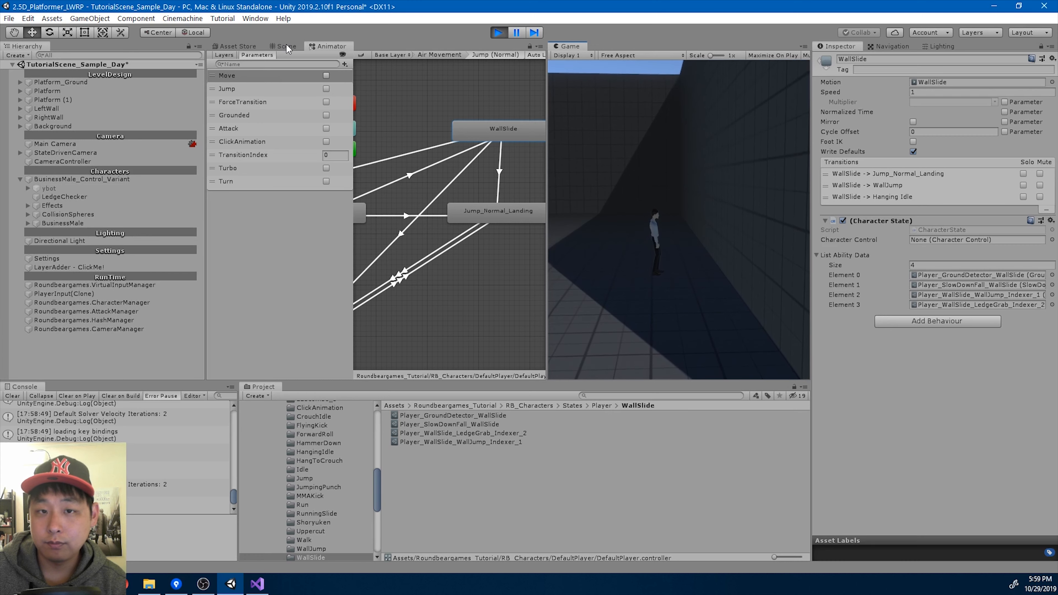
pyautogui.click(286, 46)
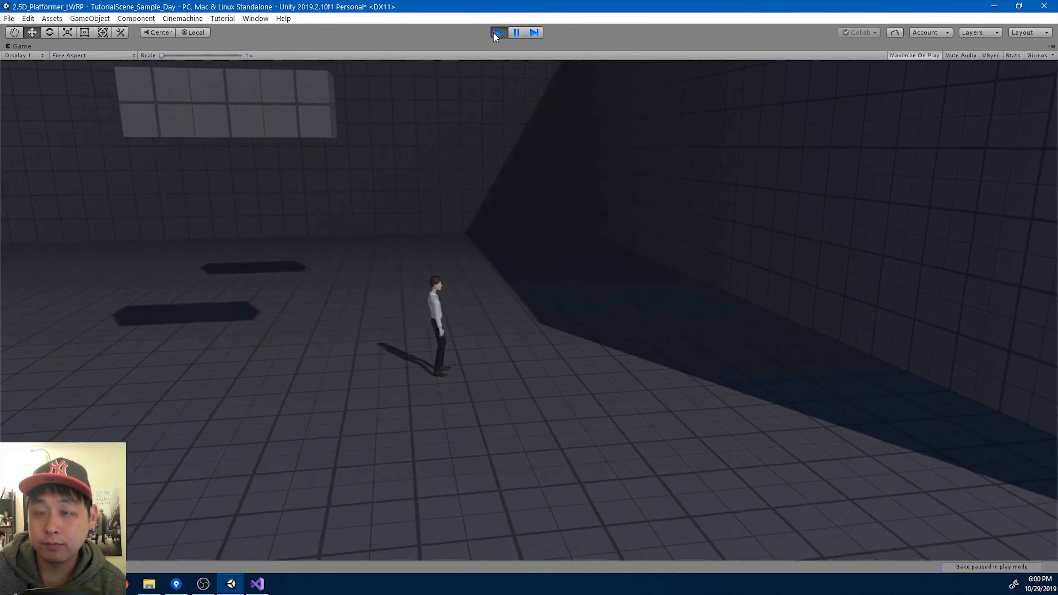
# - Stop the play test and inspect Player_LedgeGrab_Indexer_1 with its JUMP and GRABBING_LEDGE conditions
pyautogui.click(499, 32)
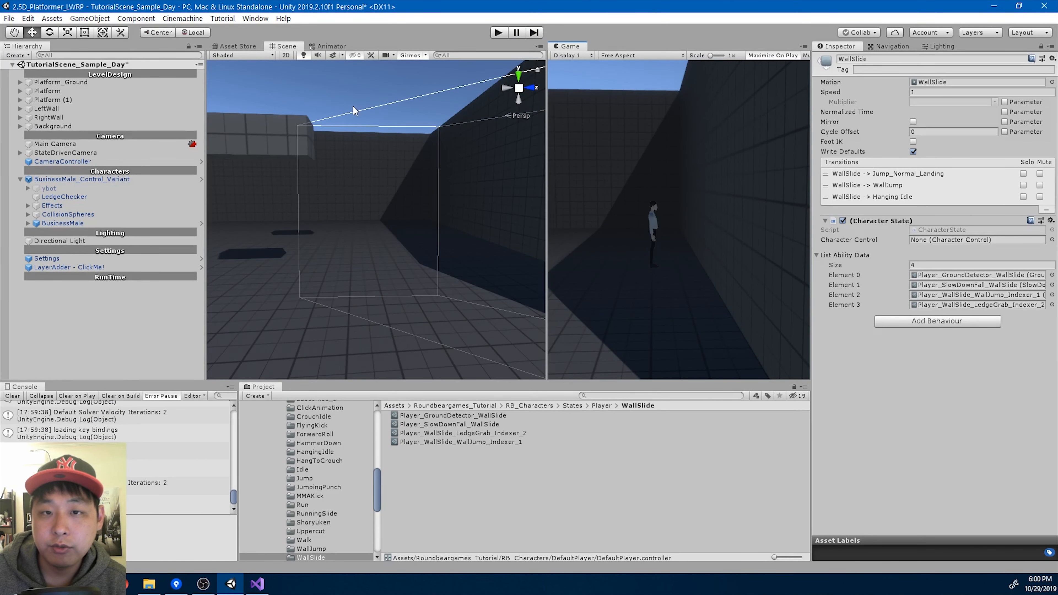
pyautogui.click(331, 45)
pyautogui.write('slide')
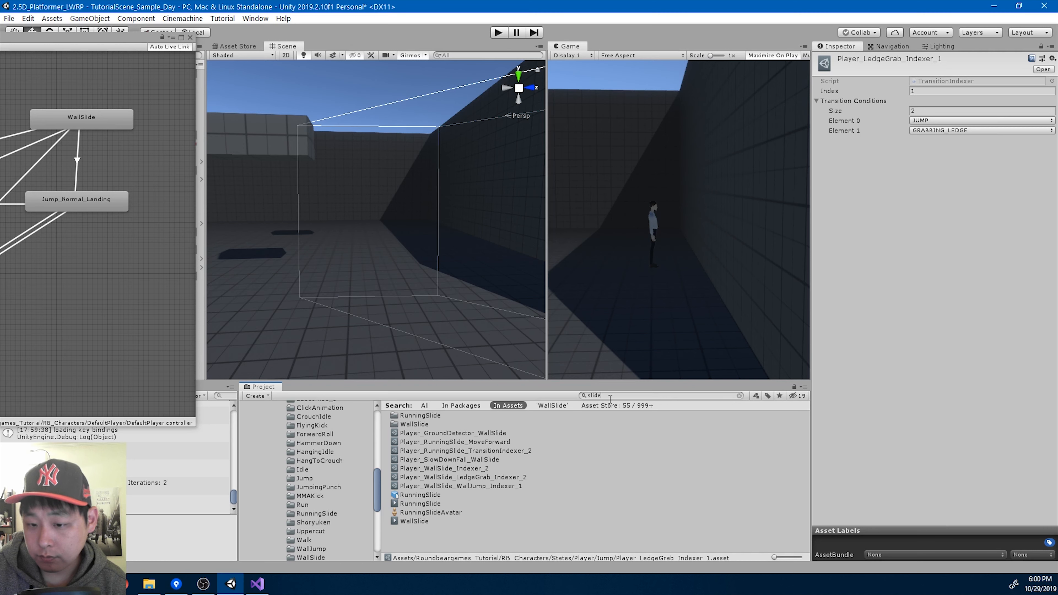
# - Add NOT_GRABBING_LEDGE as Player_WallSlide_Indexer_2's fourth condition and run the game again
pyautogui.click(444, 469)
pyautogui.write('4')
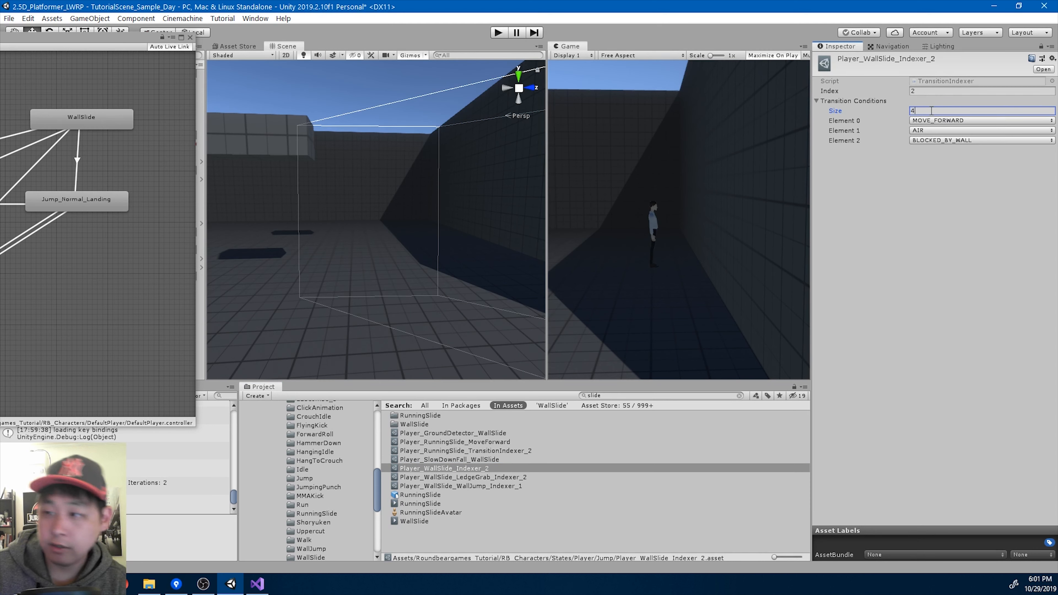
pyautogui.click(979, 150)
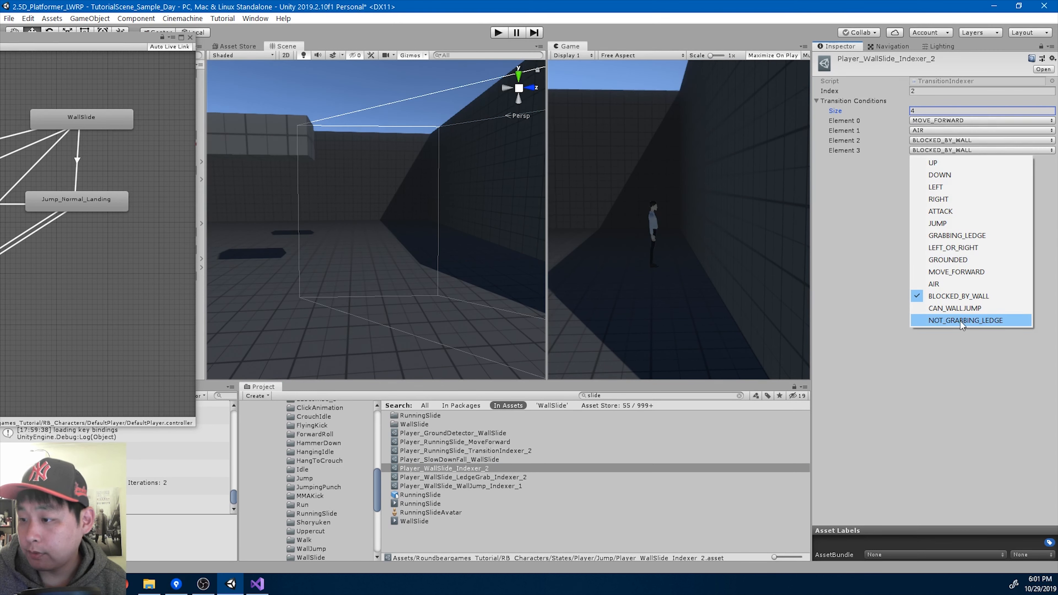
pyautogui.click(963, 319)
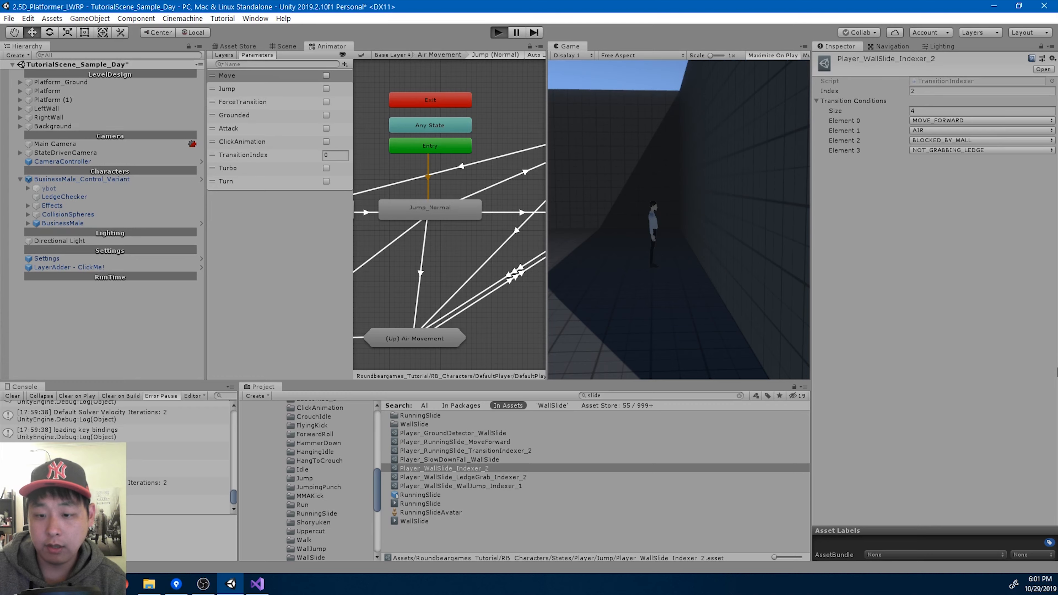
pyautogui.click(499, 32)
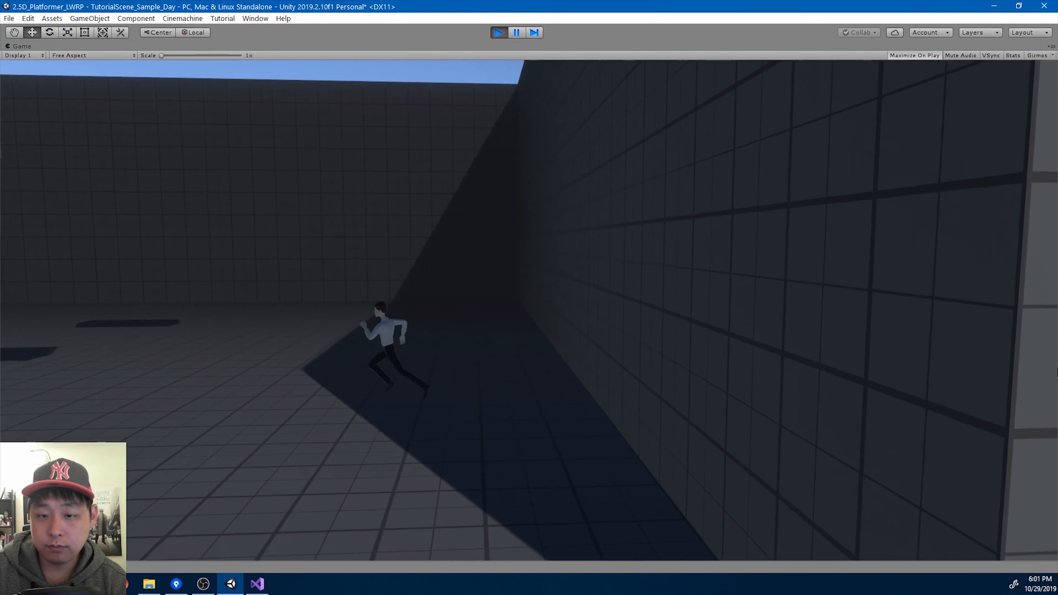